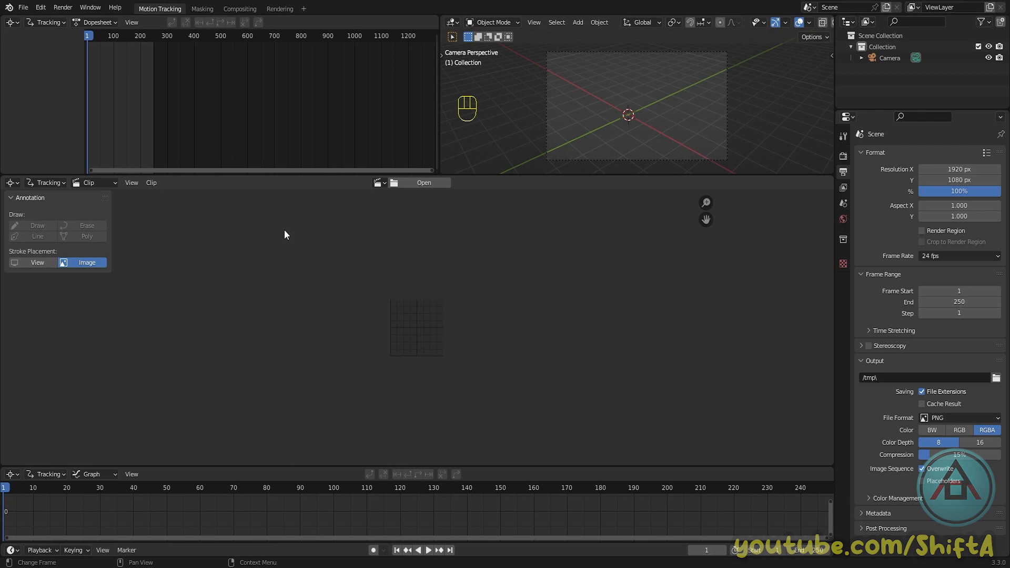
mouse_move(257, 220)
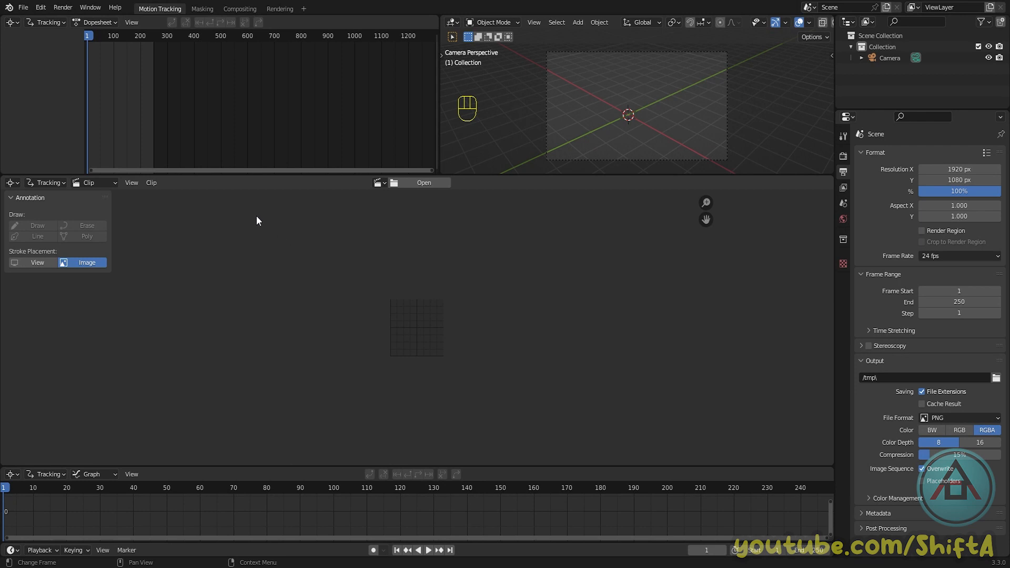
- Create a new Motion Tracking file and discard the untitled file's unsaved changes
click(23, 7)
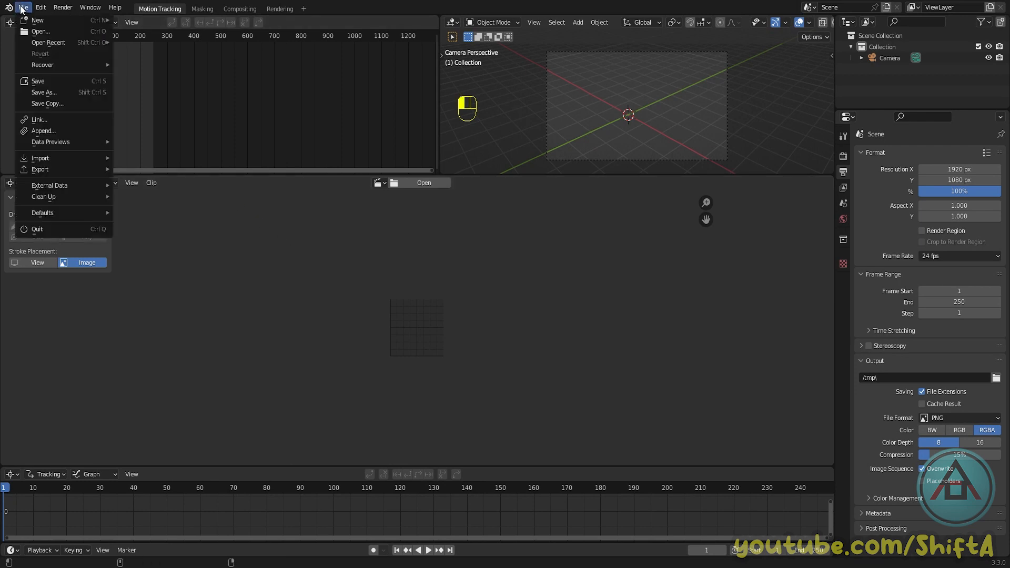
mouse_move(38, 20)
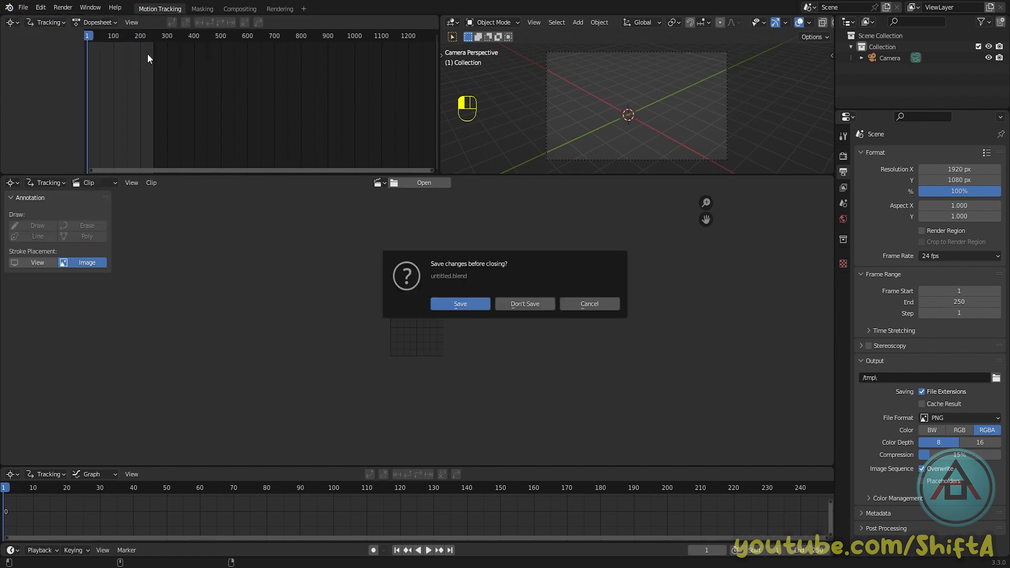
click(525, 304)
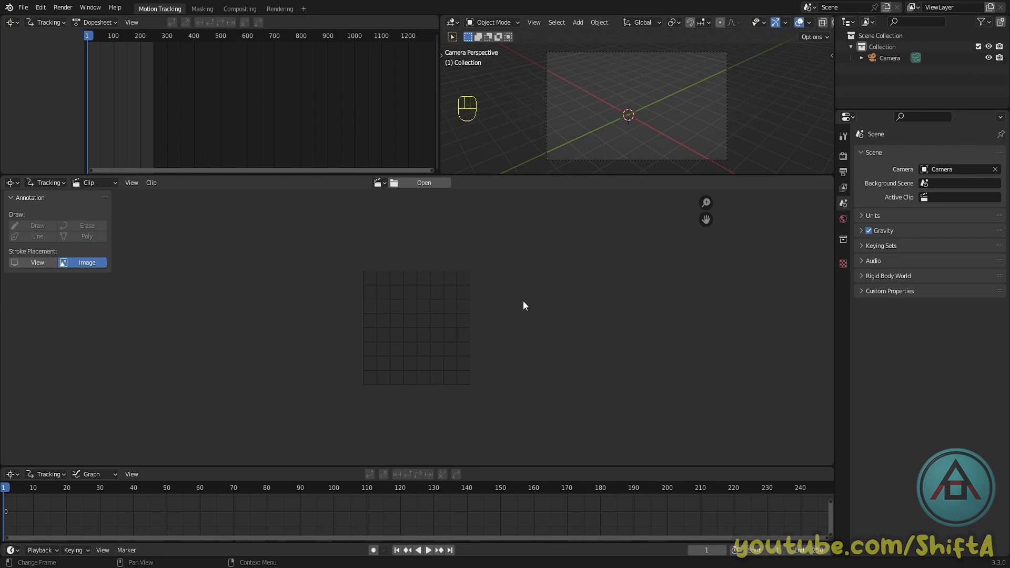
mouse_move(553, 259)
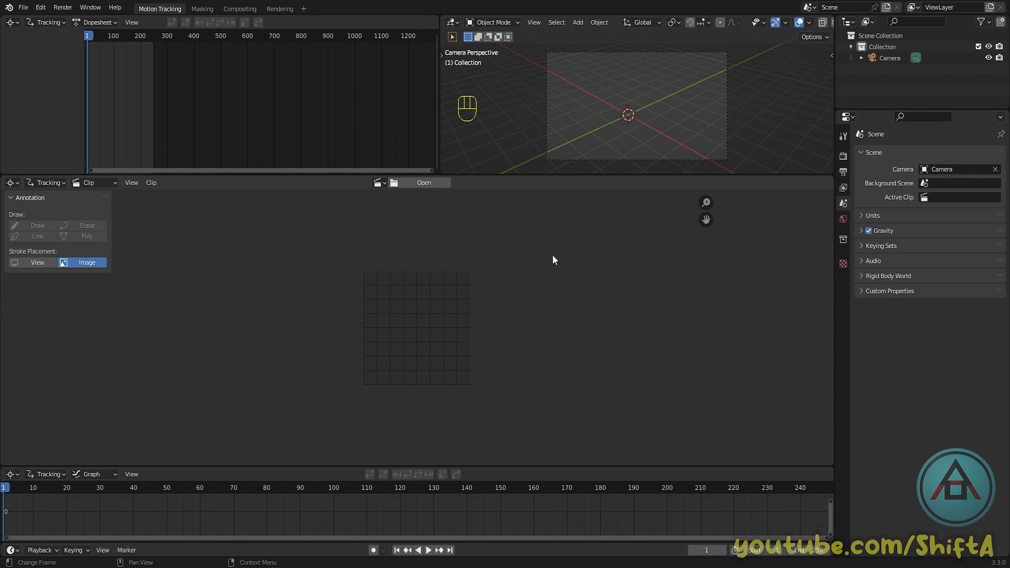
mouse_move(424, 186)
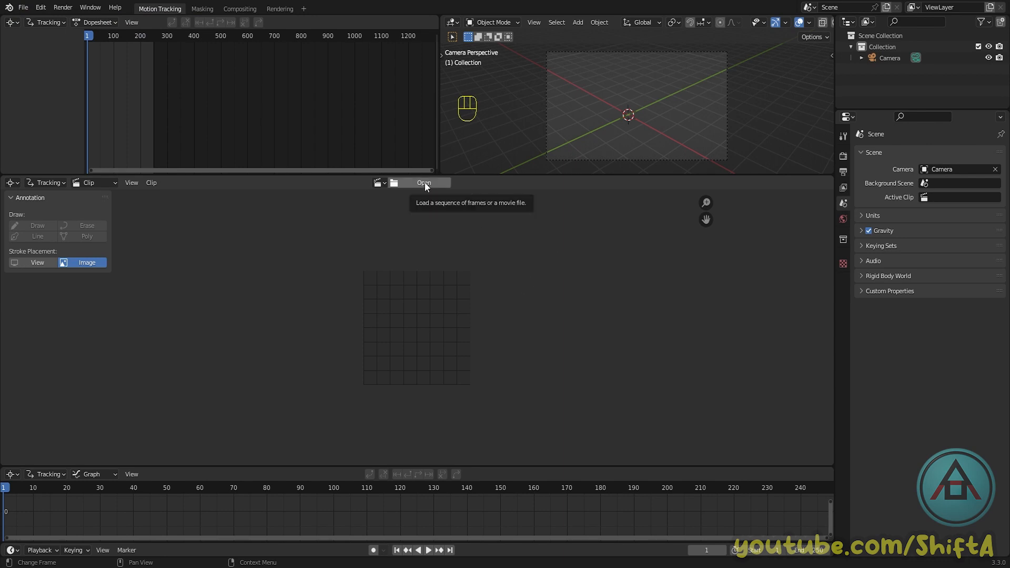
mouse_move(675, 437)
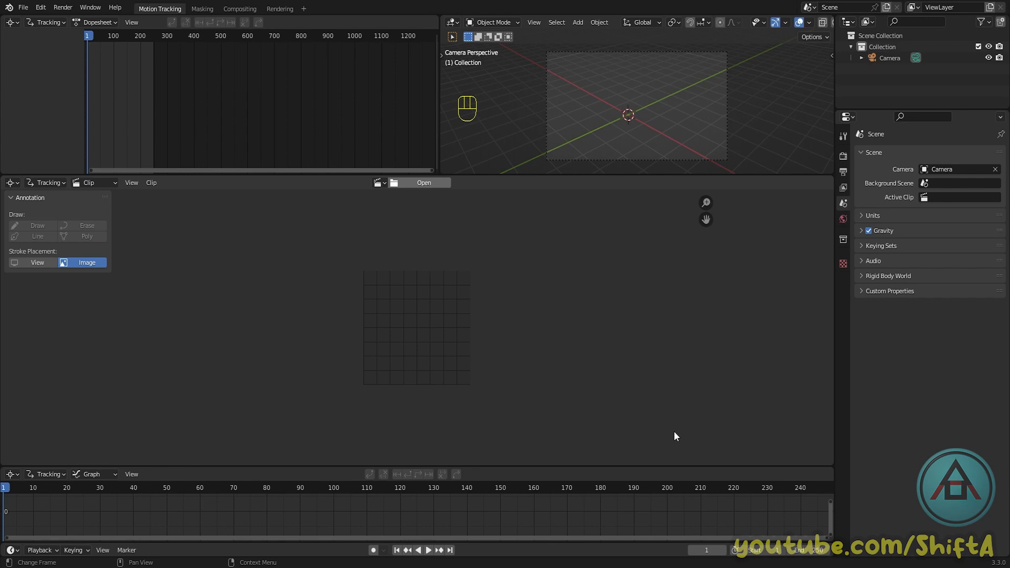
- Load the AdobeStock farm drone mp4 (438 frames, 1920×1080) into the clip editor
click(423, 183)
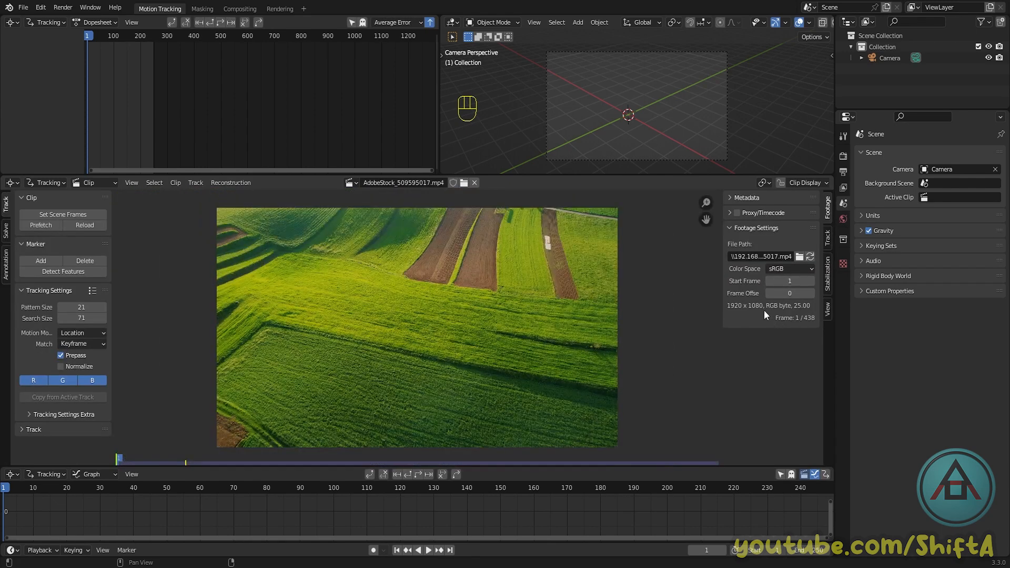
key(shift+ctrl+4)
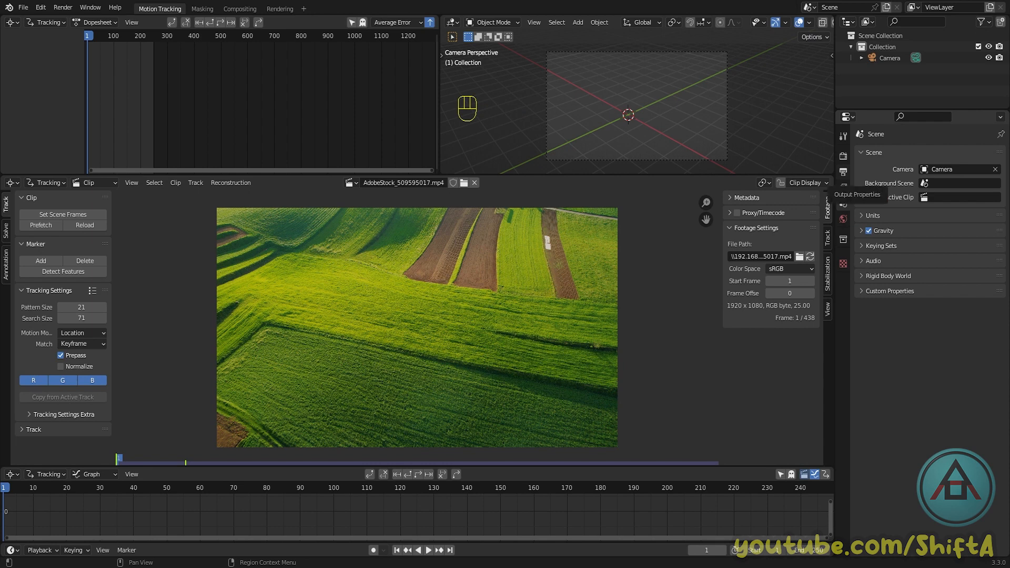
- Set the scene frame rate to 25 fps in Output Properties
click(843, 155)
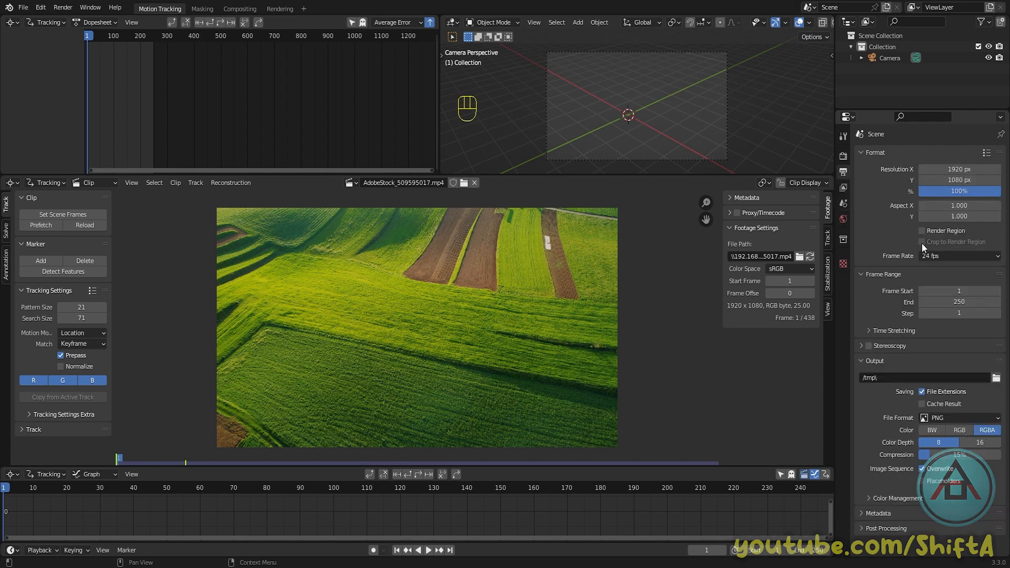
click(959, 256)
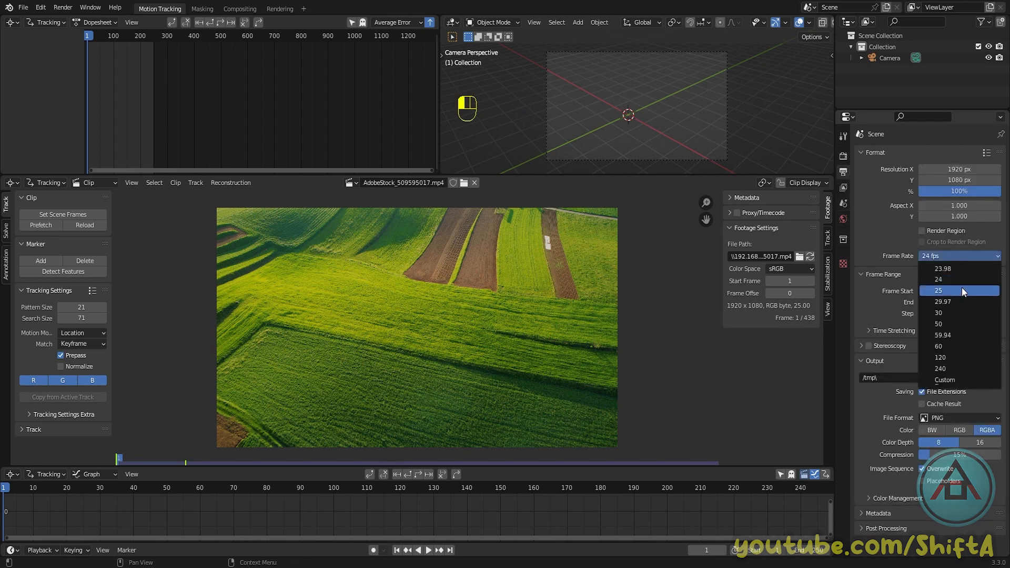
click(939, 290)
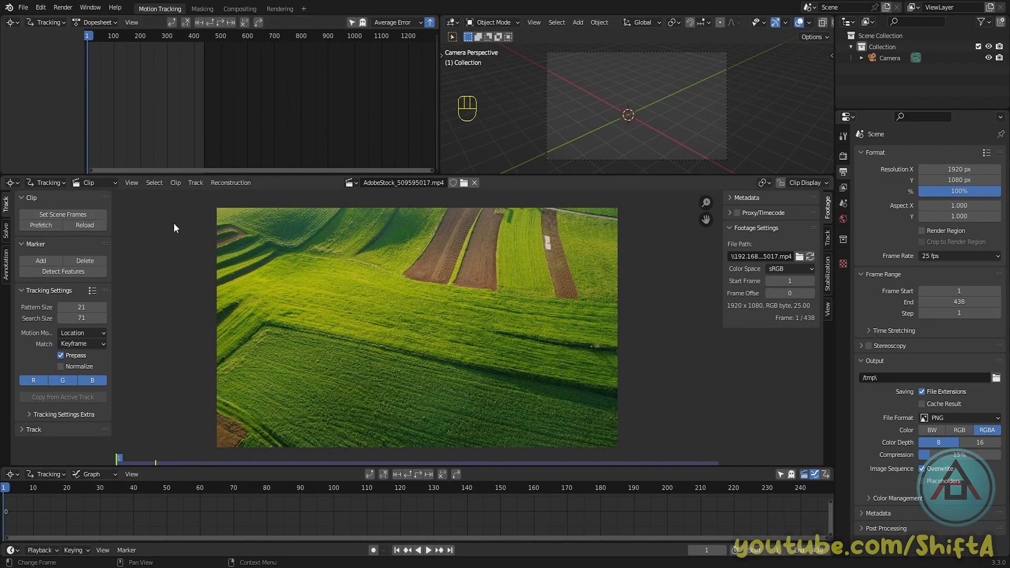
mouse_move(63, 215)
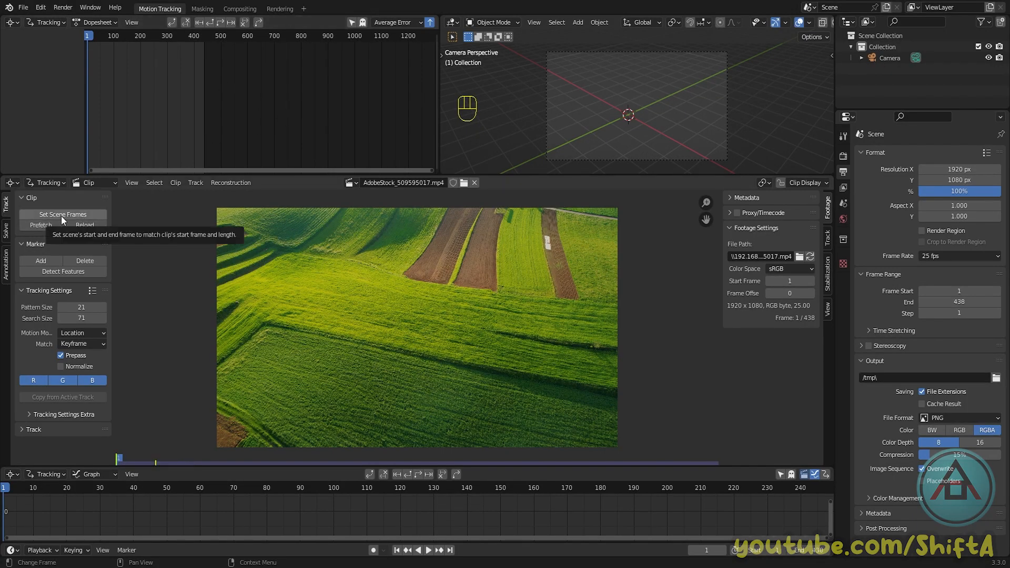
mouse_move(453, 505)
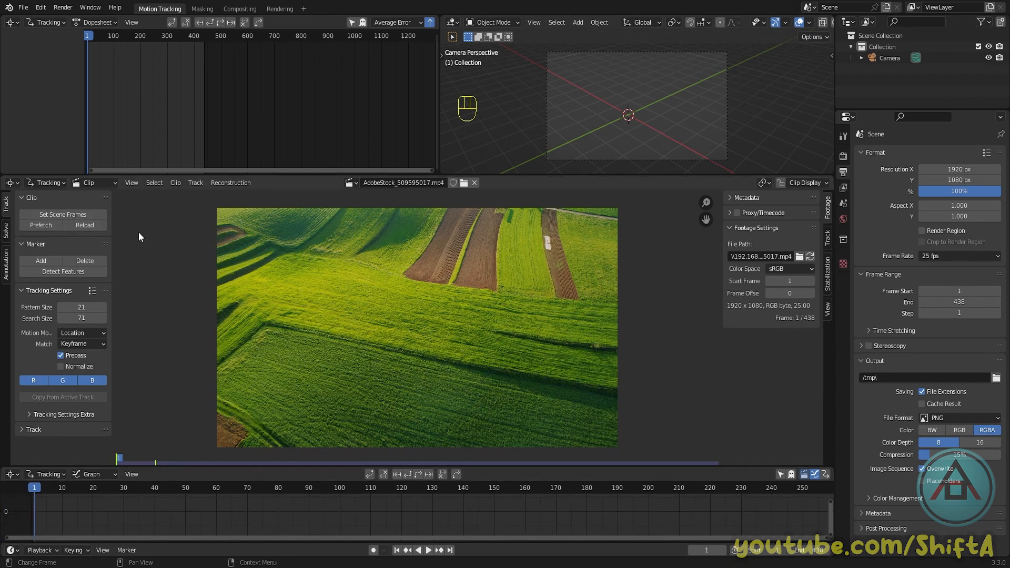
mouse_move(63, 215)
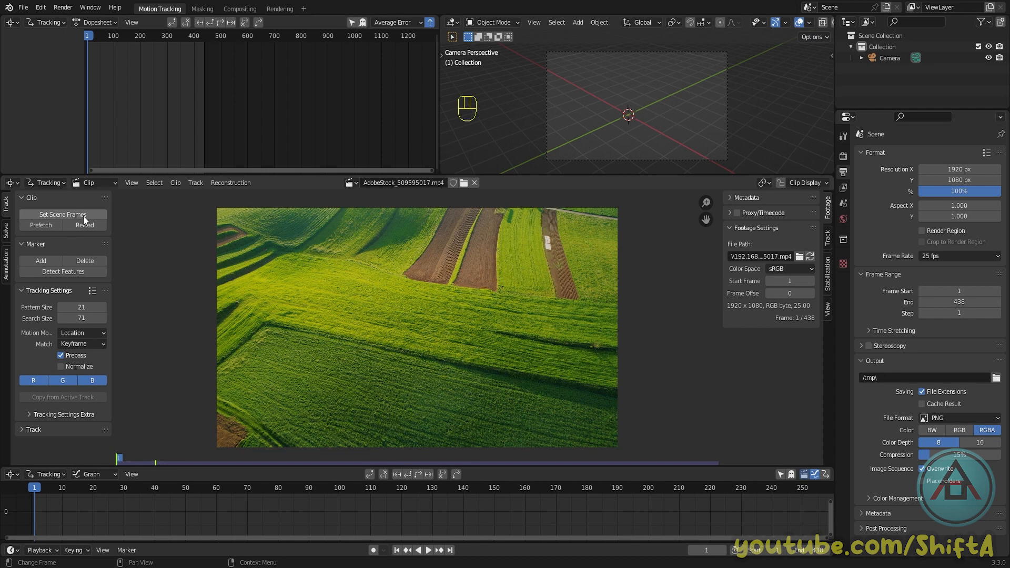
mouse_move(456, 527)
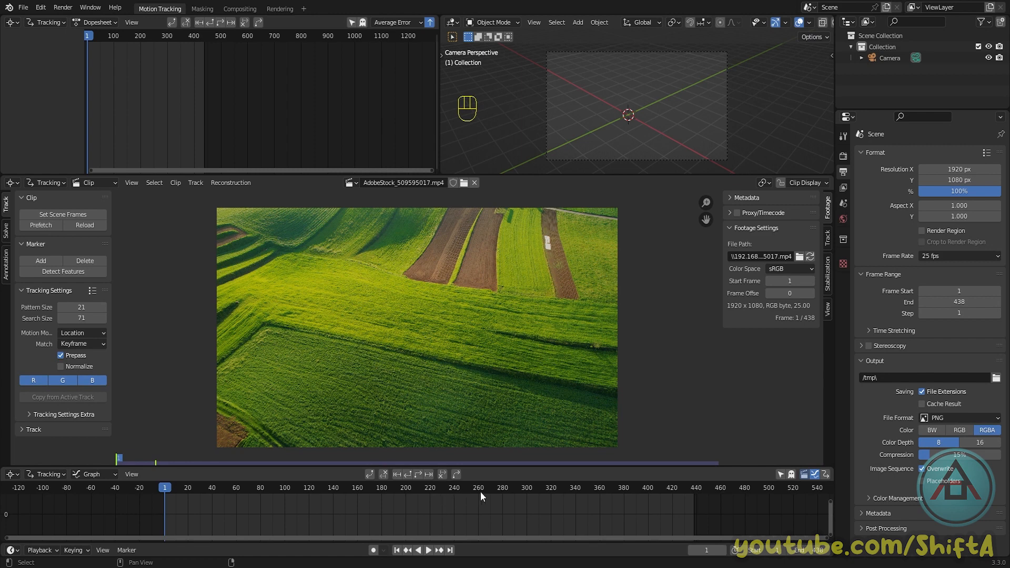
mouse_move(695, 500)
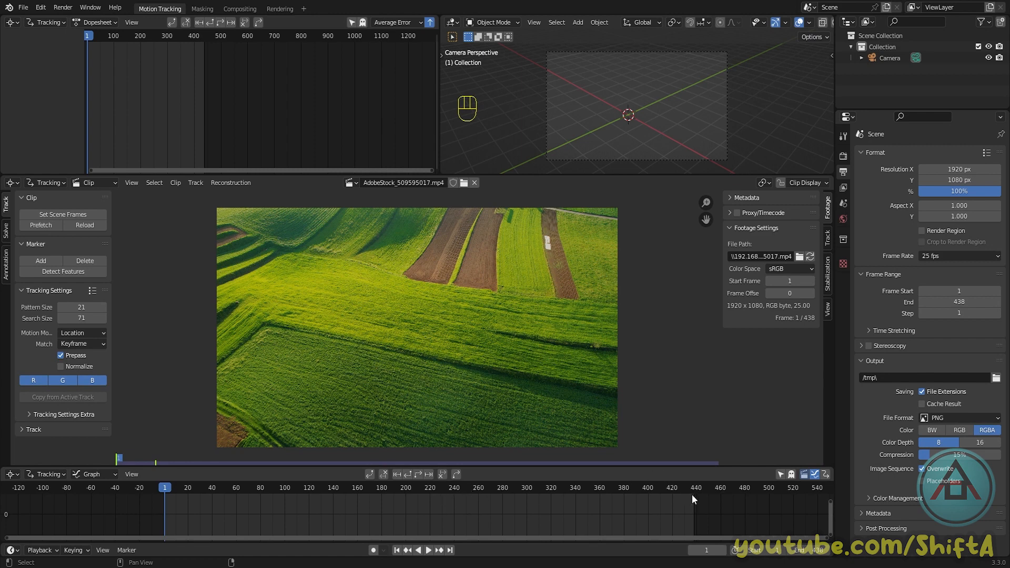
mouse_move(699, 498)
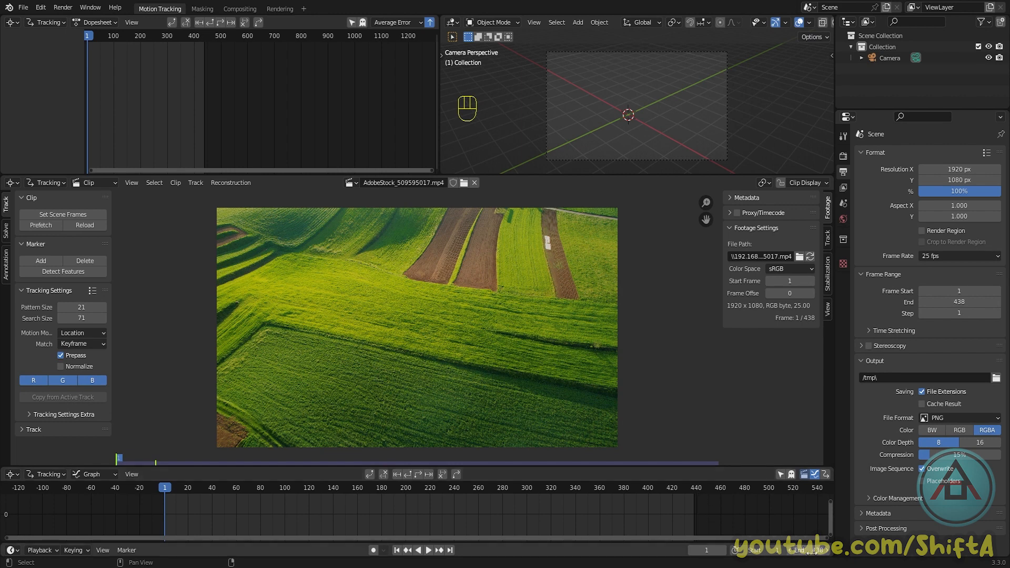
mouse_move(366, 514)
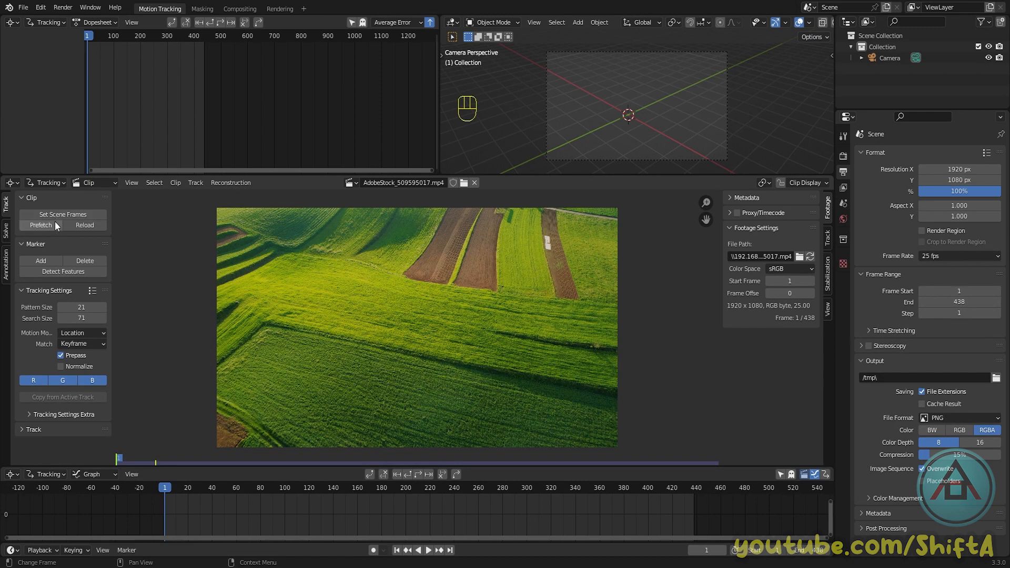
mouse_move(37, 233)
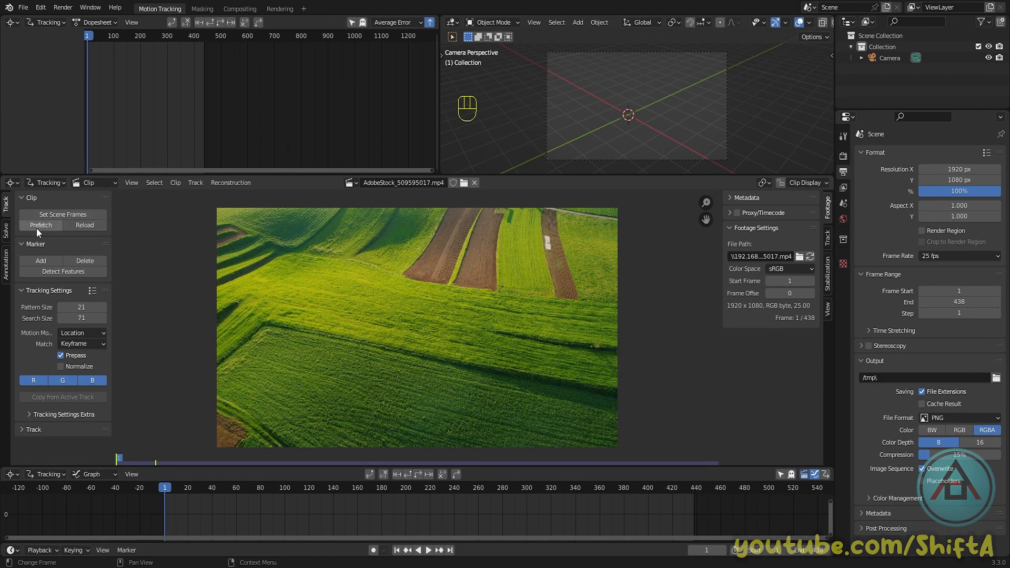
- Prefetch the whole clip into memory and scrub the timeline to preview it
click(40, 225)
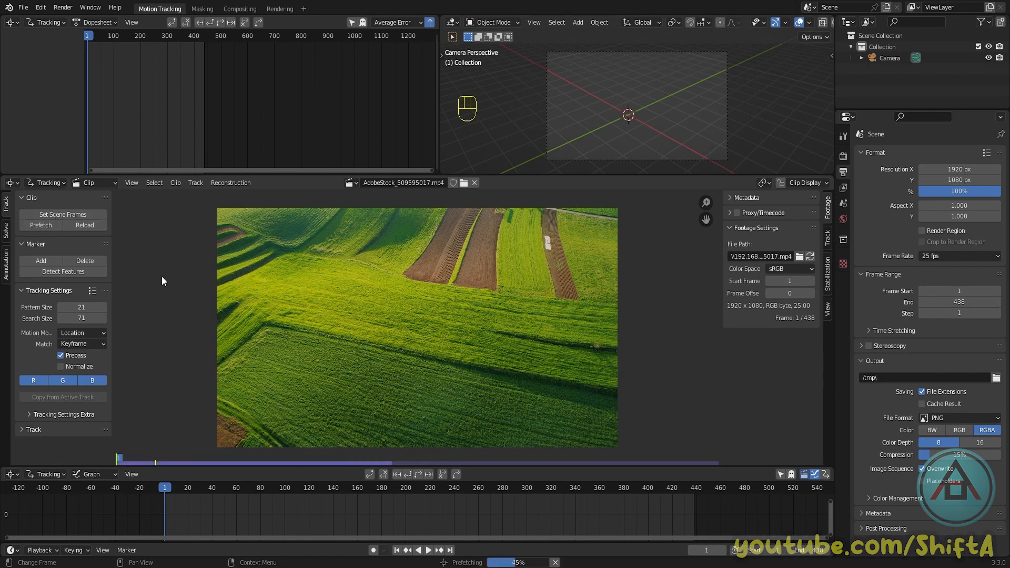
click(252, 487)
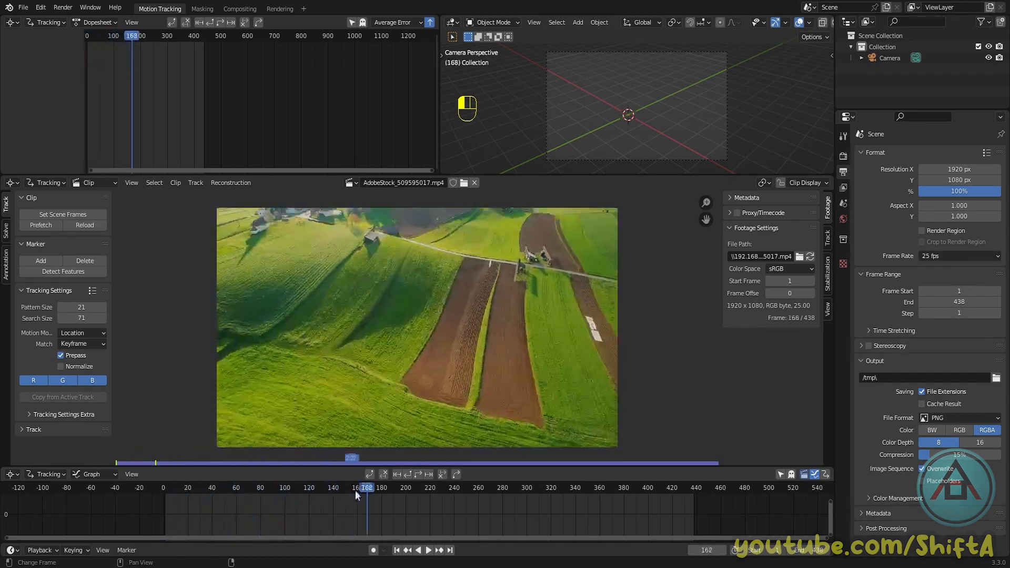
click(164, 488)
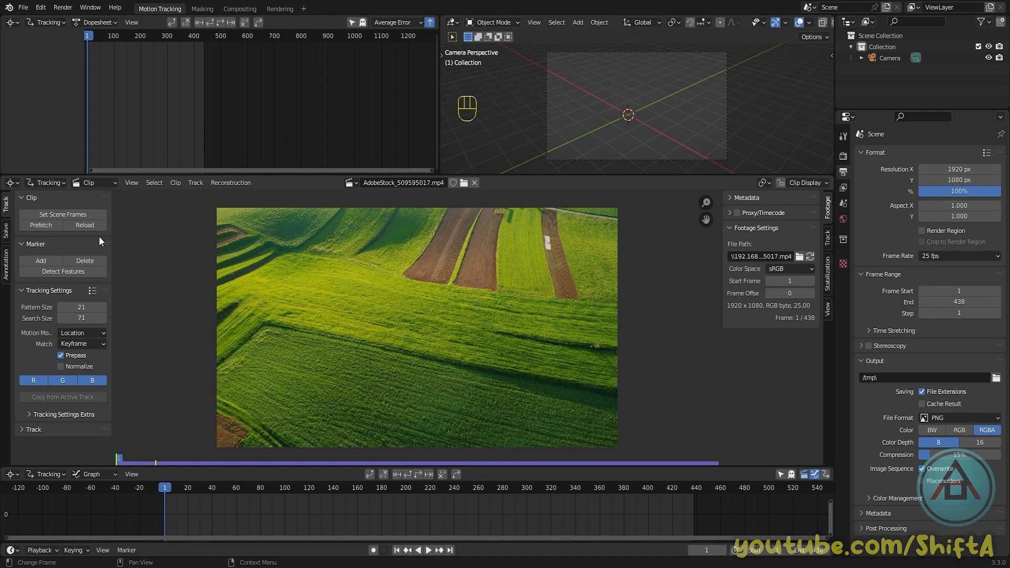
mouse_move(101, 335)
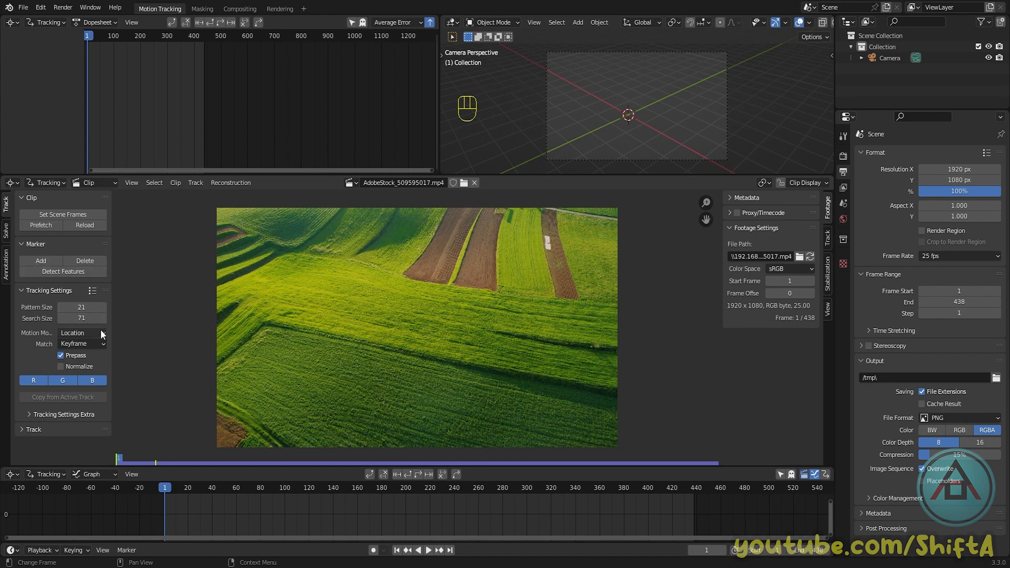
click(520, 487)
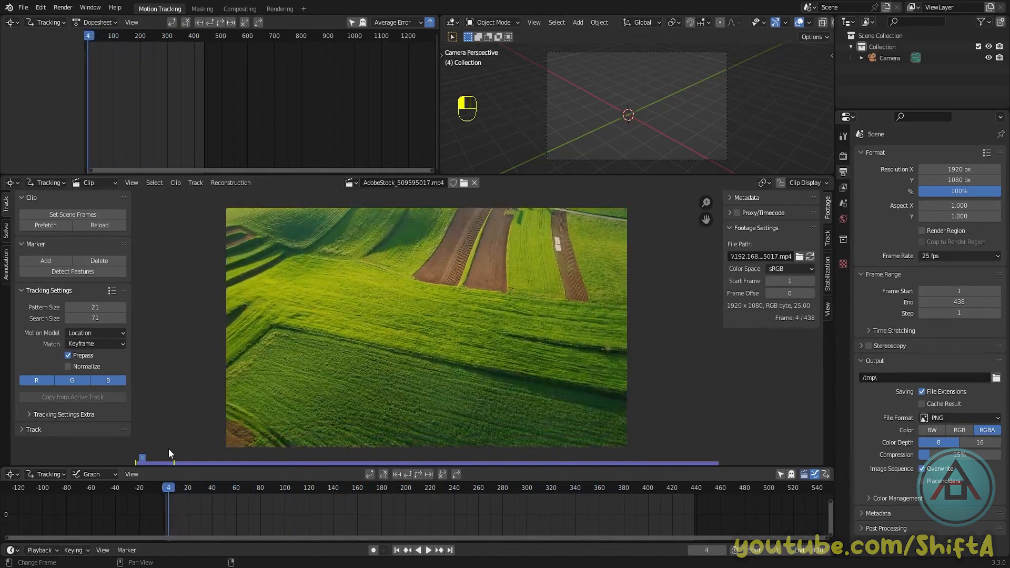
- Return to the first frame and set the tracking motion model to Perspective
key(shift+Left)
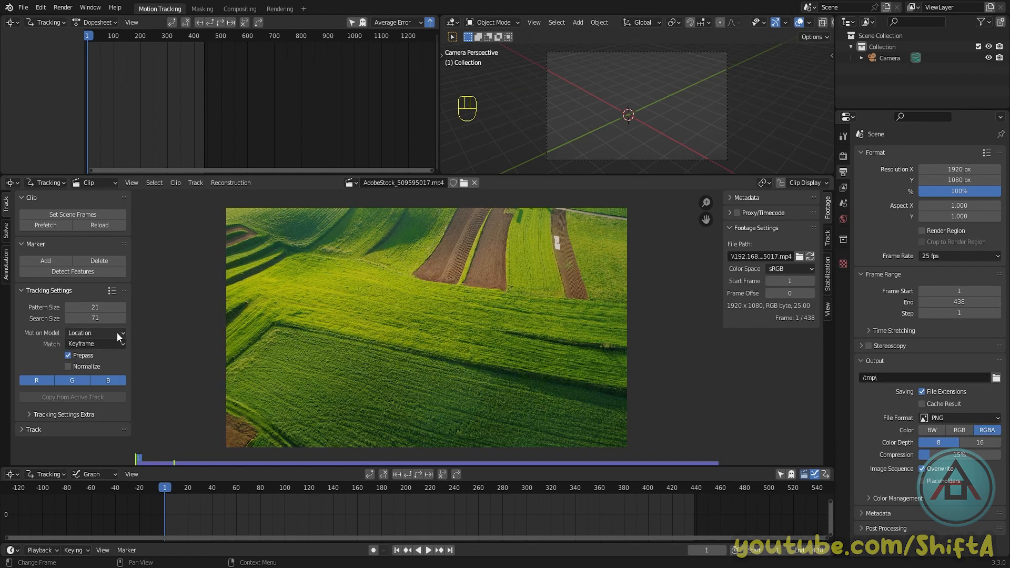
click(95, 333)
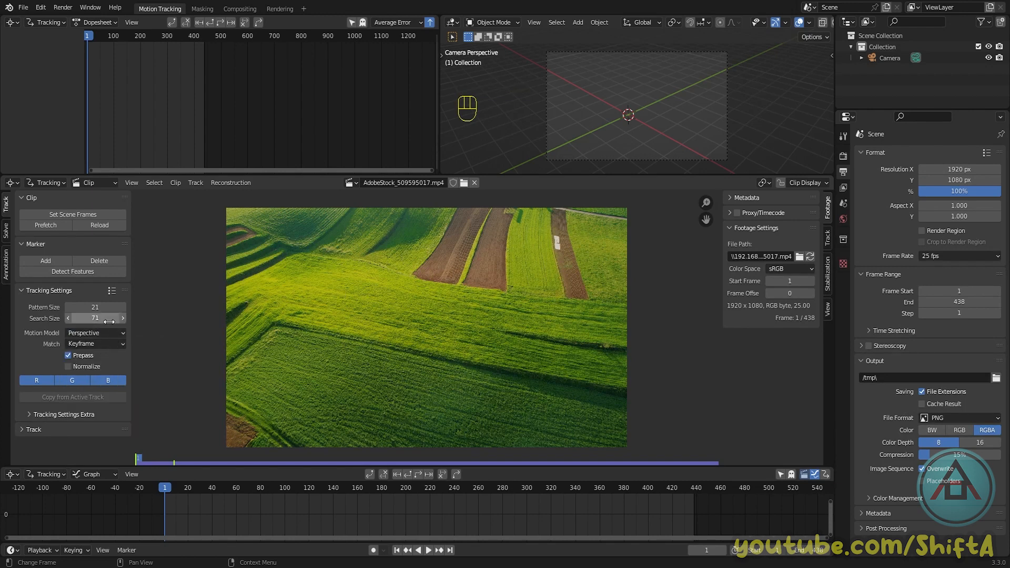
mouse_move(95, 307)
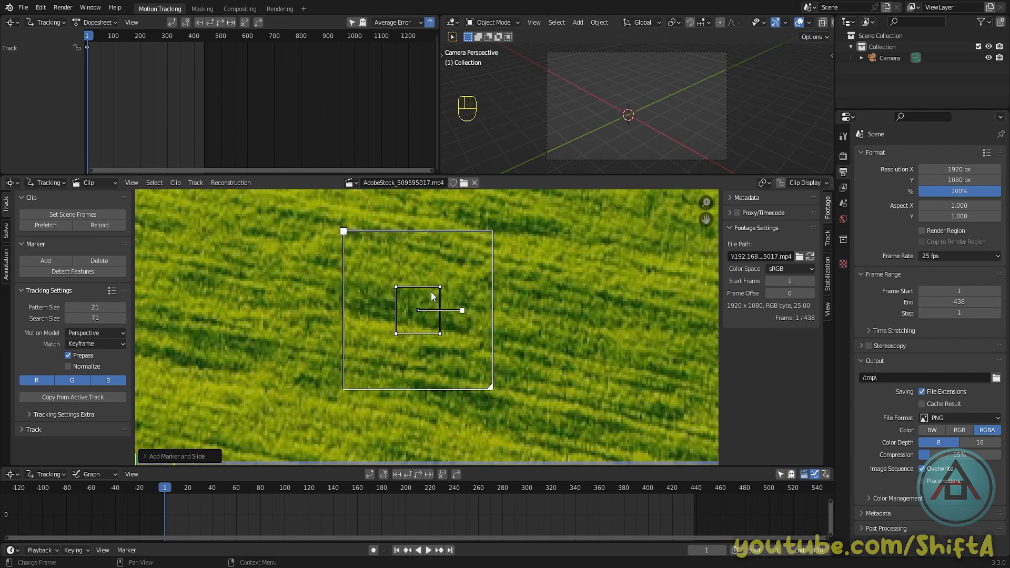
mouse_move(435, 339)
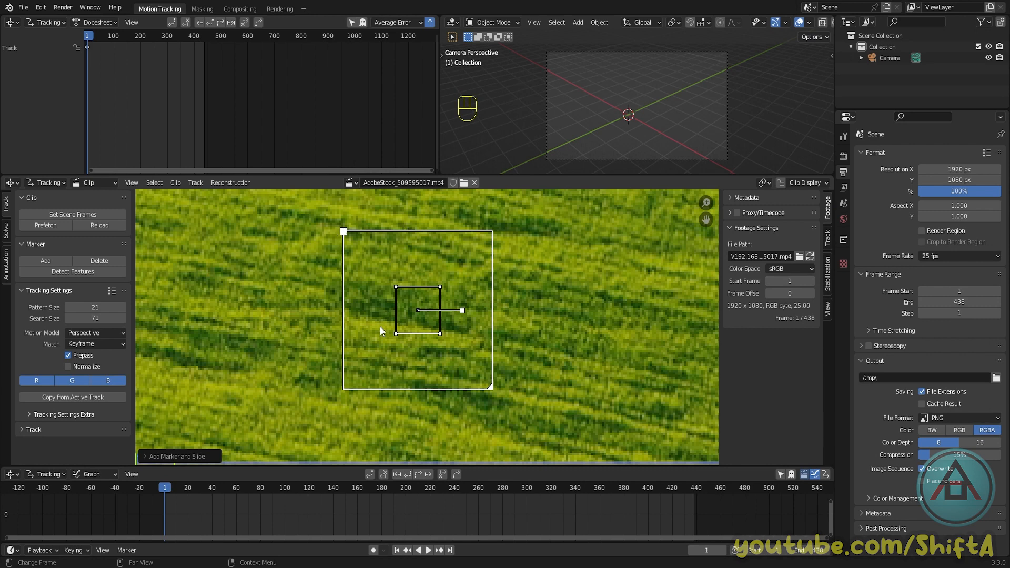
- Detect features on the first frame with threshold 0.5 and distance 120
click(72, 262)
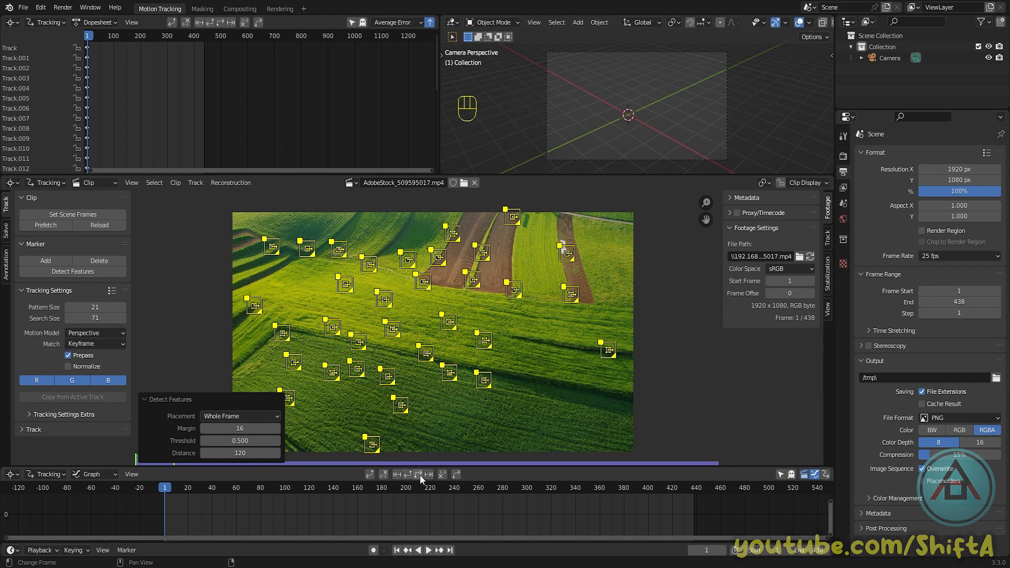
mouse_move(419, 474)
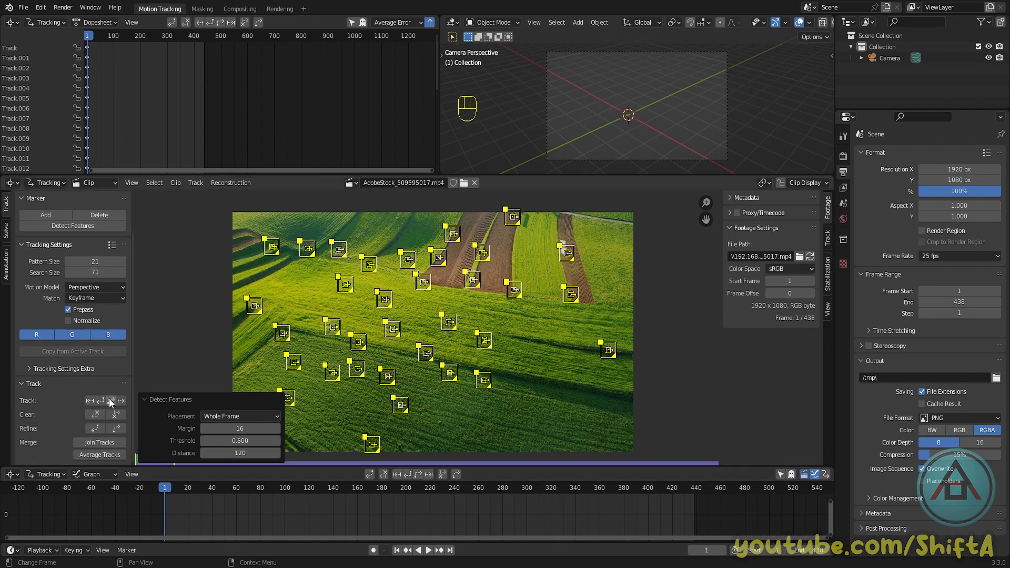
- Track the detected markers forward, then scrub back to review the tracks
click(110, 400)
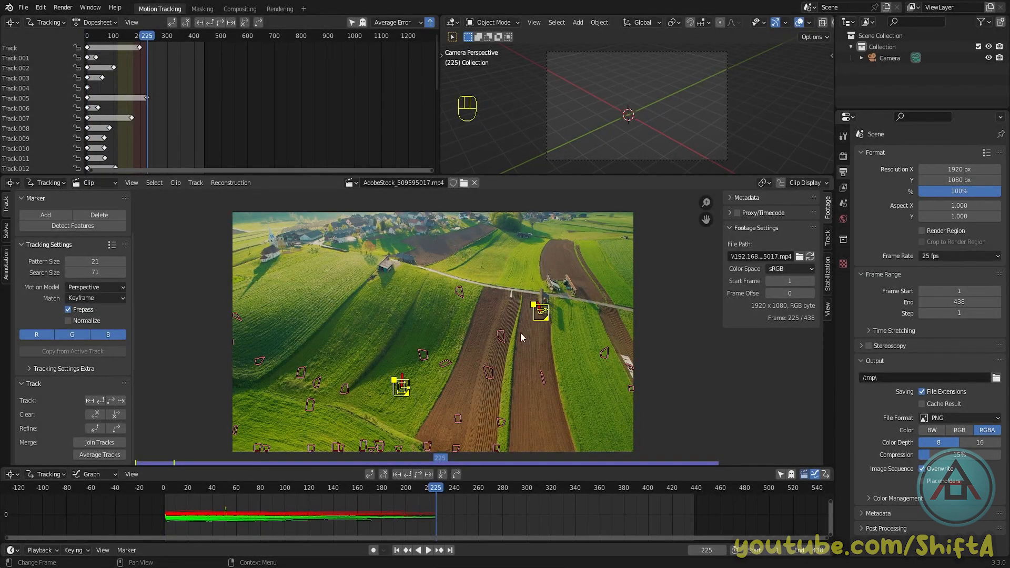
mouse_move(438, 413)
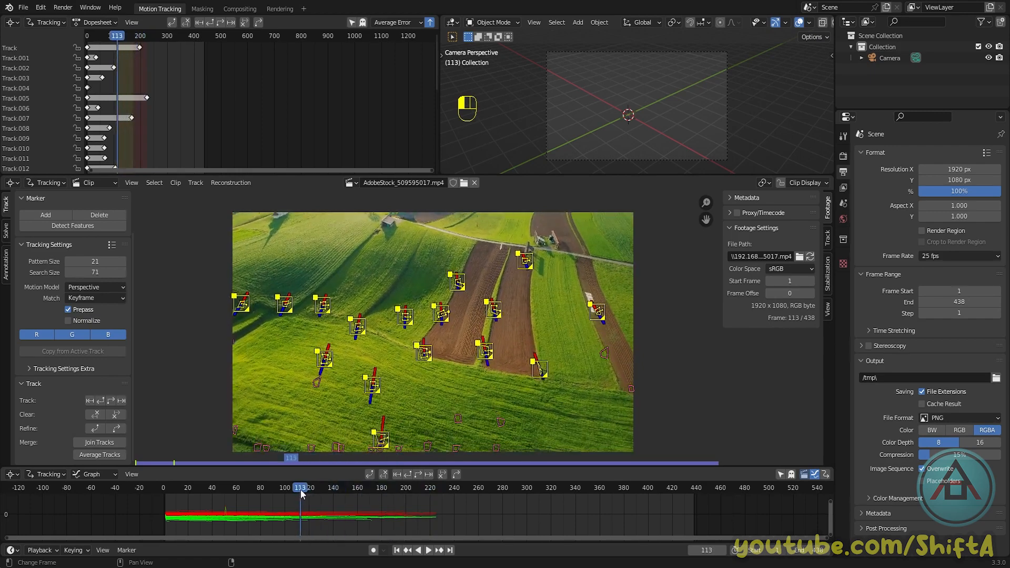
click(294, 488)
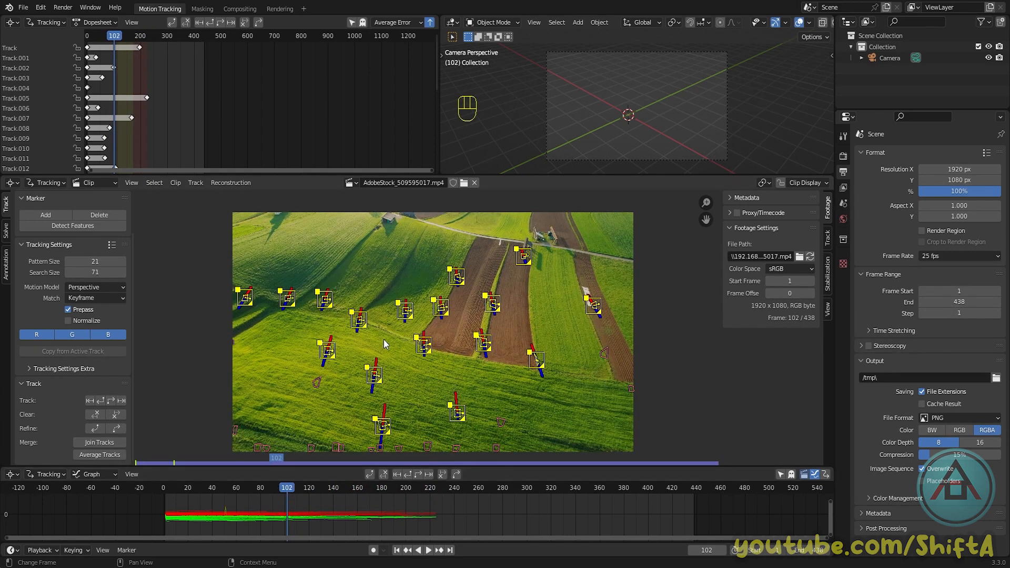
- Lock the existing tracks, then detect and lock a new feature batch at frame 249
key(ctrl+l)
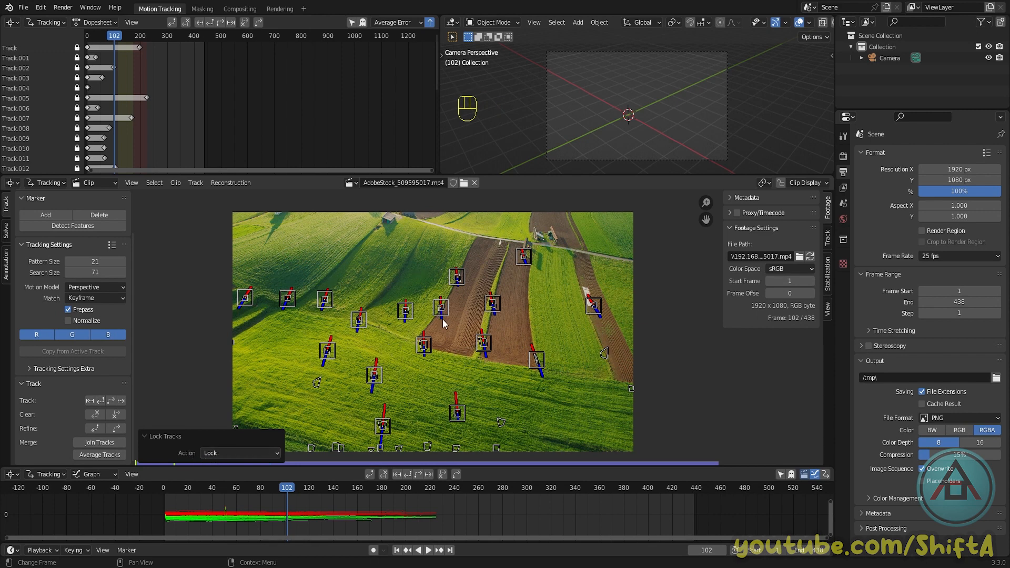
mouse_move(402, 358)
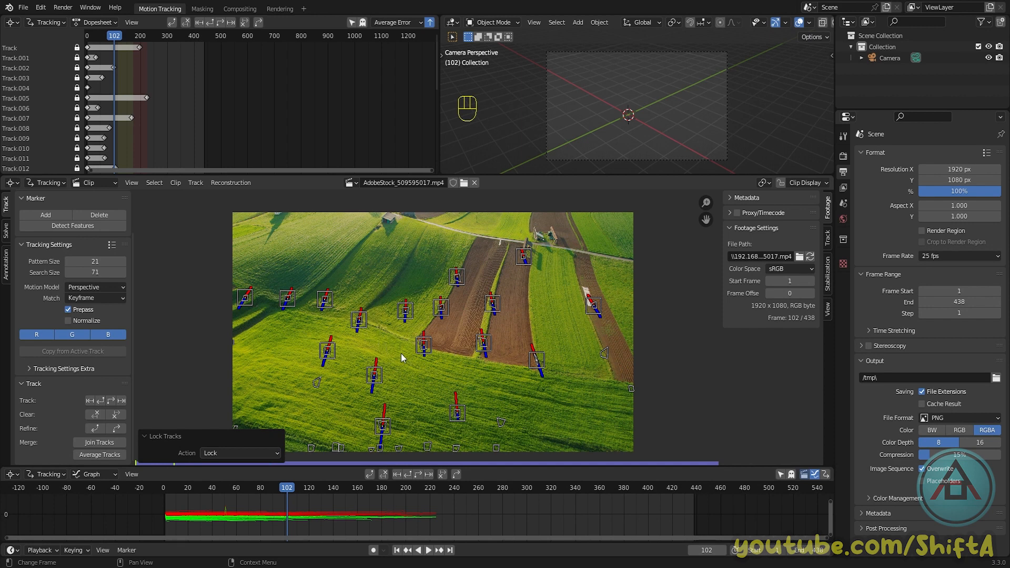
mouse_move(406, 357)
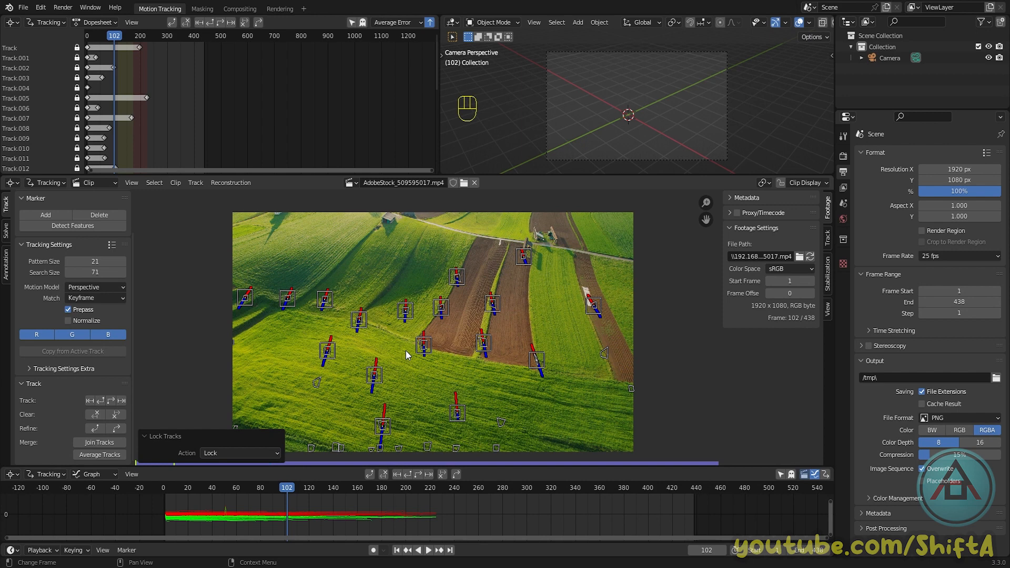
mouse_move(352, 376)
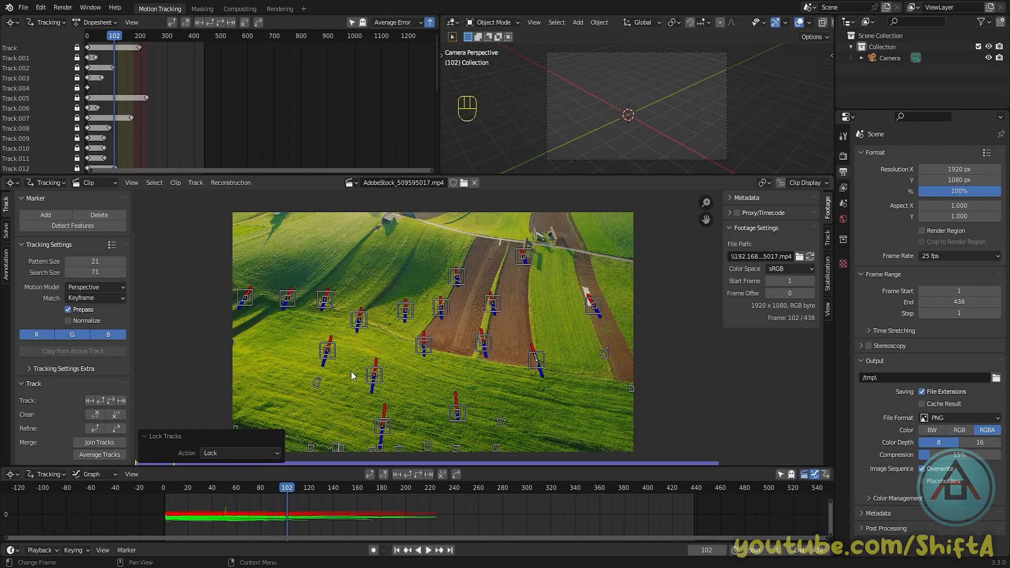
click(72, 226)
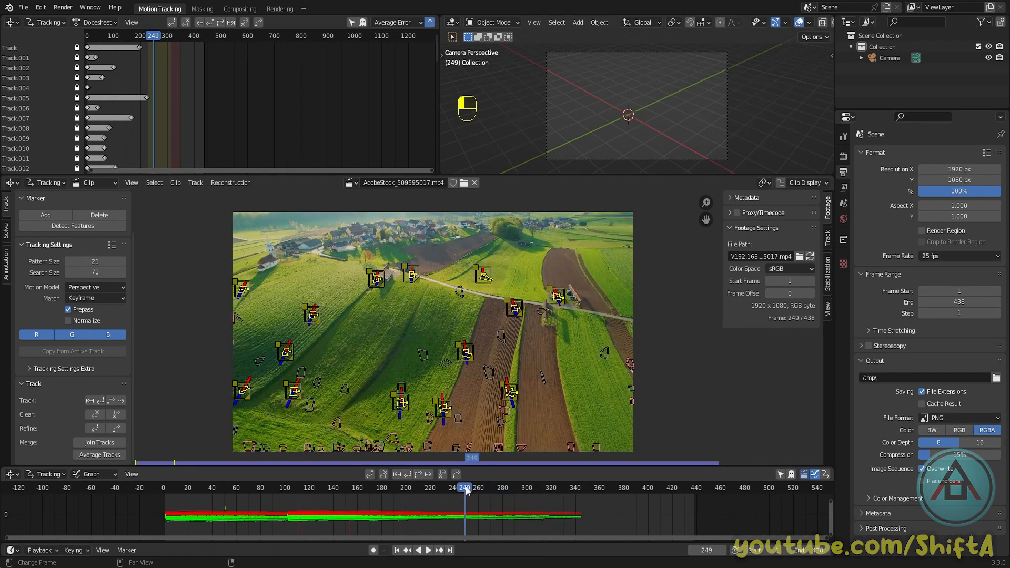
key(ctrl+l)
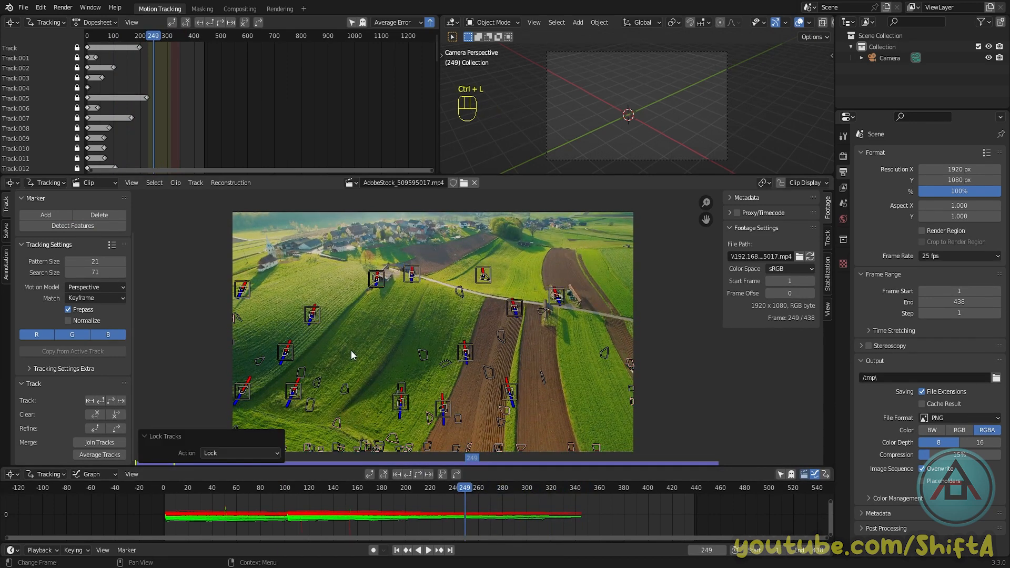
mouse_move(72, 226)
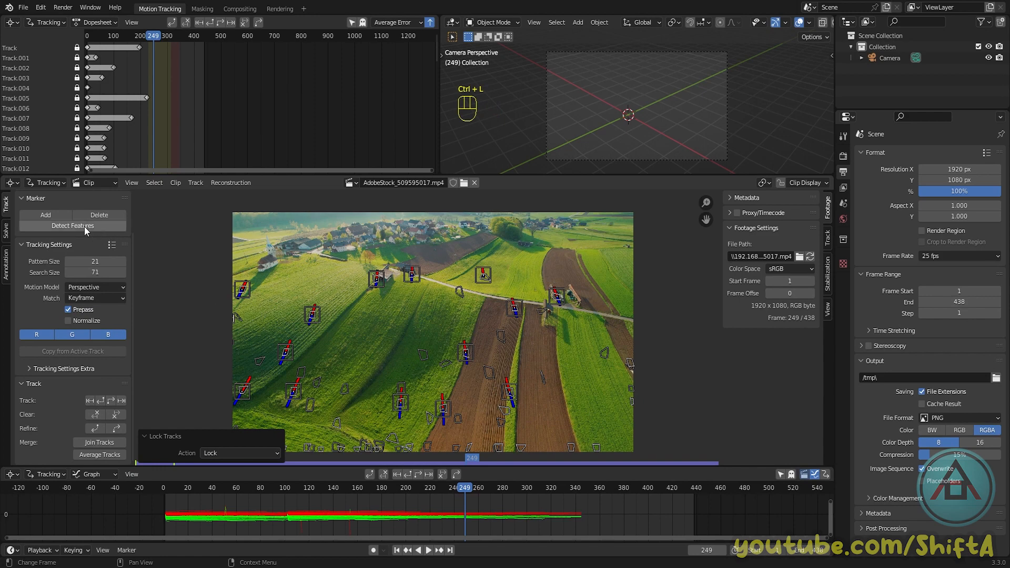
click(72, 226)
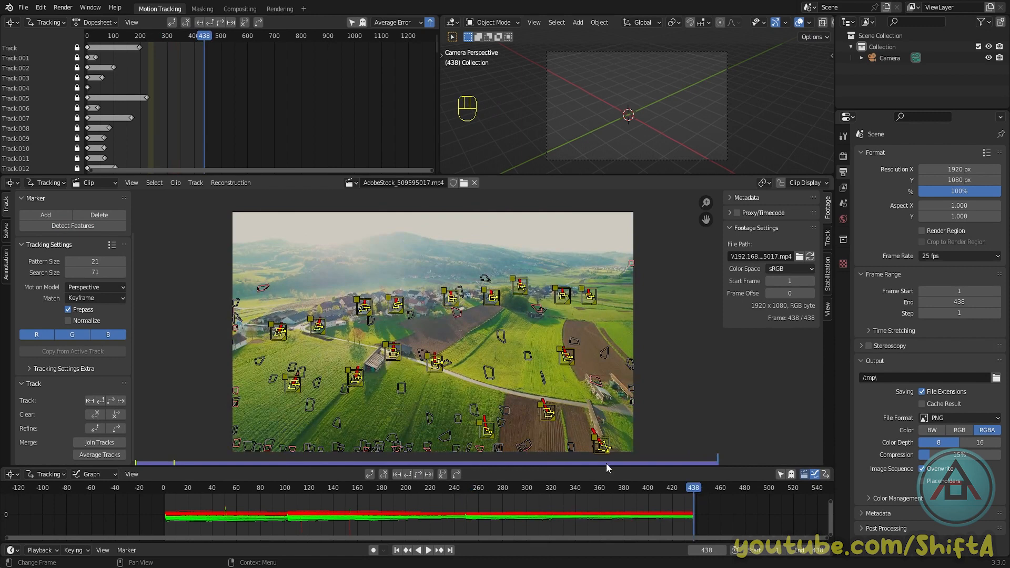
- Lock the newest tracks and add more markers at earlier frames of the clip
key(ctrl+l)
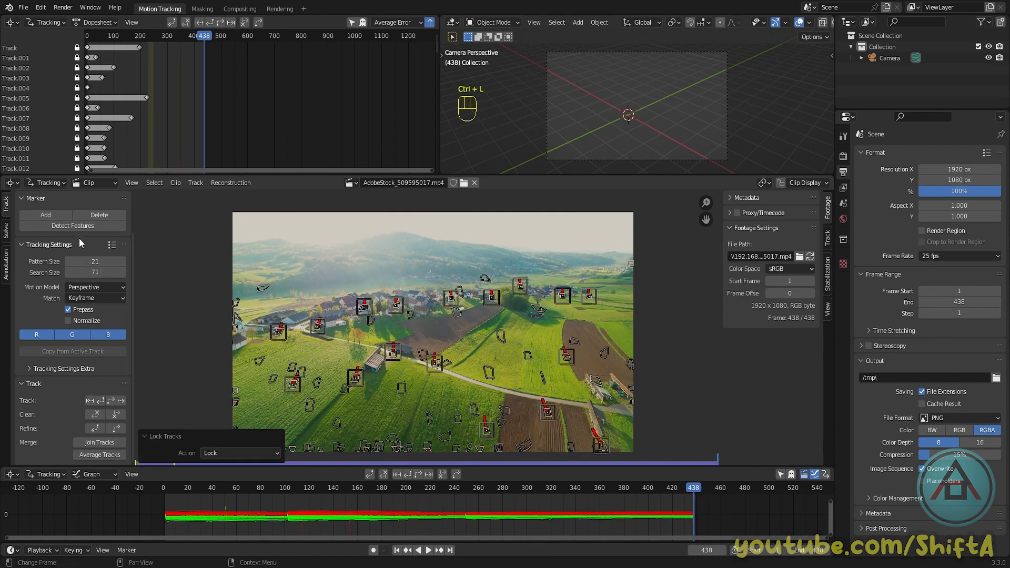
click(72, 226)
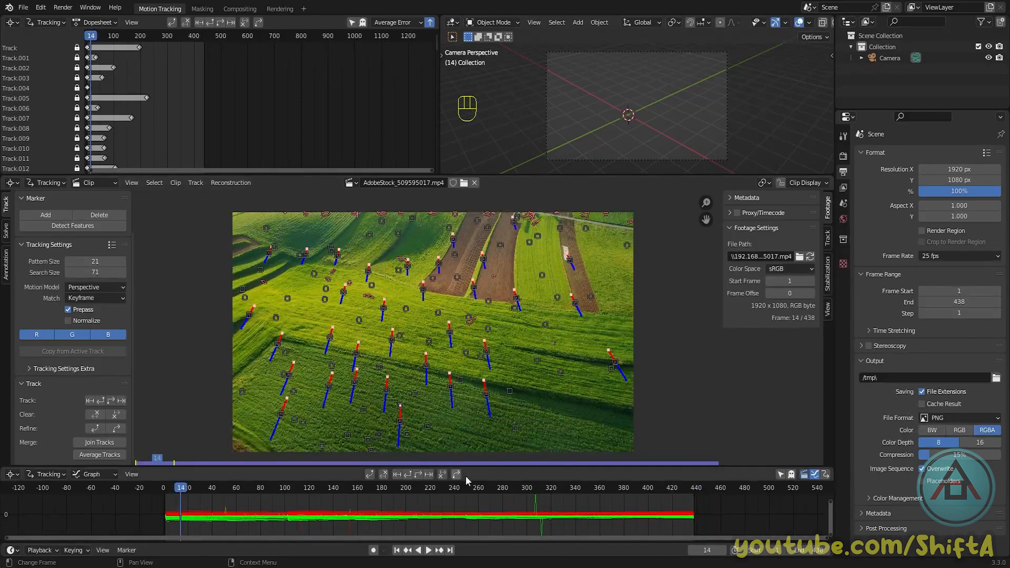
click(316, 487)
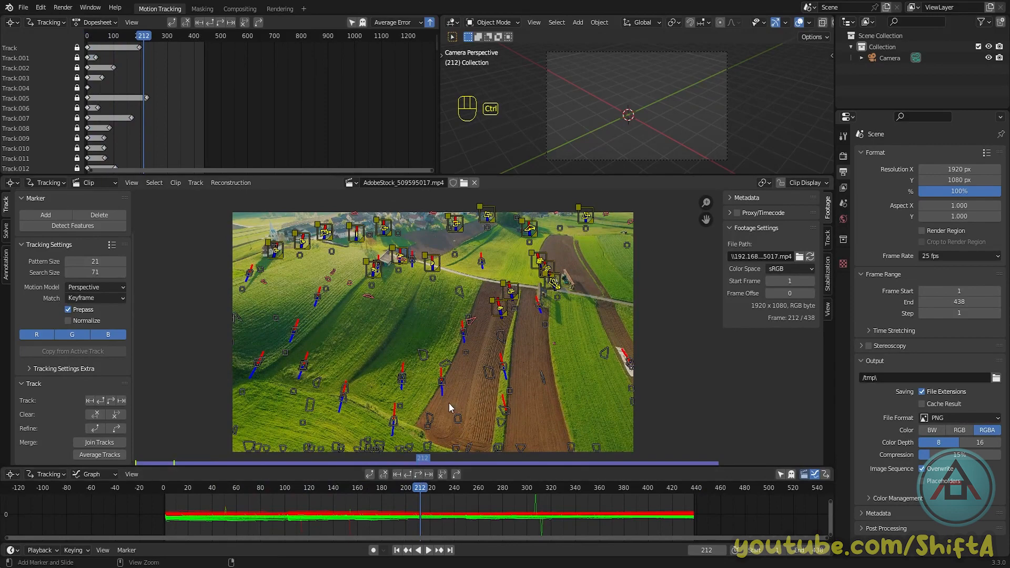
click(72, 226)
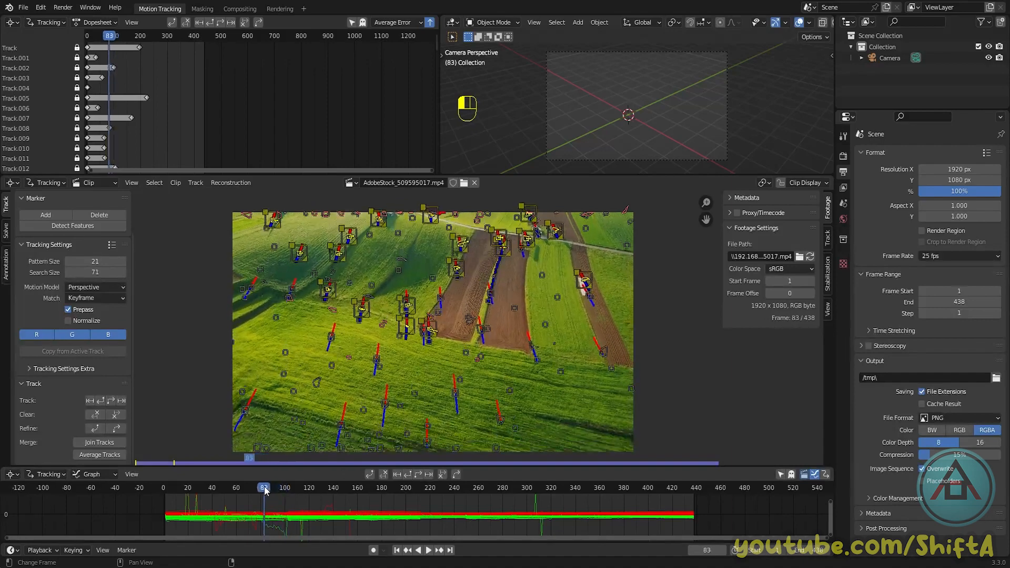
click(279, 488)
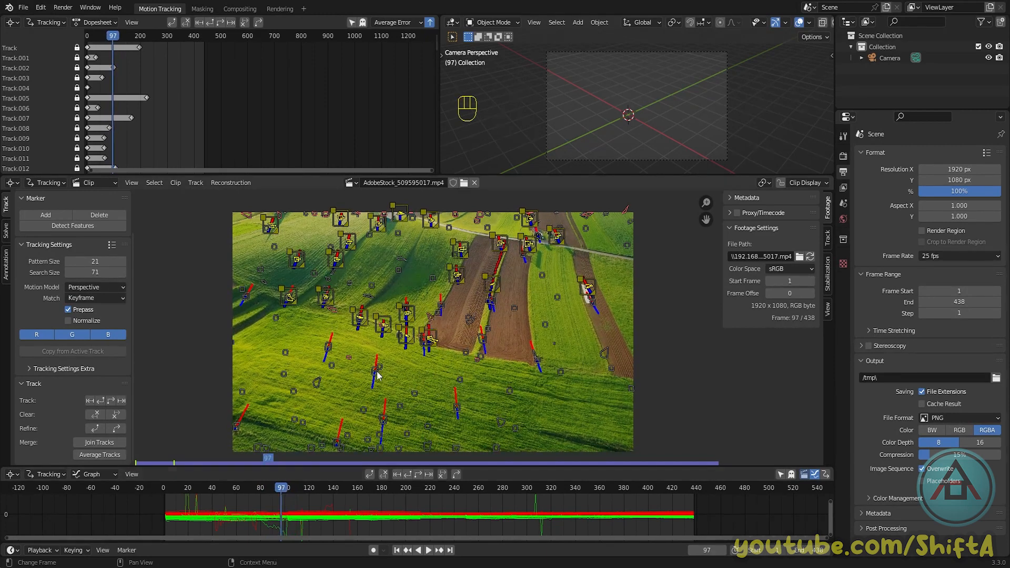
click(72, 226)
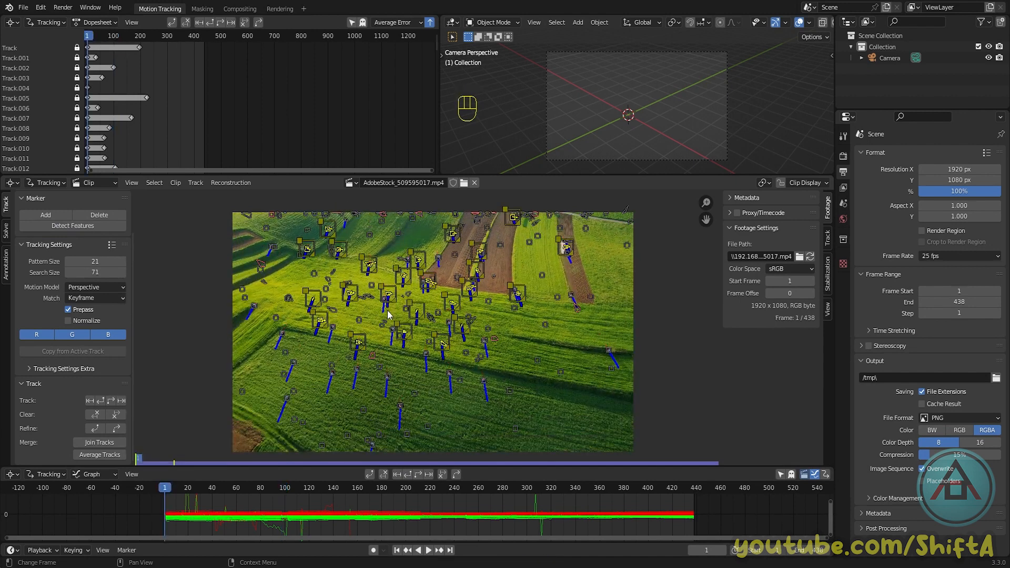
mouse_move(398, 327)
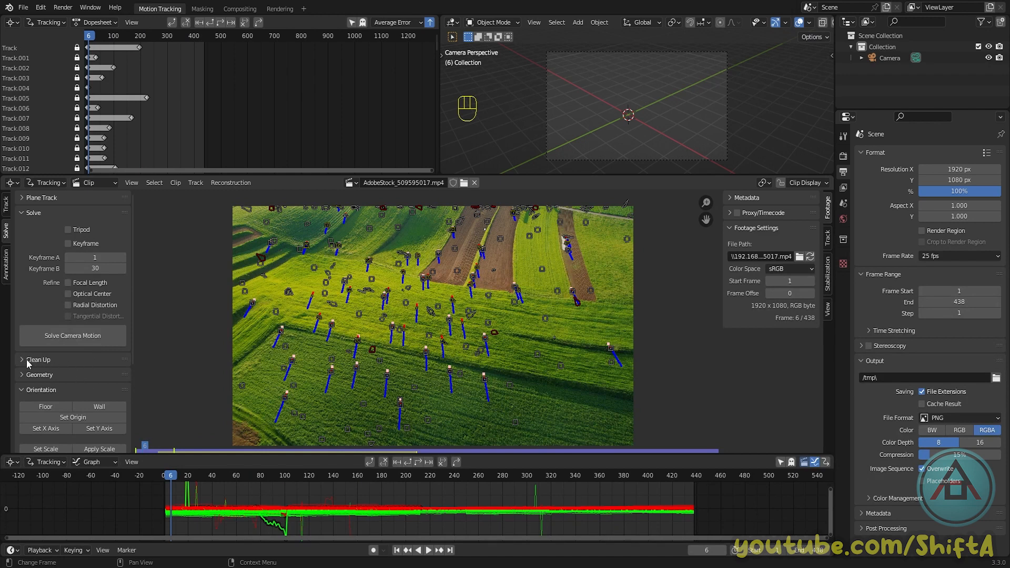
- Run Filter Tracks from Clean Up and delete the 9 flagged tracks
click(38, 359)
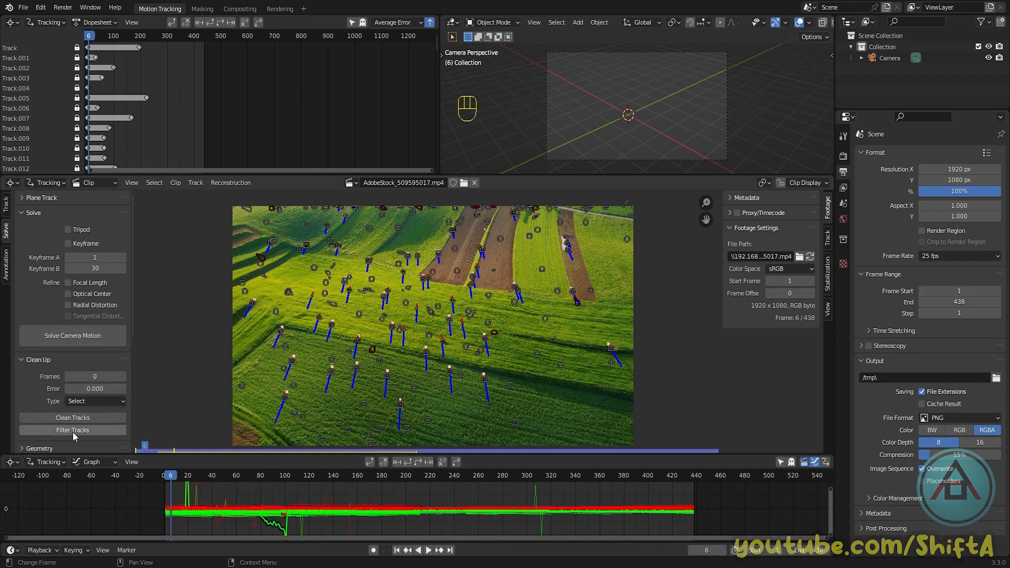
click(72, 430)
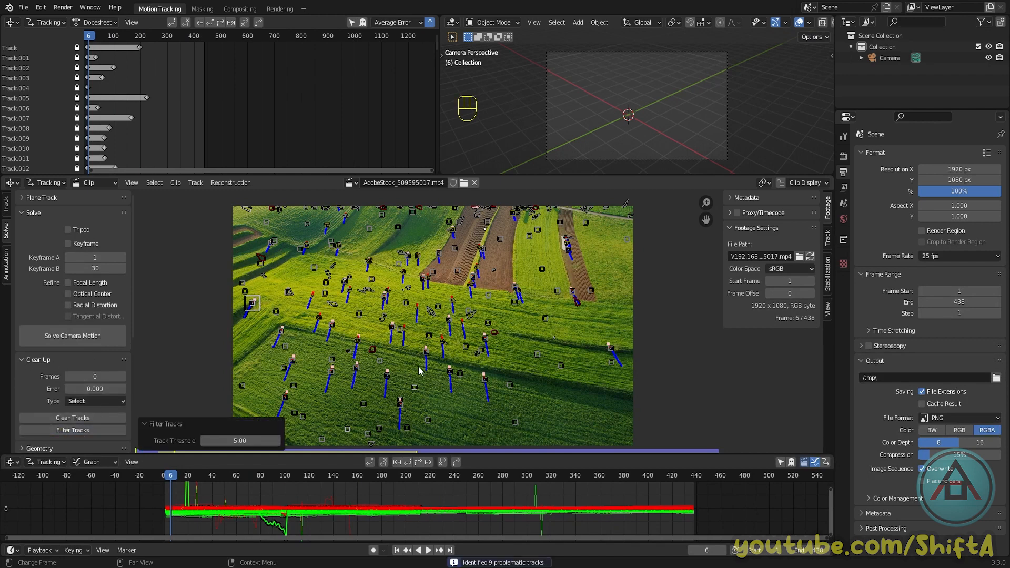
mouse_move(361, 373)
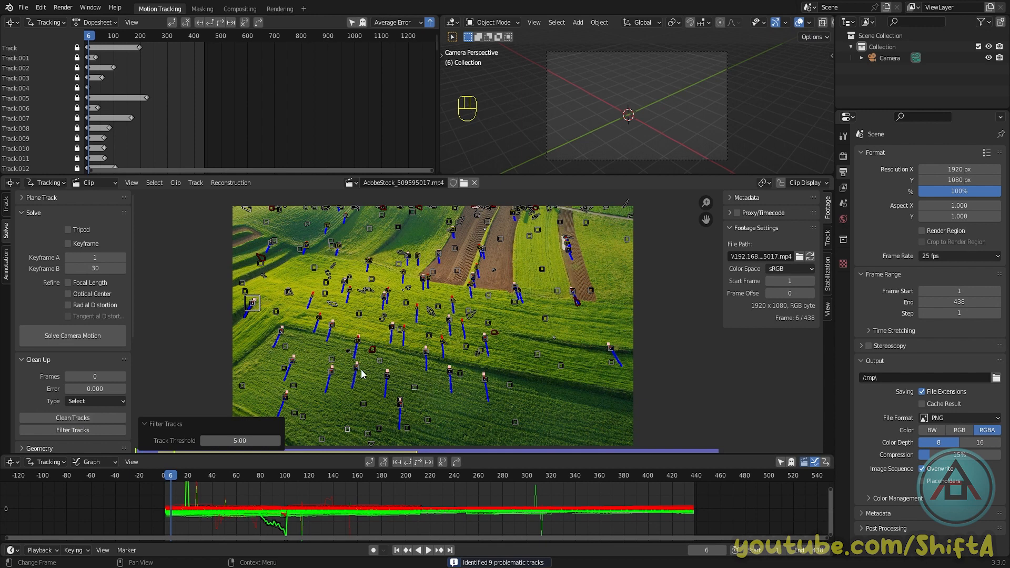
key(x)
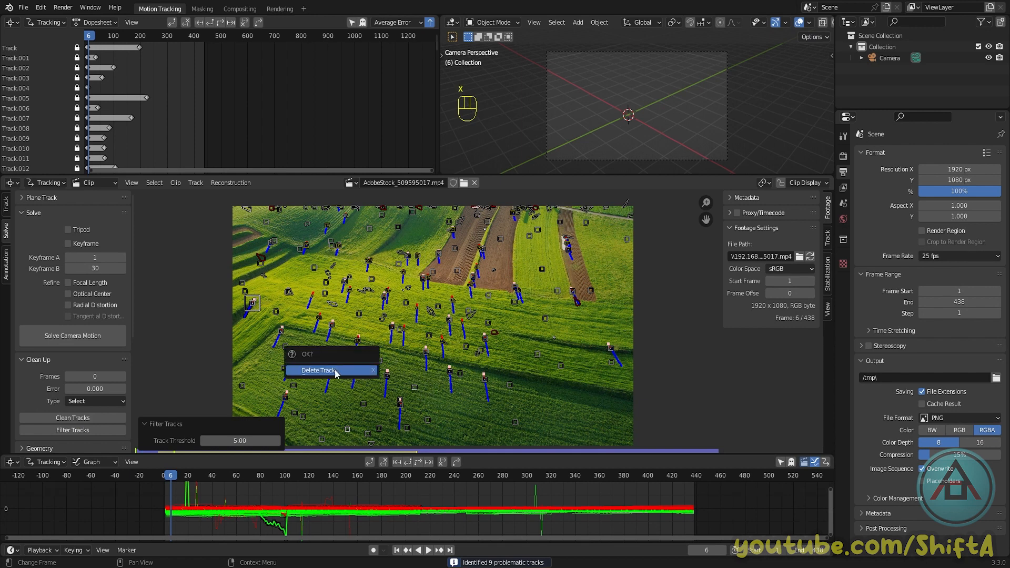
click(316, 370)
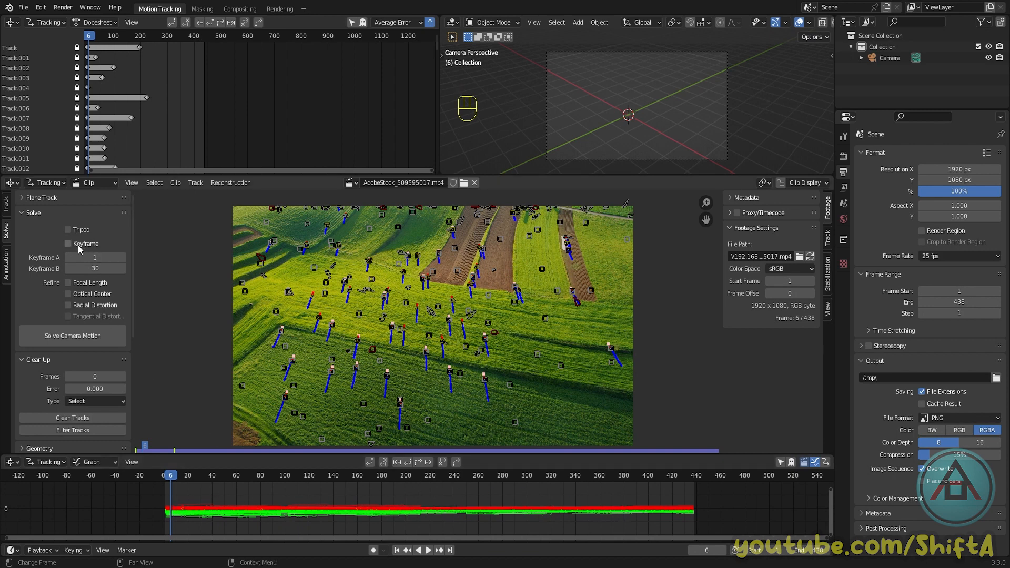
mouse_move(70, 247)
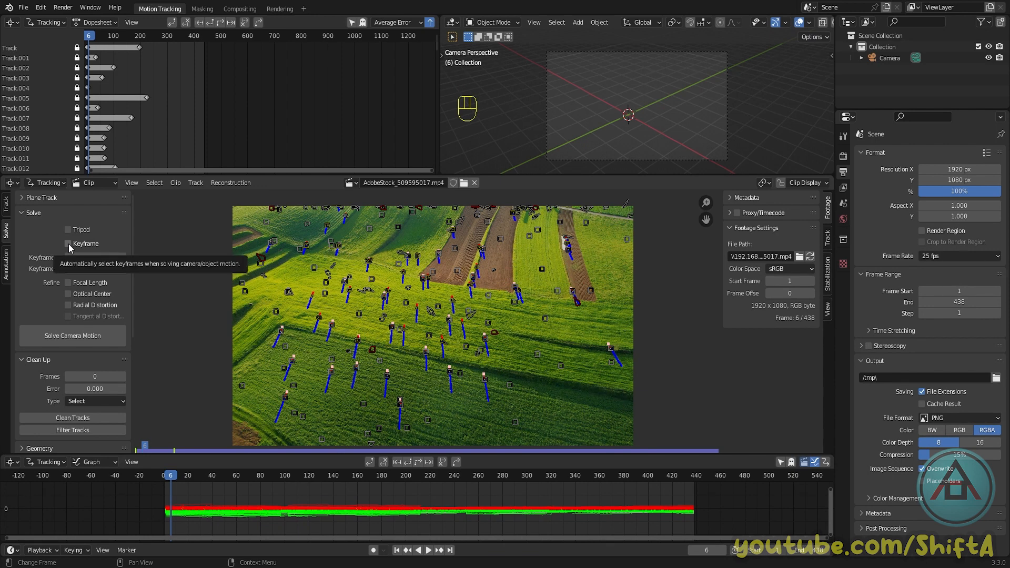
- Enable automatic keyframe selection and focal length refinement, then scrub the clip to frame 329
click(69, 243)
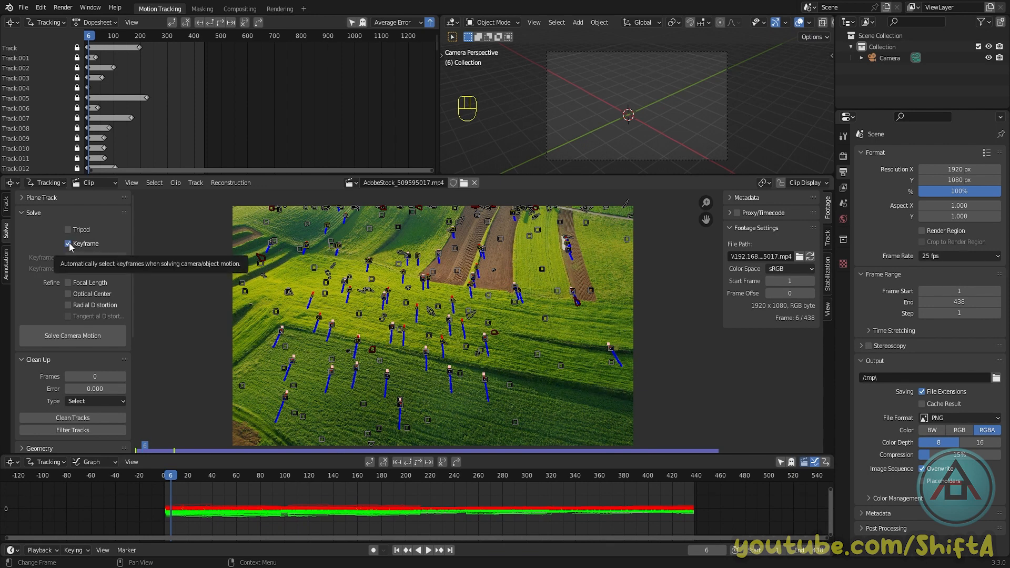
click(68, 243)
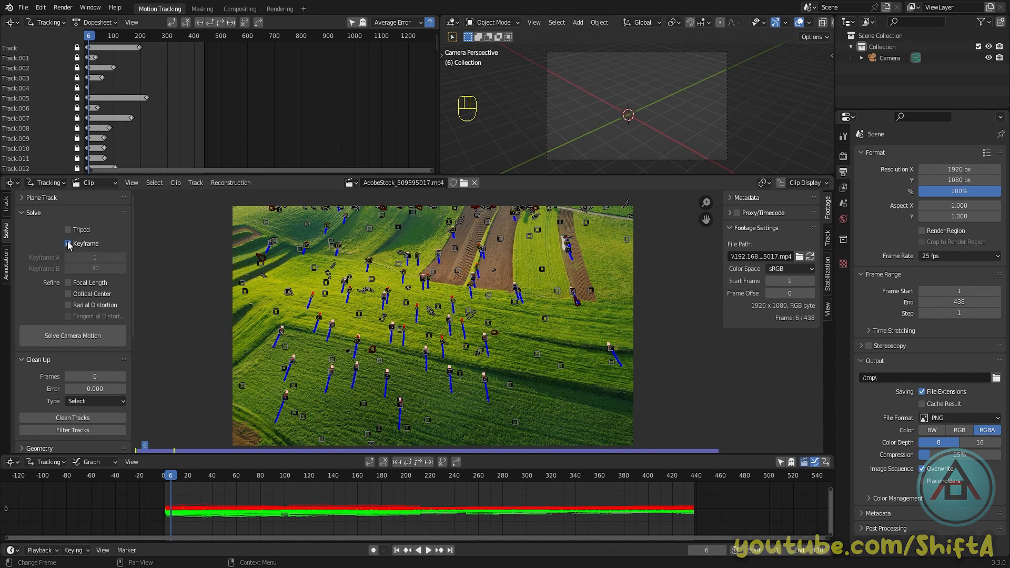
click(69, 243)
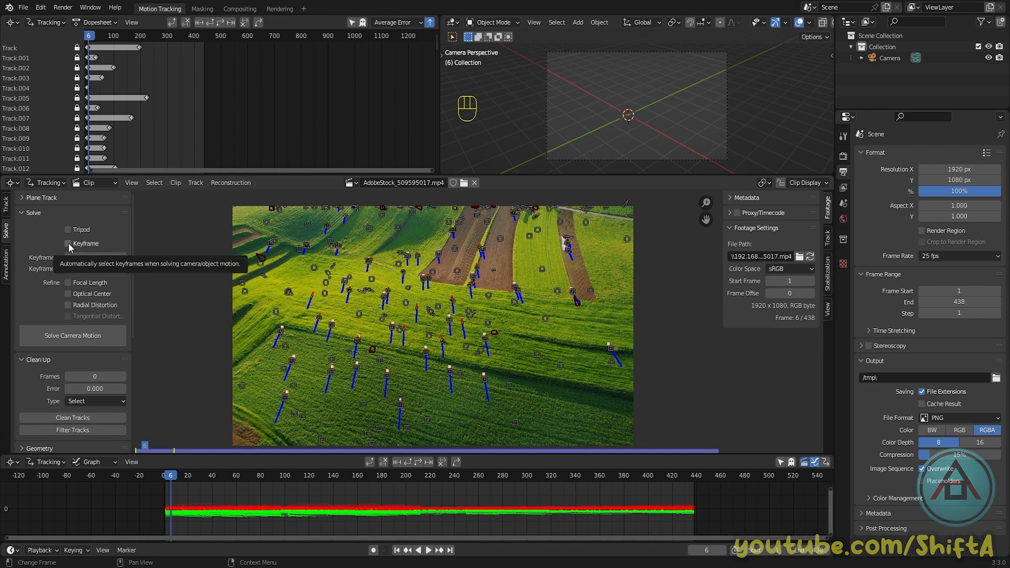
click(68, 244)
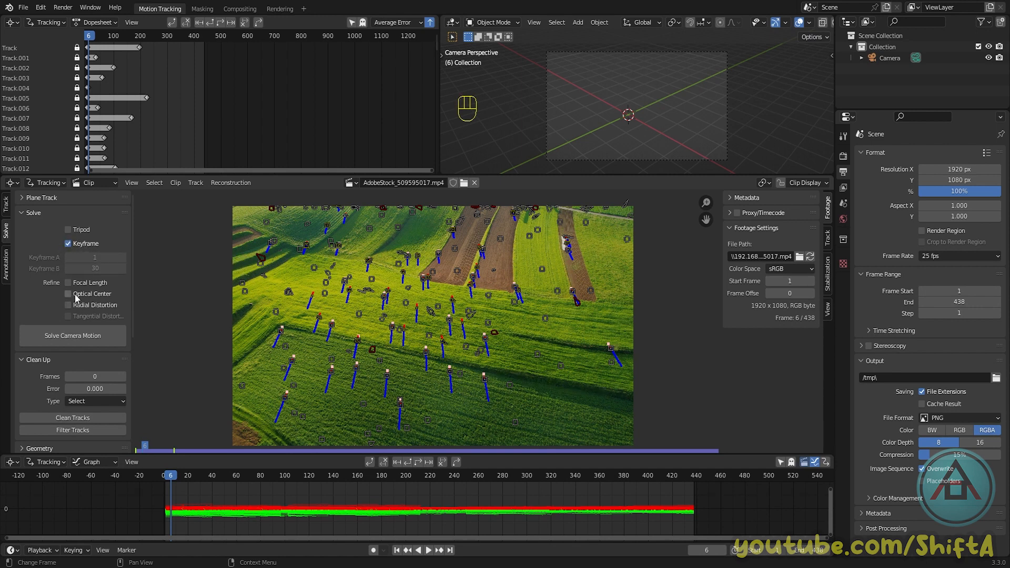
click(69, 283)
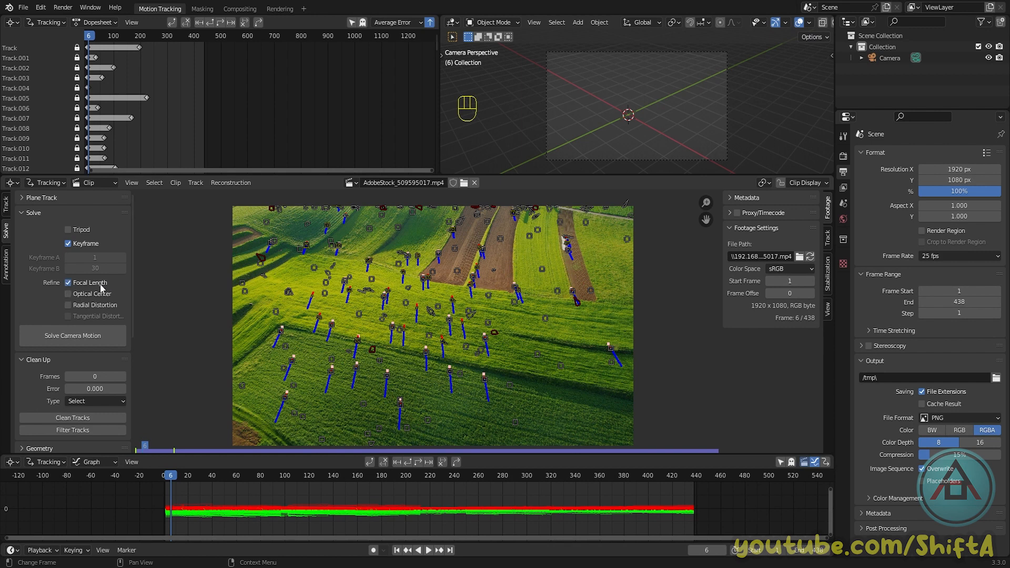
mouse_move(393, 325)
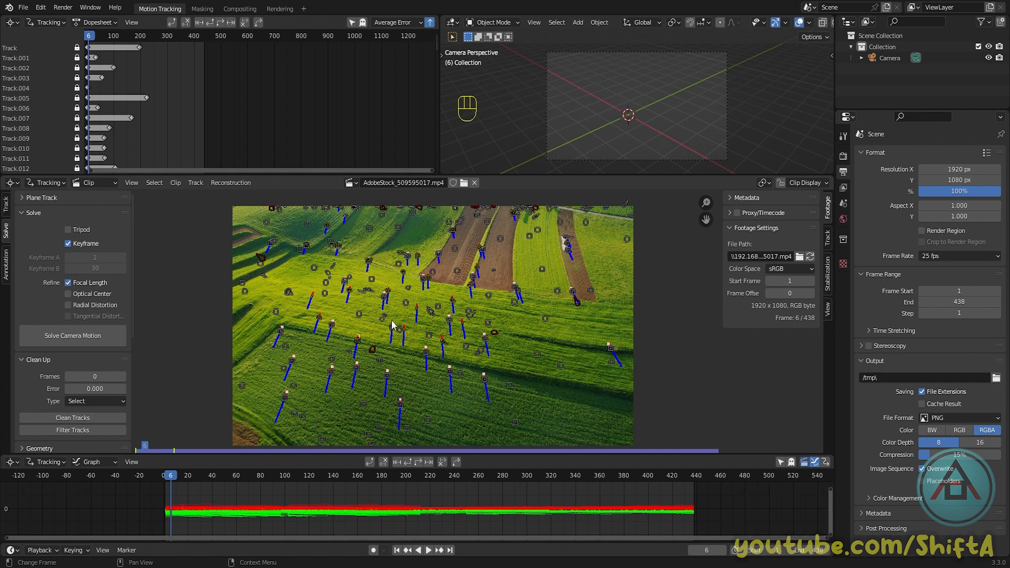
mouse_move(457, 330)
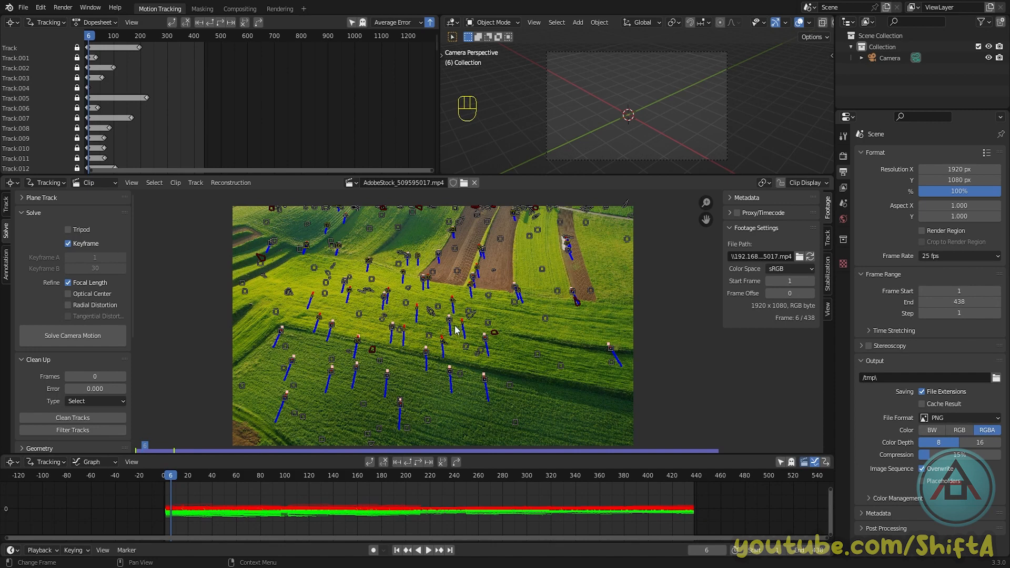
click(229, 476)
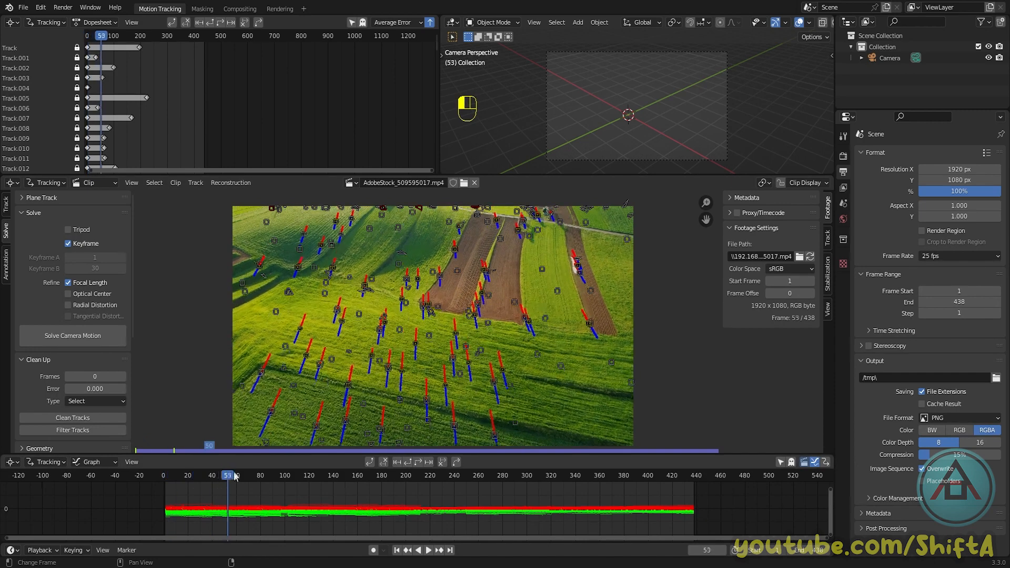
drag(229, 475, 222, 476)
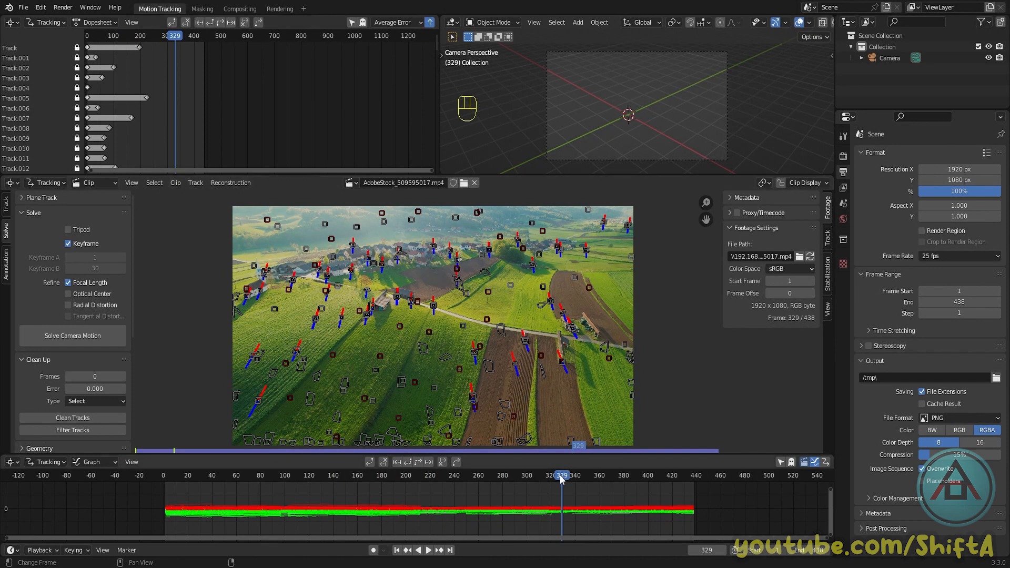
- Go to frame 214 and solve the camera motion, reaching a 0.47 px average error
click(421, 475)
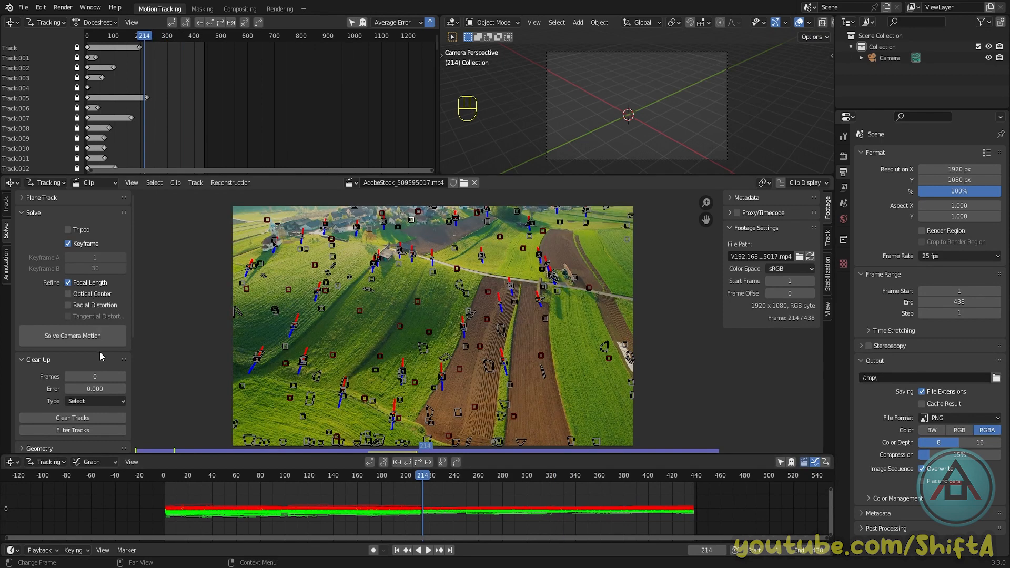
click(72, 335)
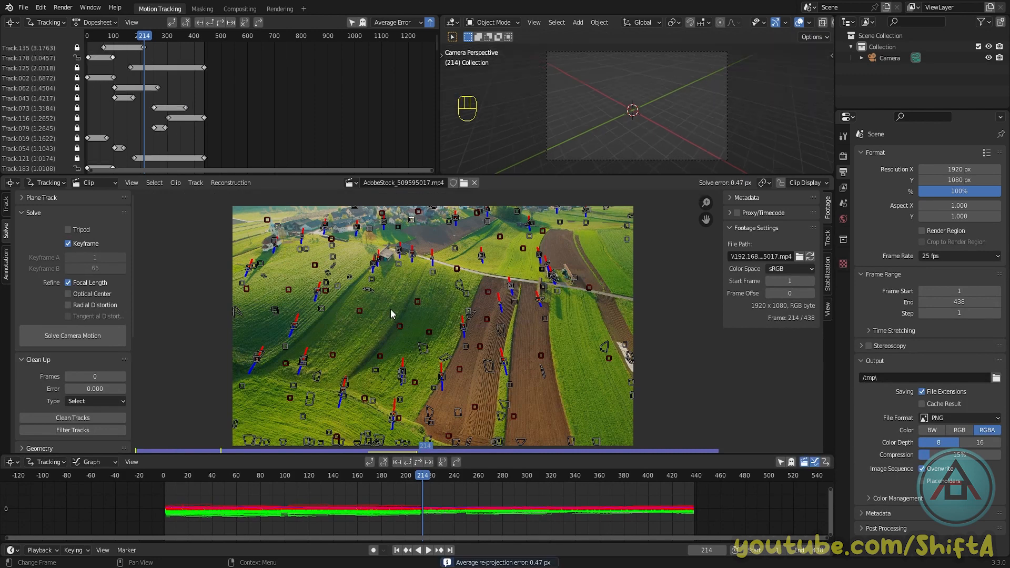
mouse_move(399, 313)
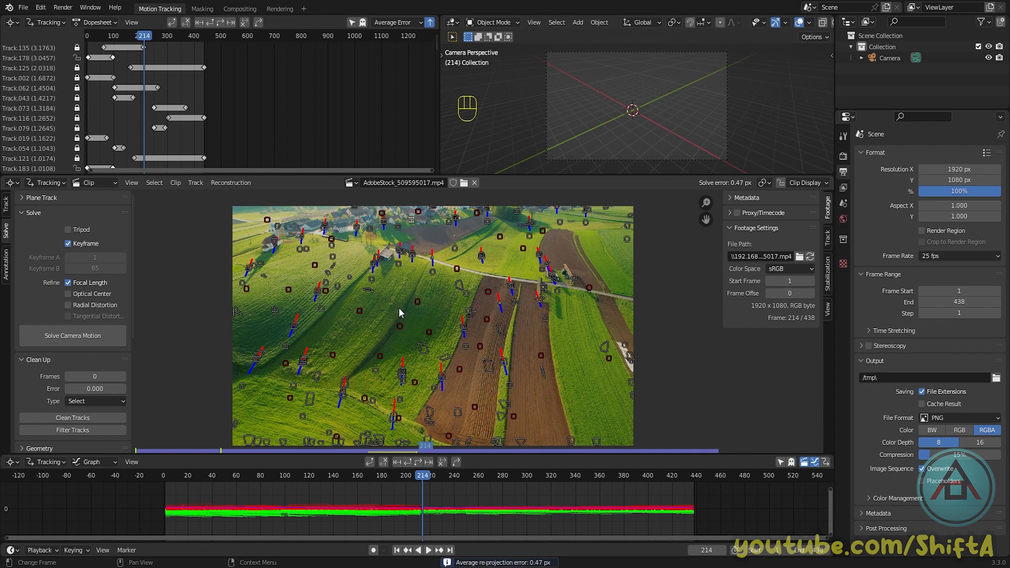
key(shift+ctrl+4)
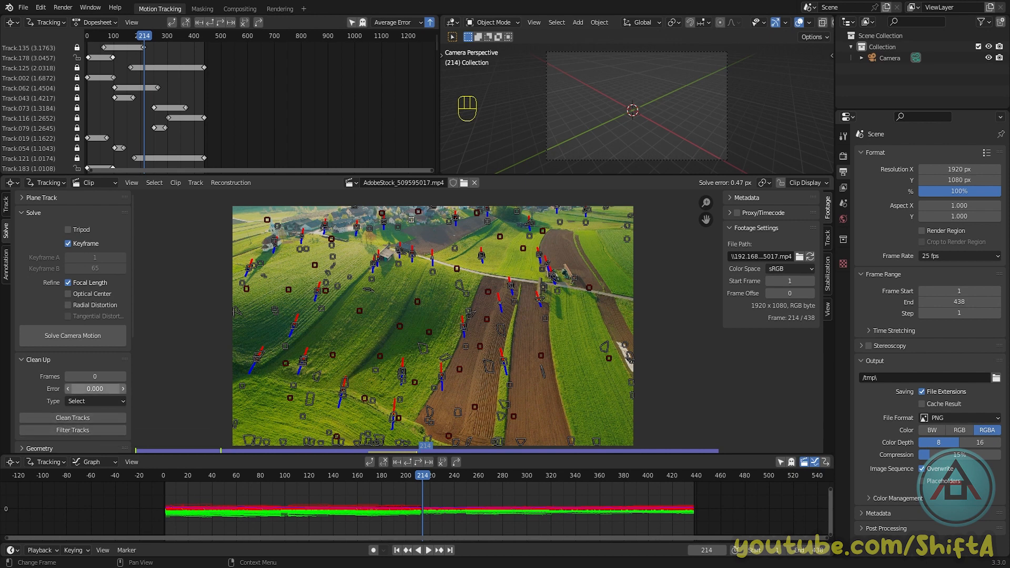
- Enter 1.000 as the clean-up error threshold and review the clean-up Type options
click(94, 388)
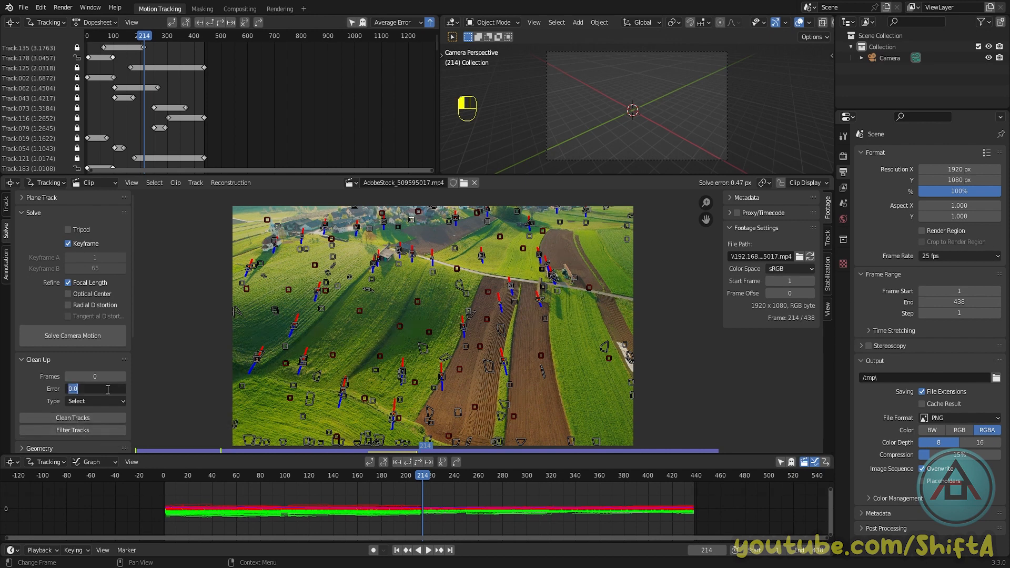
text(1.000)
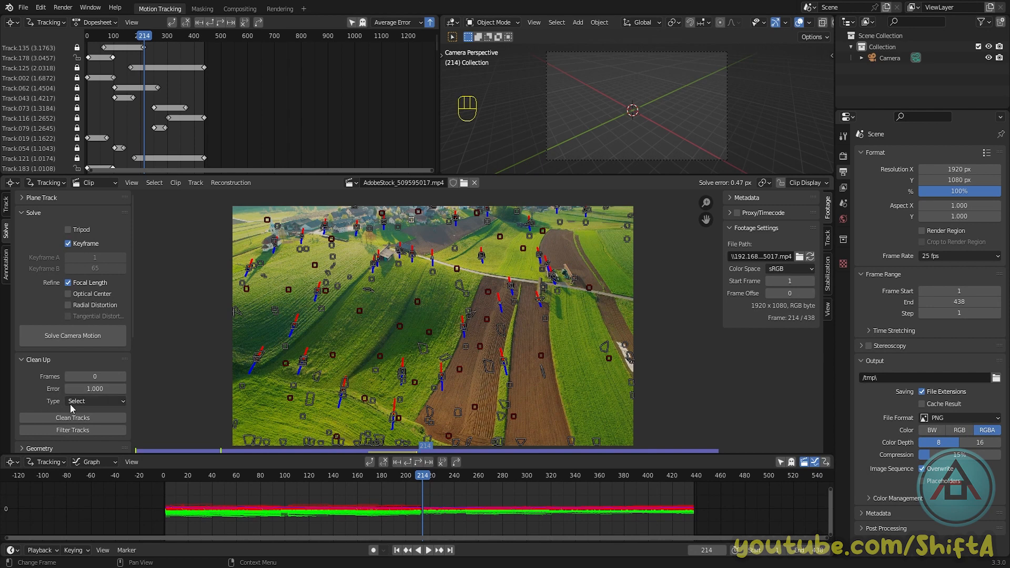
click(95, 401)
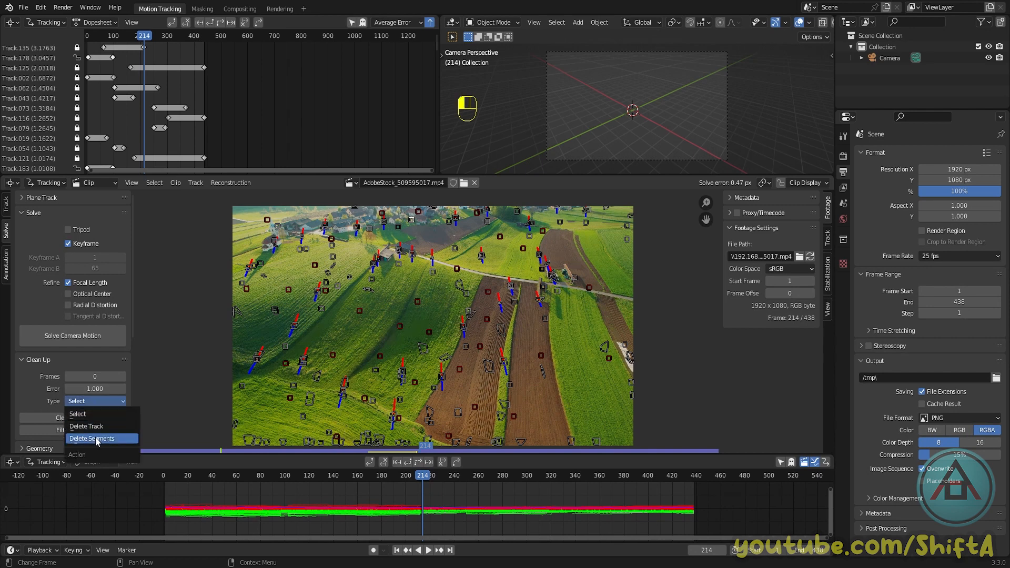
mouse_move(107, 439)
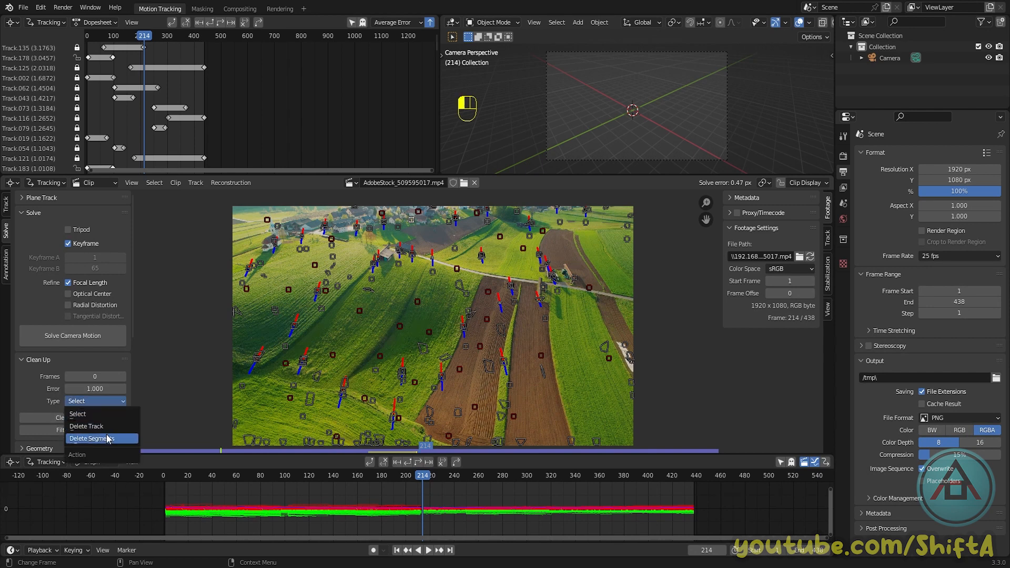
mouse_move(86, 426)
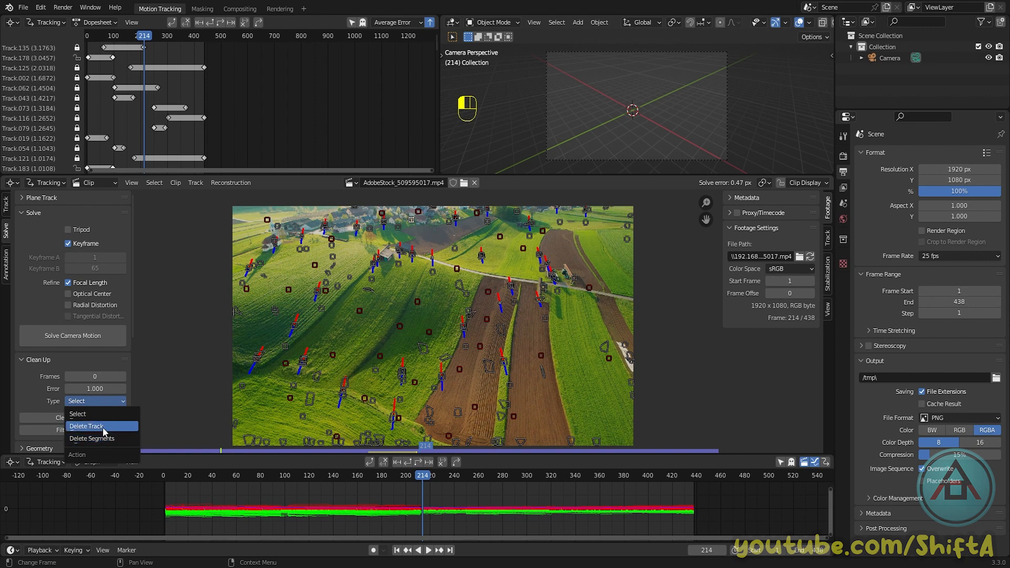
mouse_move(94, 426)
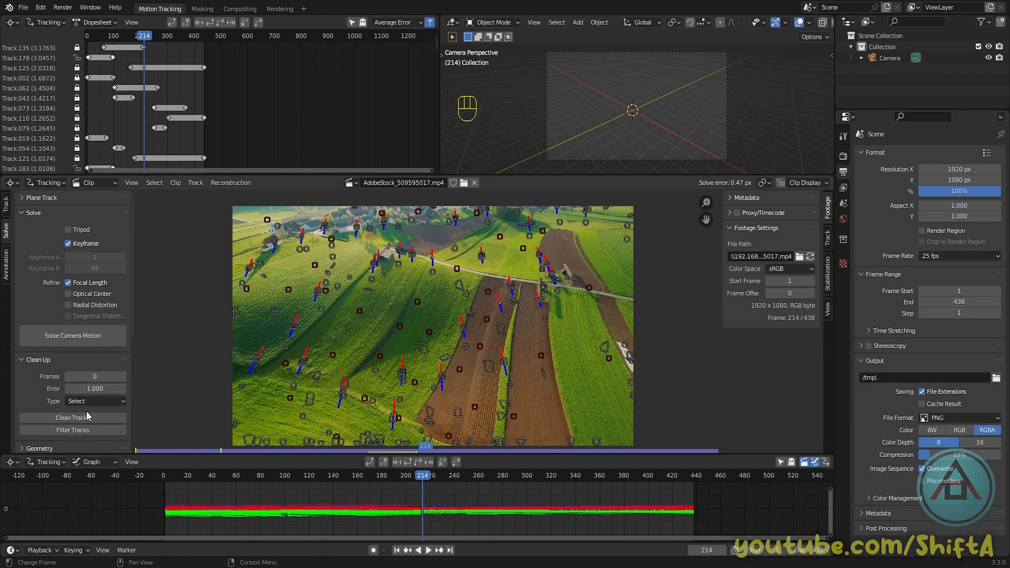
mouse_move(73, 418)
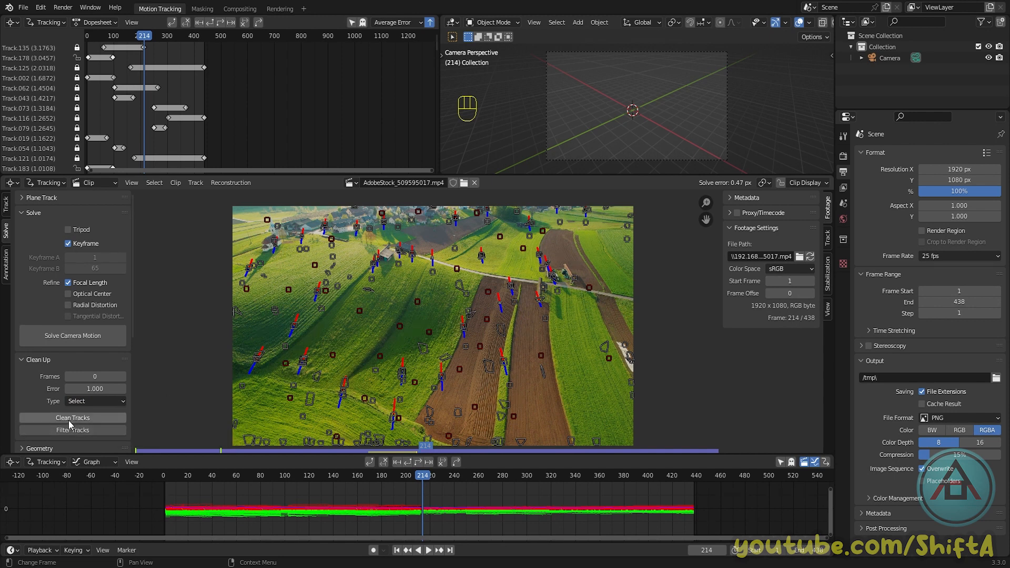
- Select tracks over the error threshold and delete Track.183 and Track.178
click(72, 418)
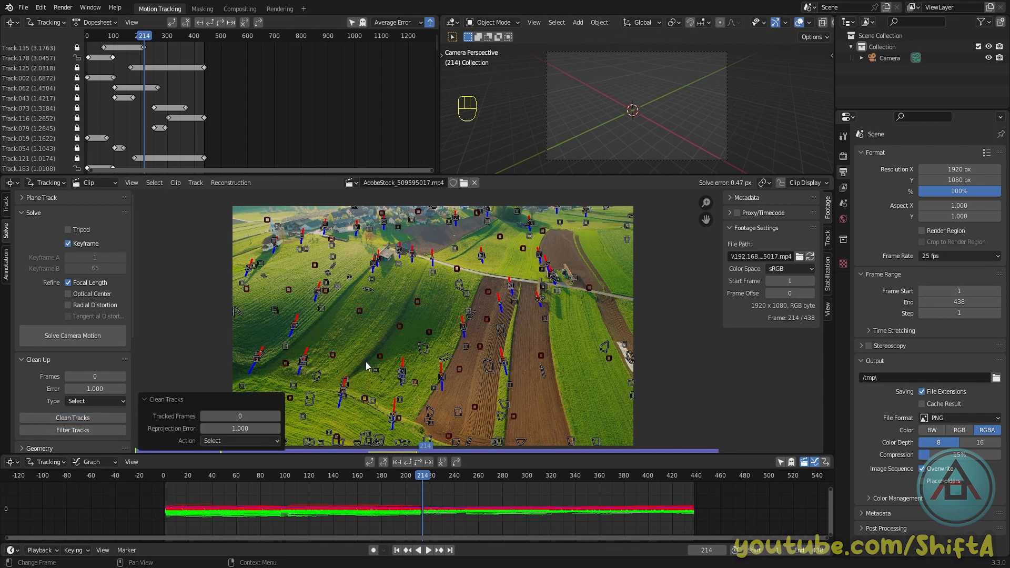
mouse_move(344, 241)
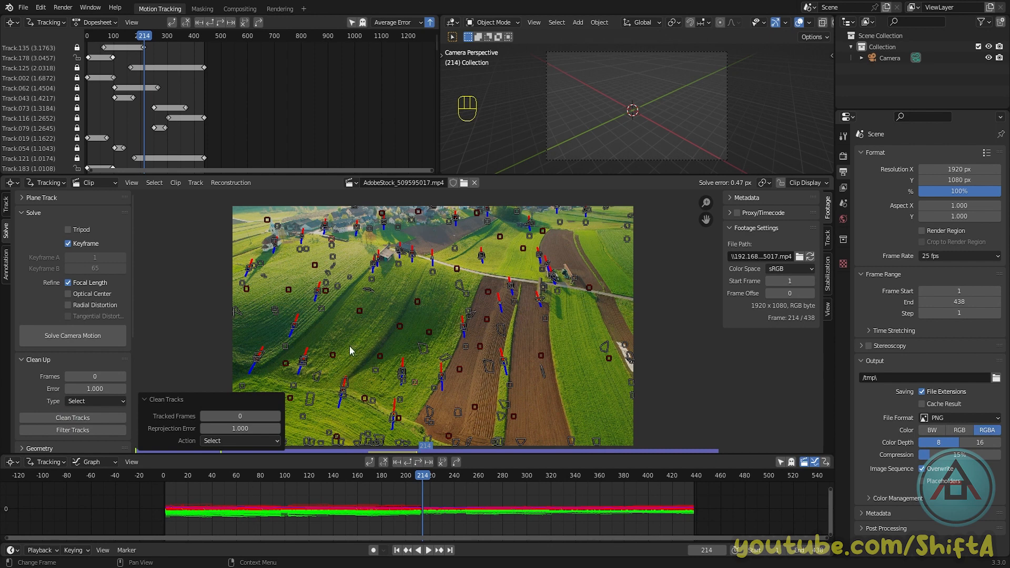
mouse_move(351, 288)
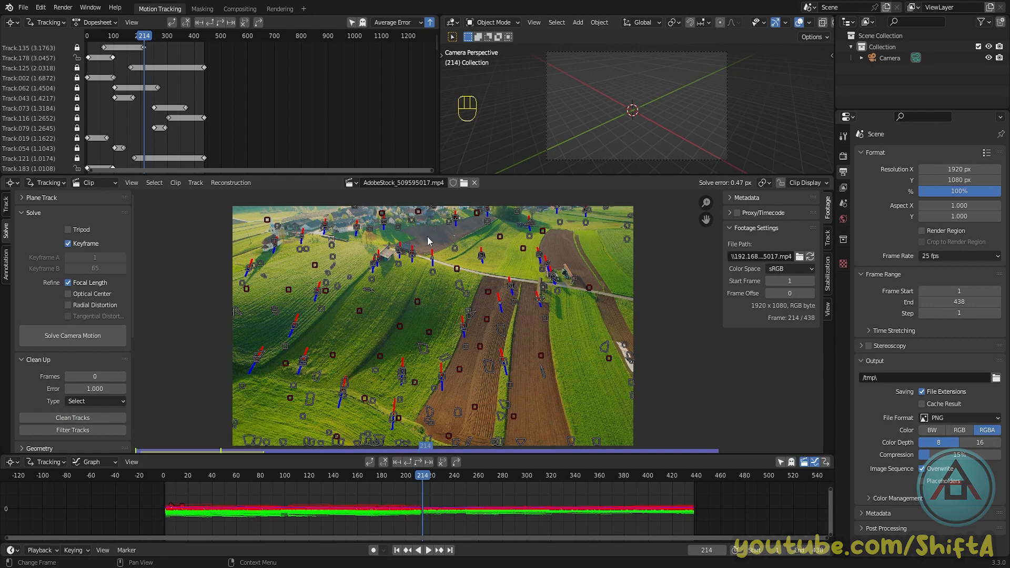
click(827, 240)
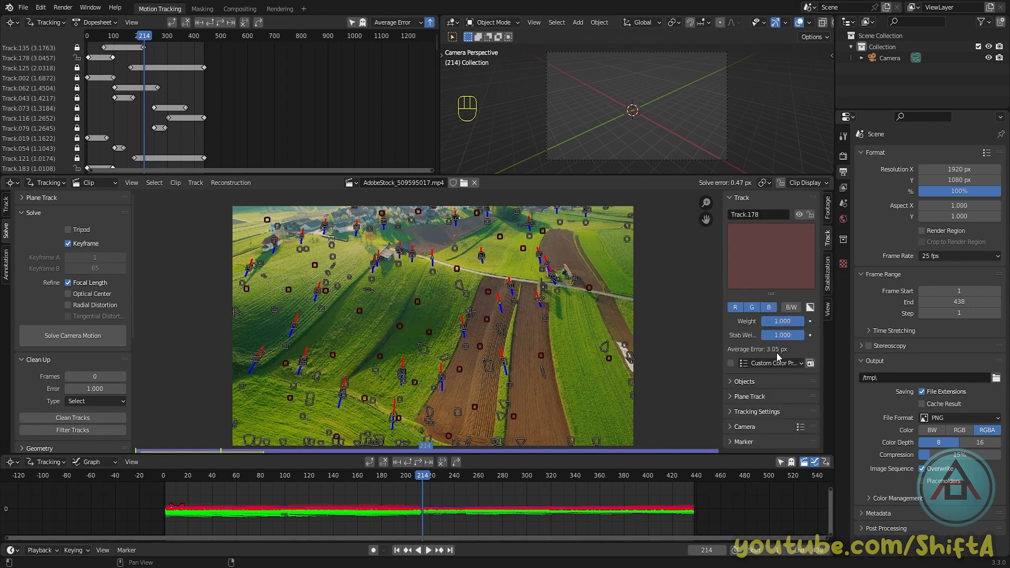
mouse_move(706, 388)
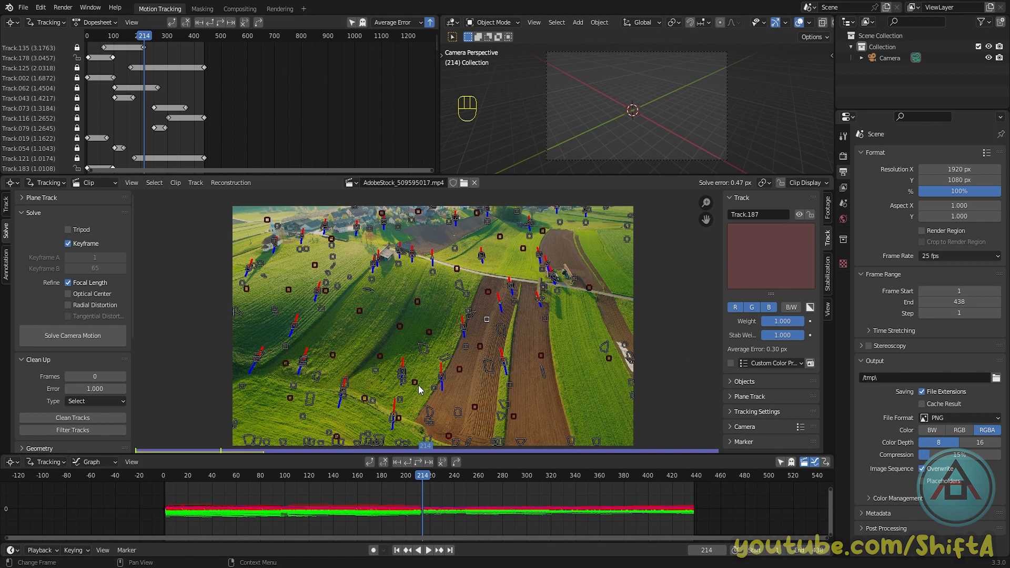
click(435, 383)
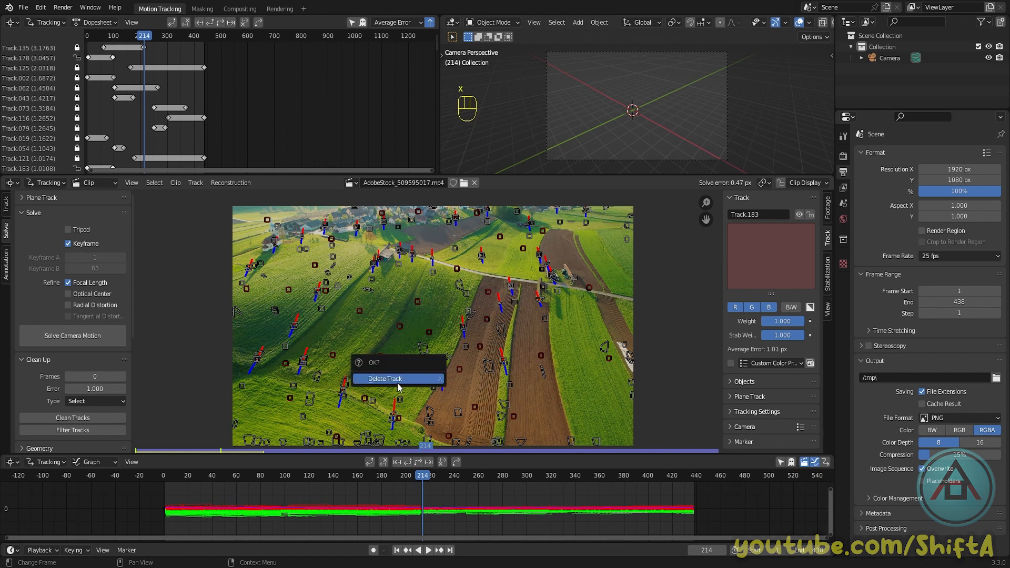
click(384, 378)
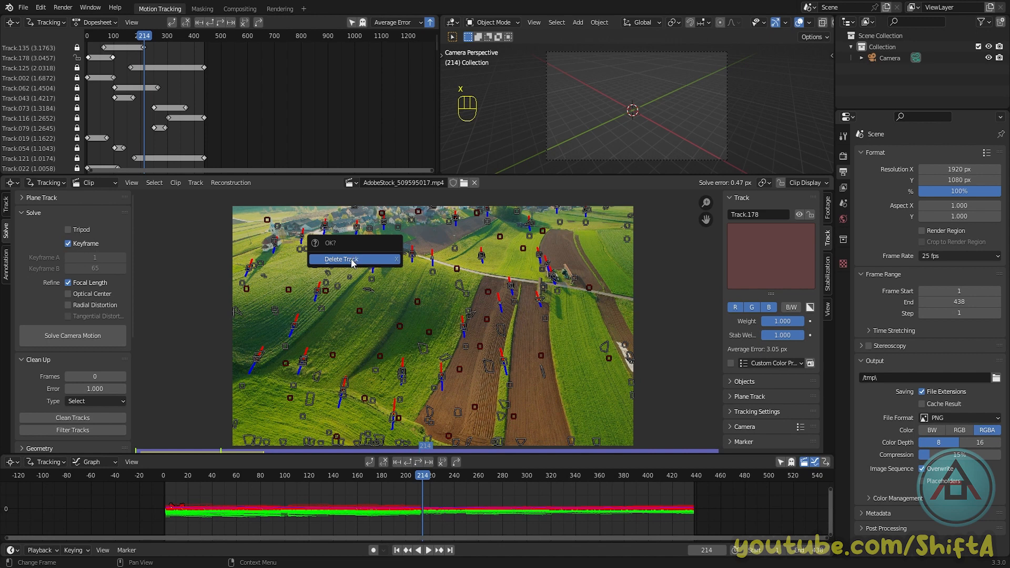
click(341, 259)
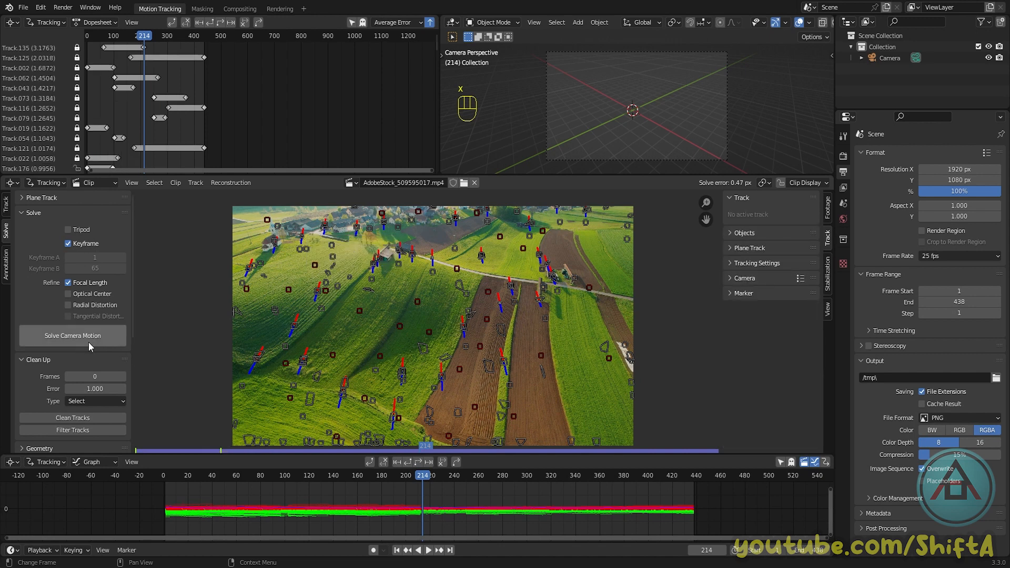
- Run Solve Camera Motion again, bringing the average error down to 0.45 px
click(71, 335)
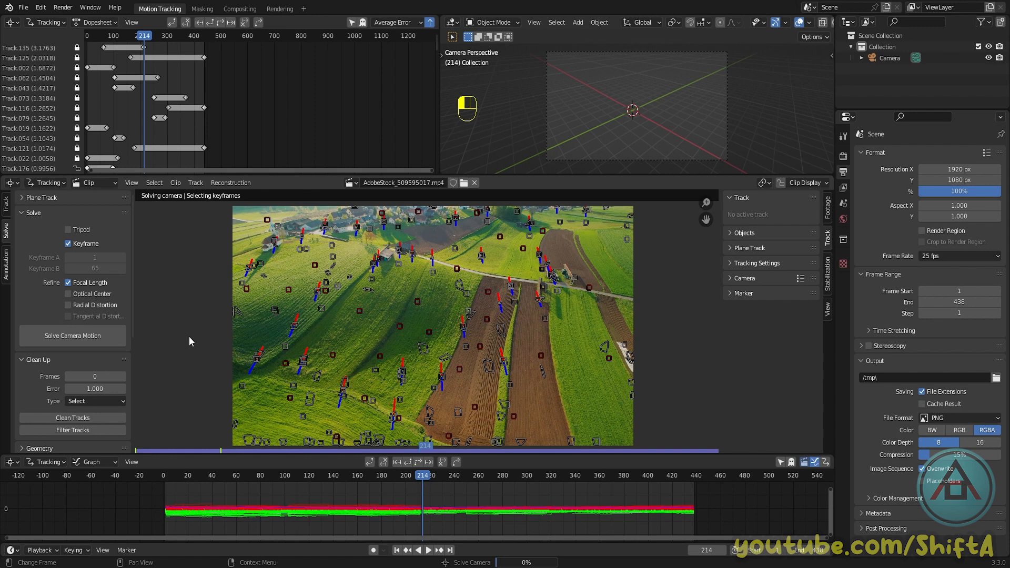
click(72, 335)
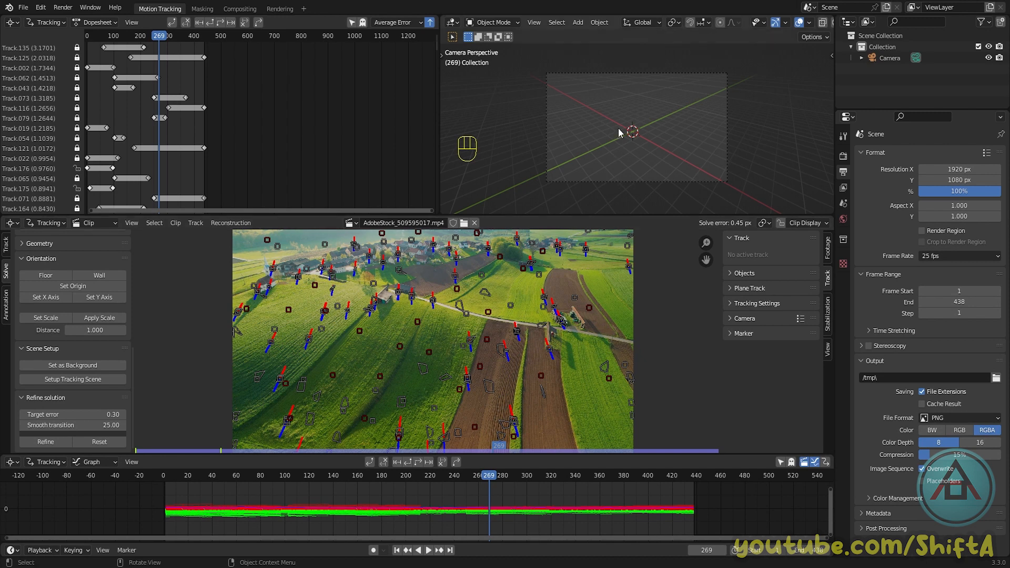
mouse_move(431, 327)
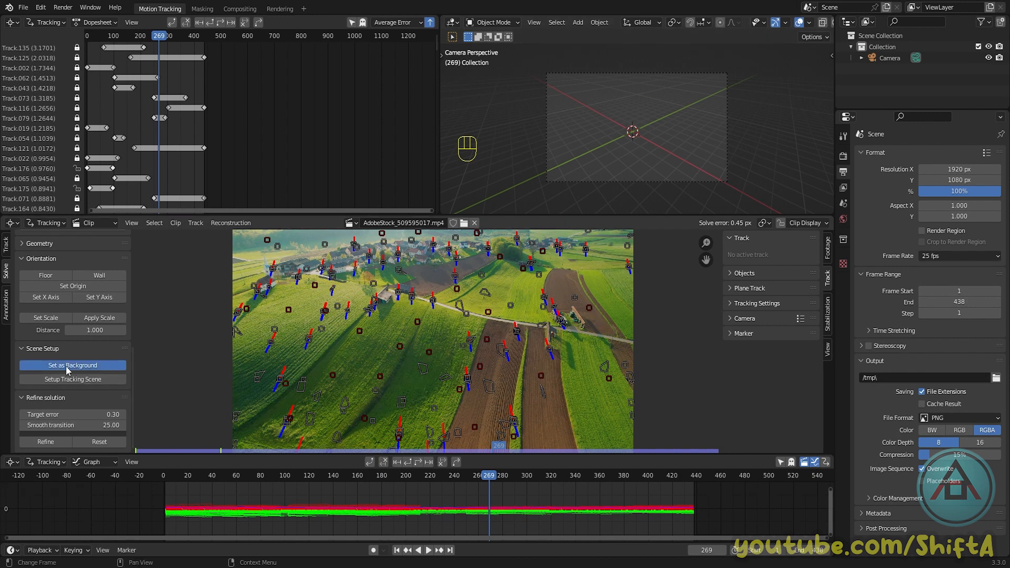
- Set the drone footage as the 3D camera background and move to frame 123
click(72, 366)
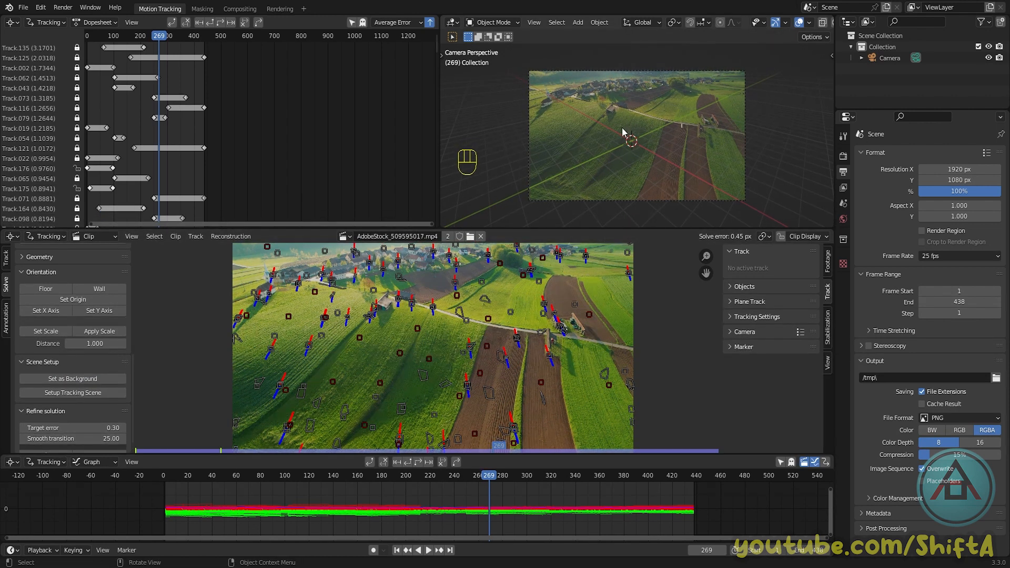
mouse_move(656, 141)
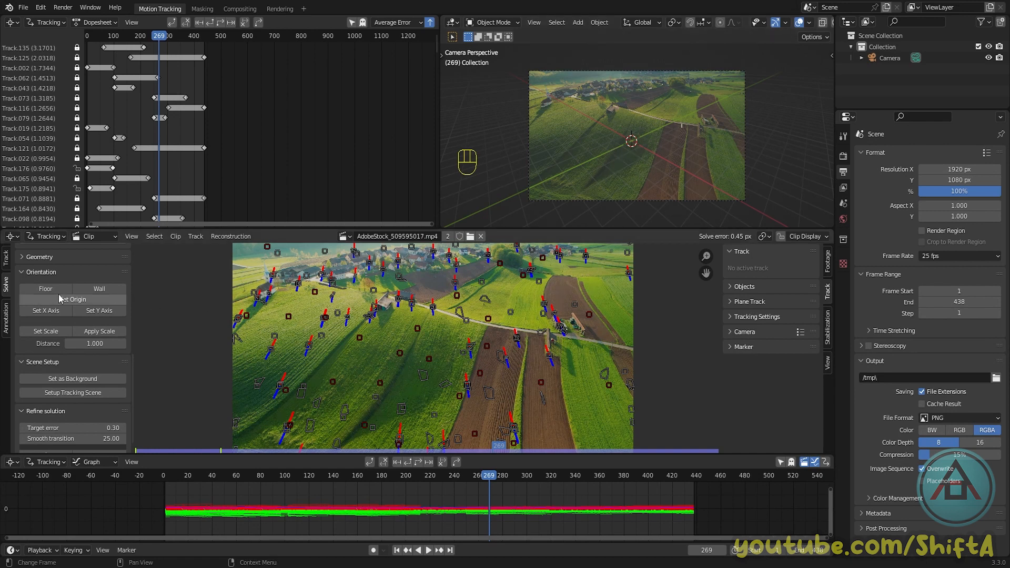
click(488, 475)
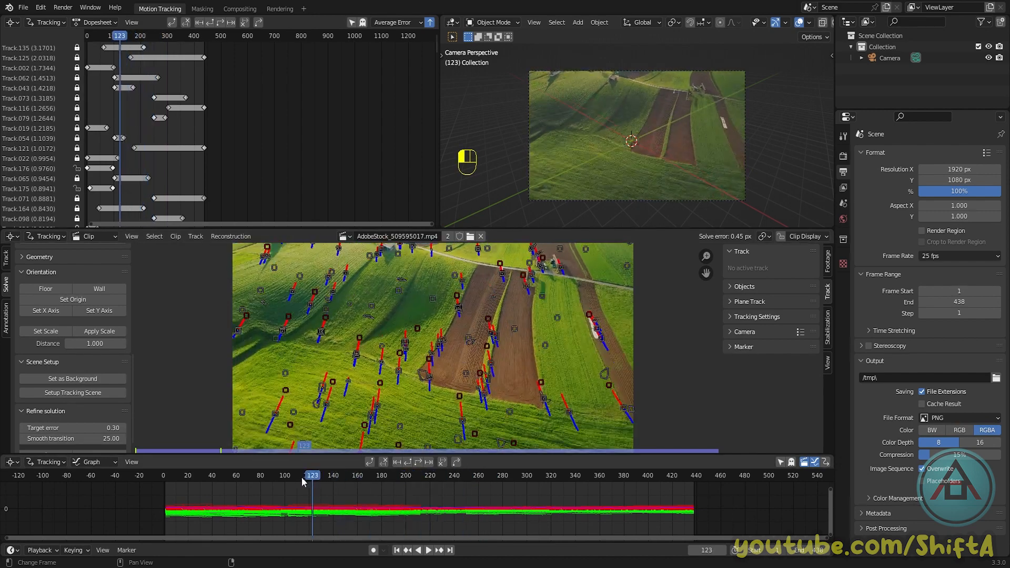
- Jump to frame 123 of the footage to pick field markers for the floor
click(247, 476)
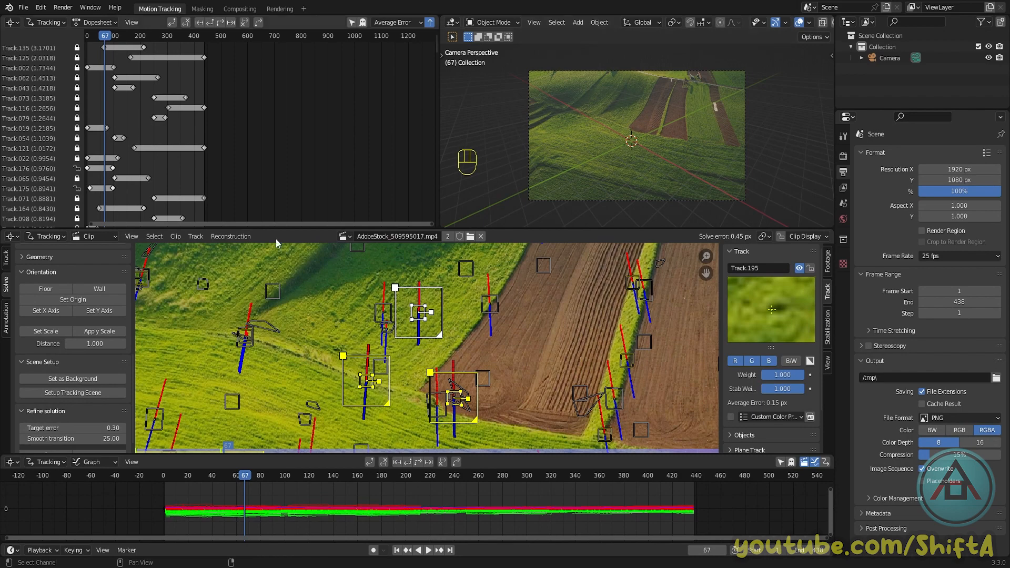
mouse_move(364, 210)
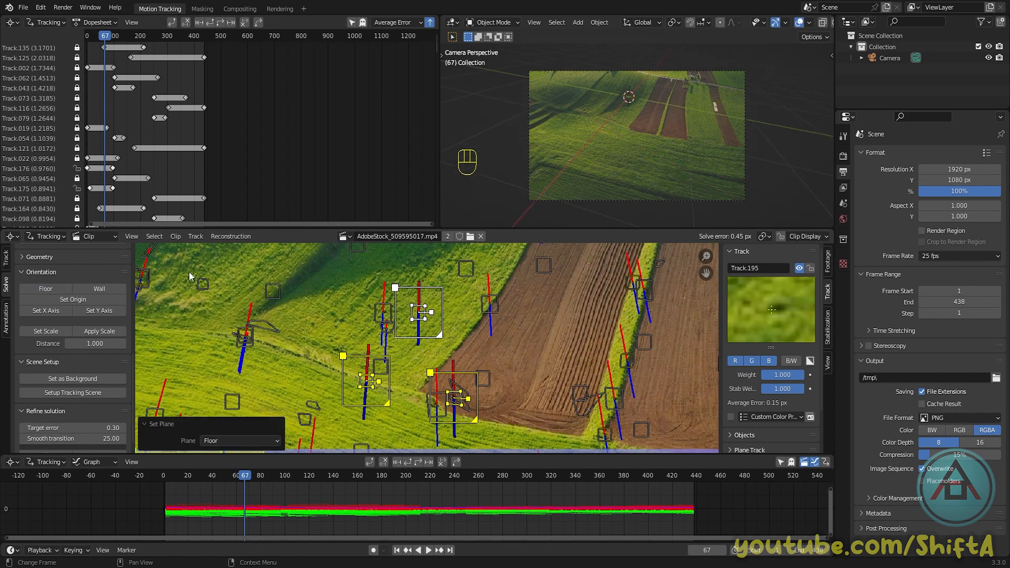
mouse_move(651, 111)
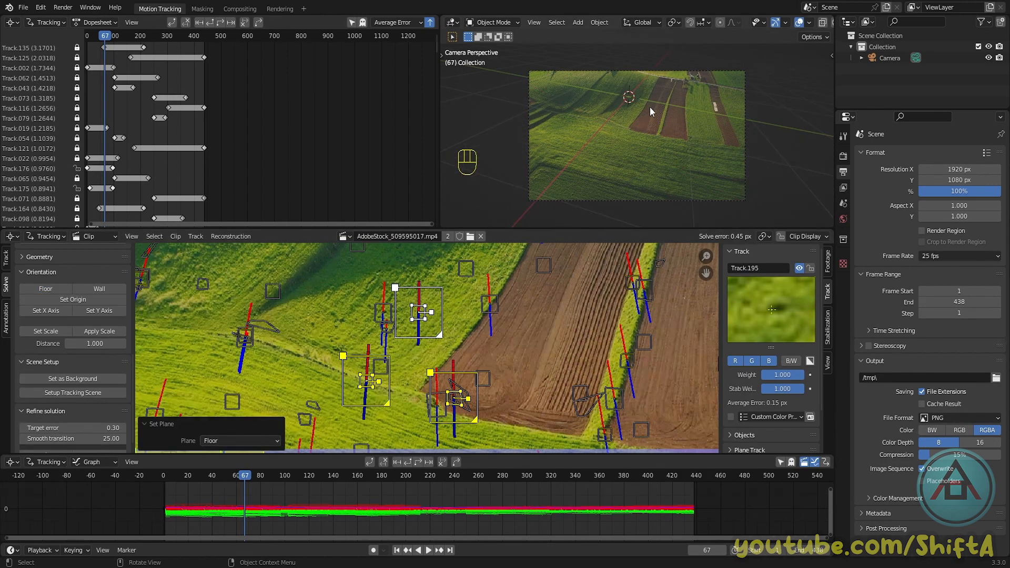
mouse_move(670, 131)
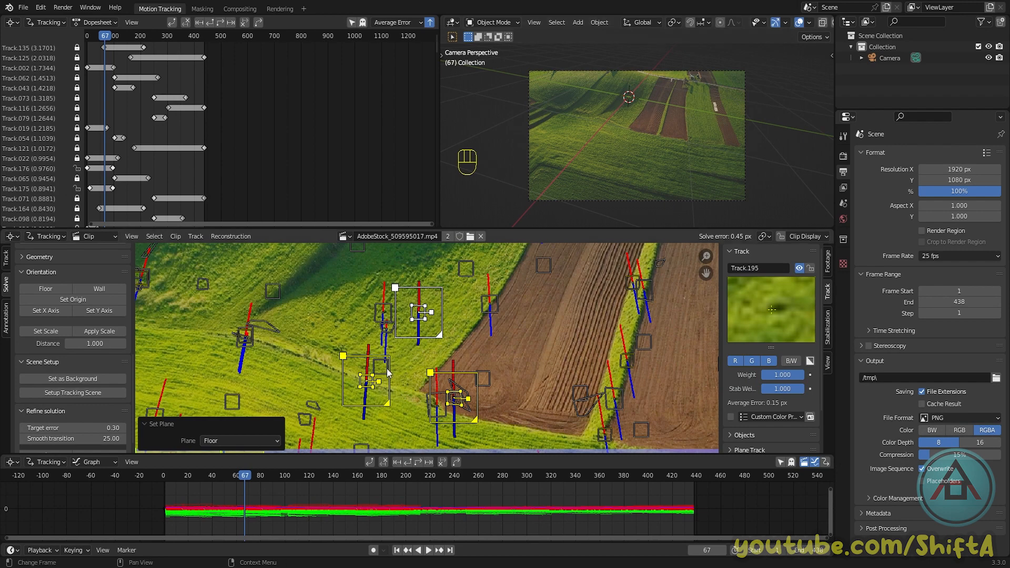
mouse_move(436, 317)
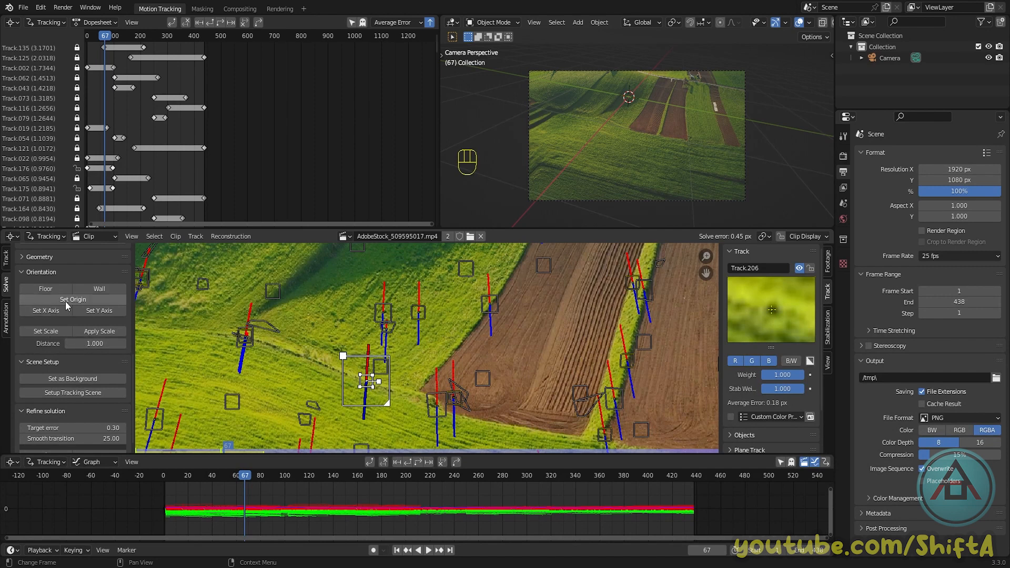
- Set the scene origin, X axis and scale distance 1.0 from selected field markers
click(73, 299)
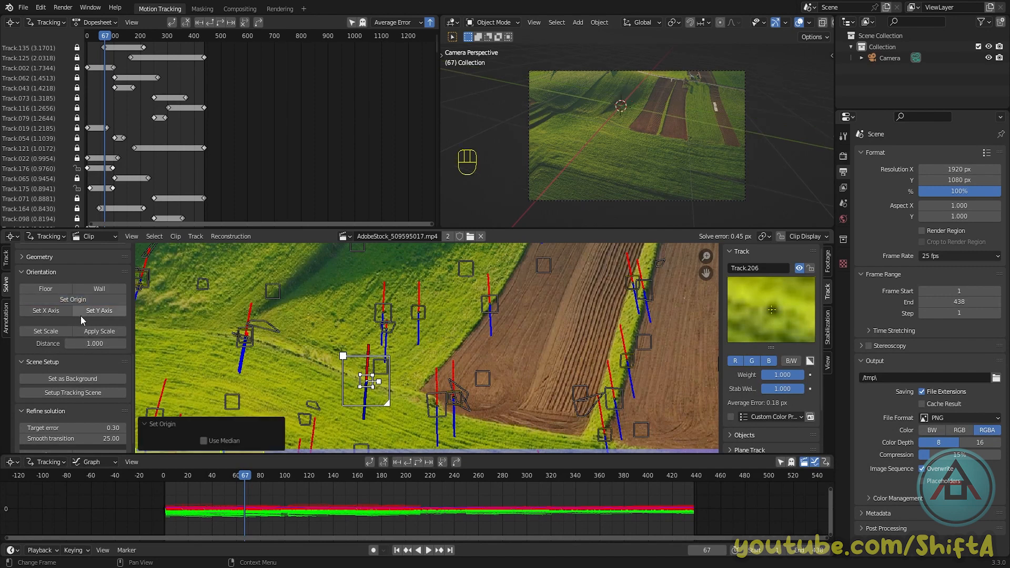
click(458, 396)
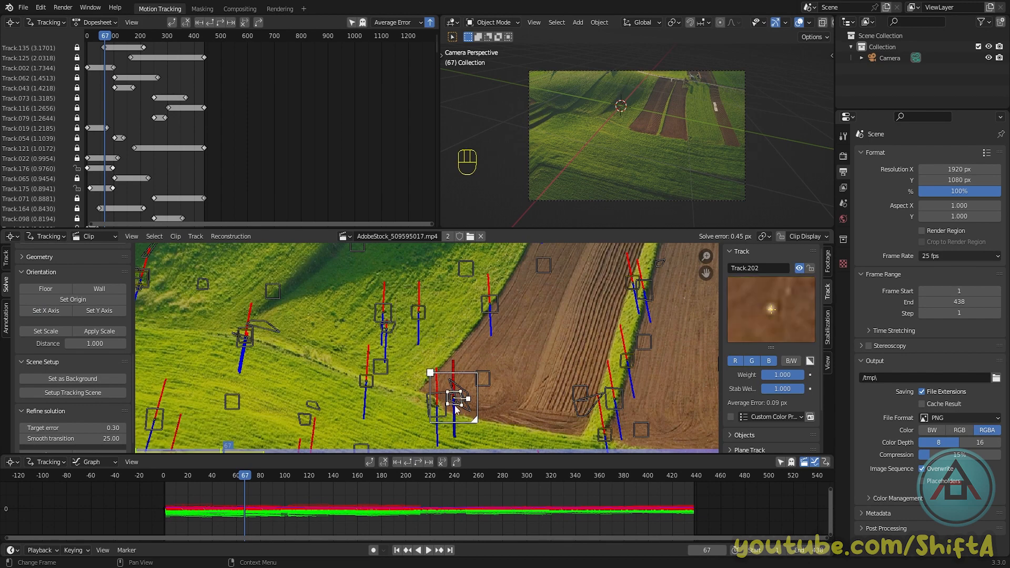
click(45, 311)
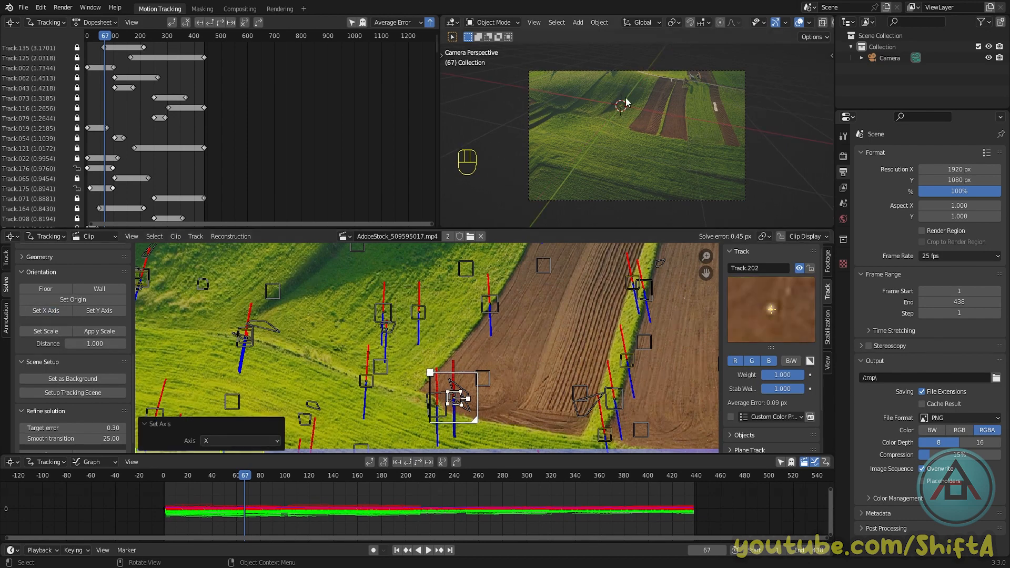
mouse_move(432, 334)
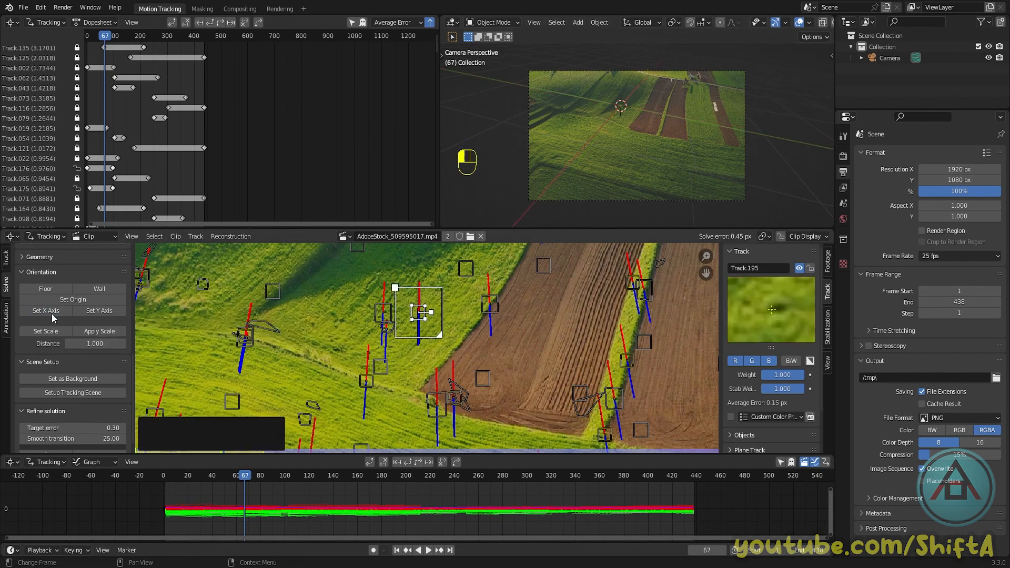
click(45, 310)
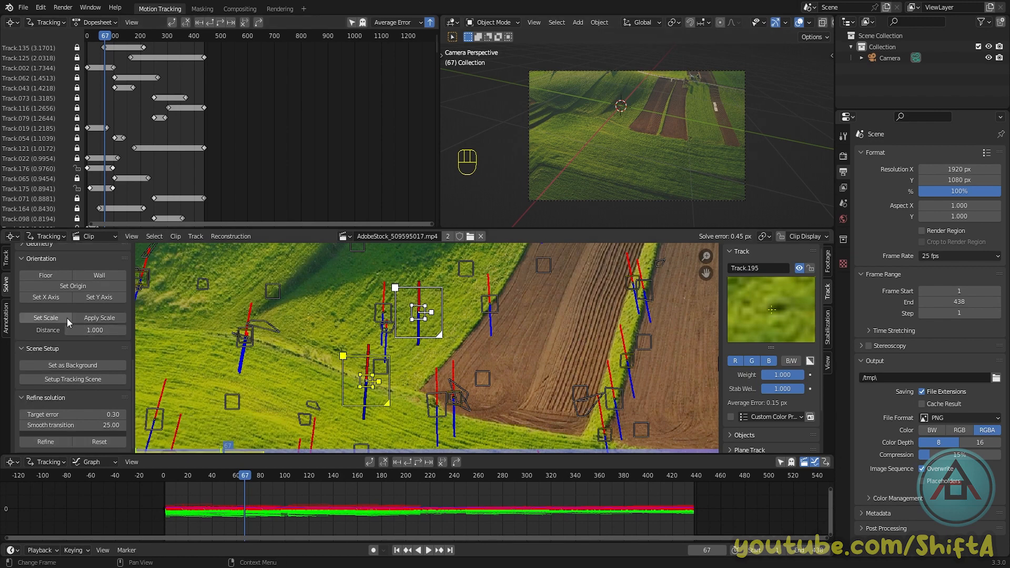
click(45, 318)
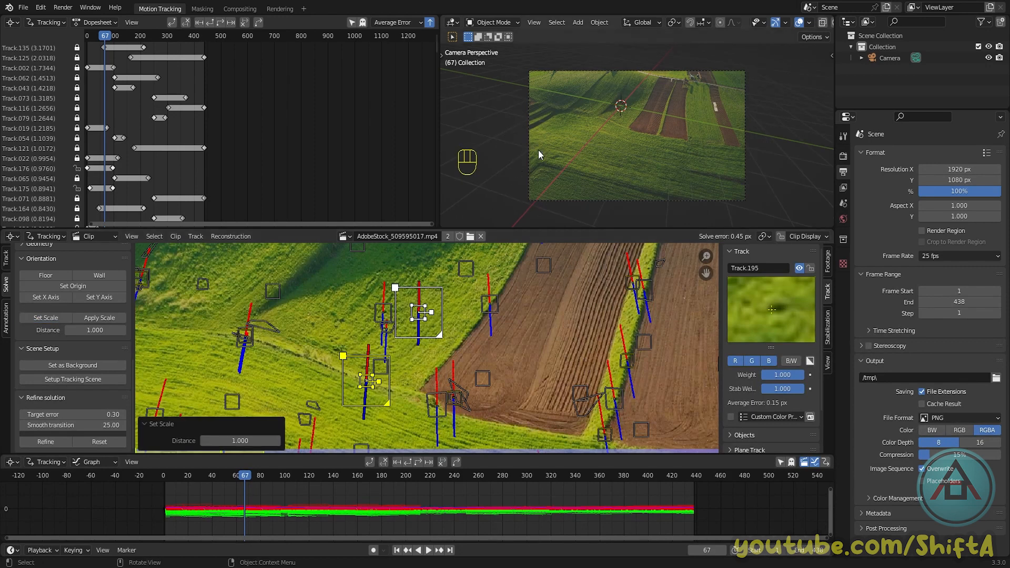
mouse_move(655, 164)
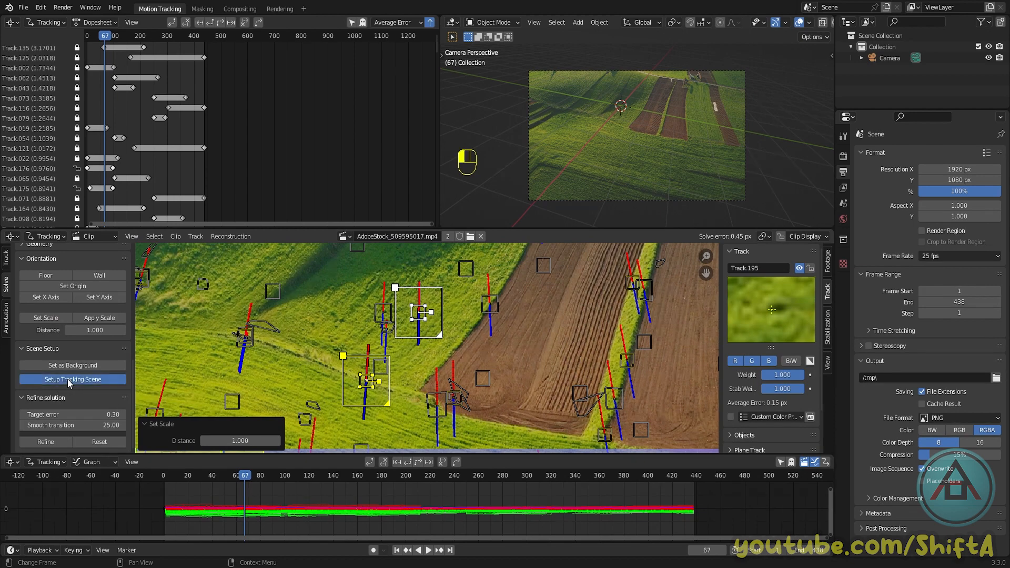
- Build the tracking scene, then scrub to frames 157 and 133 to preview it
click(73, 379)
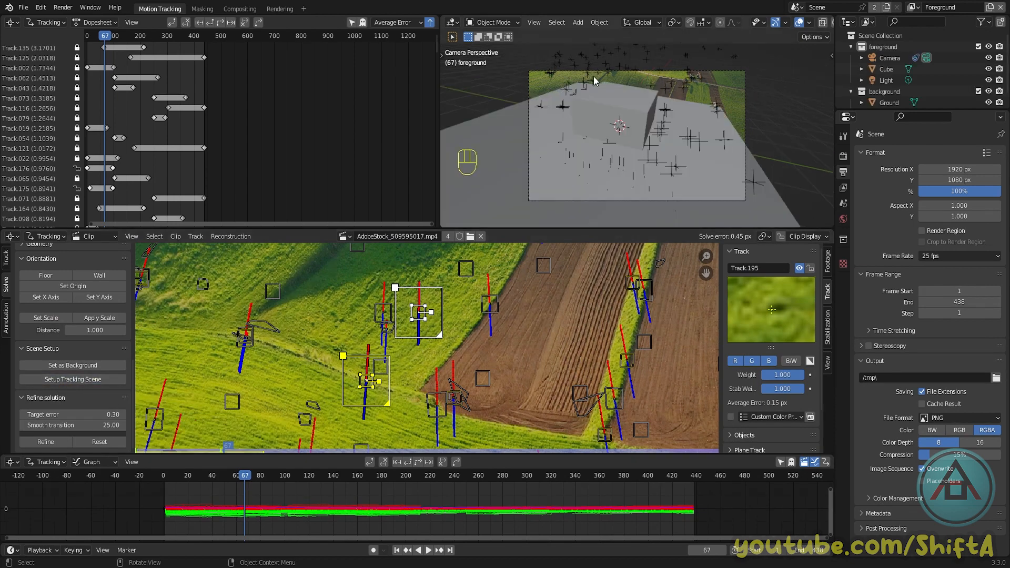
mouse_move(665, 115)
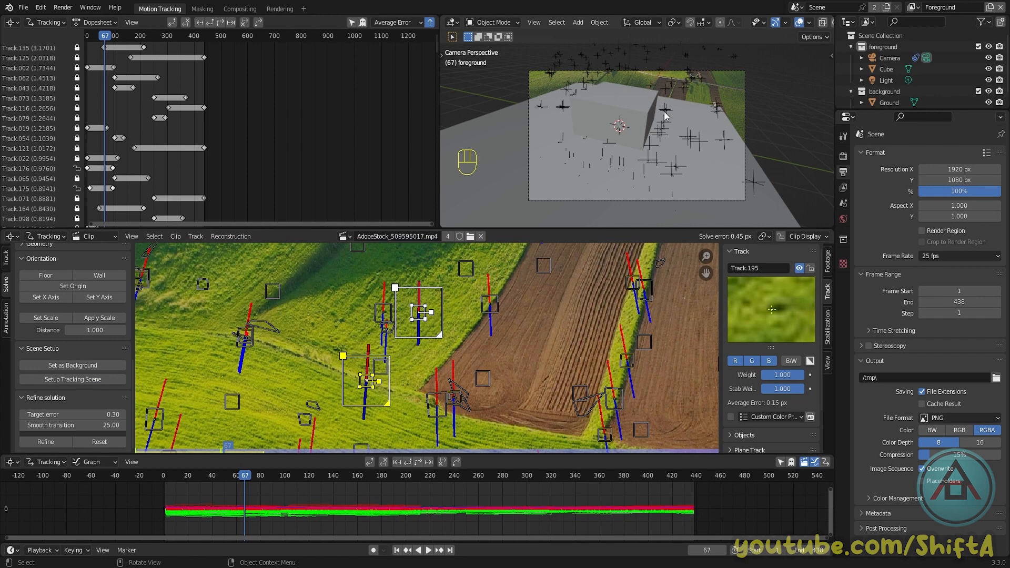
mouse_move(609, 69)
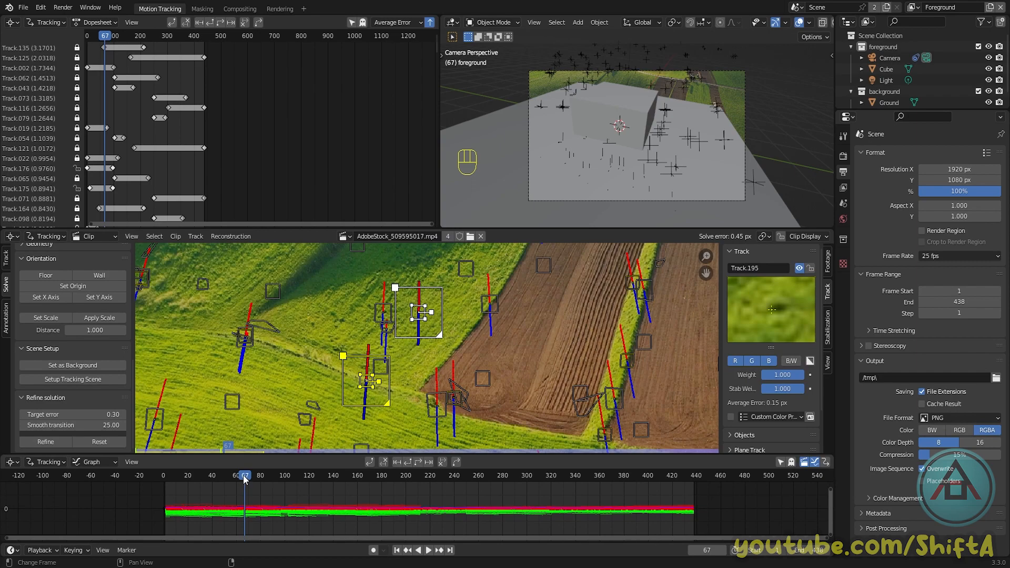
drag(244, 475, 354, 475)
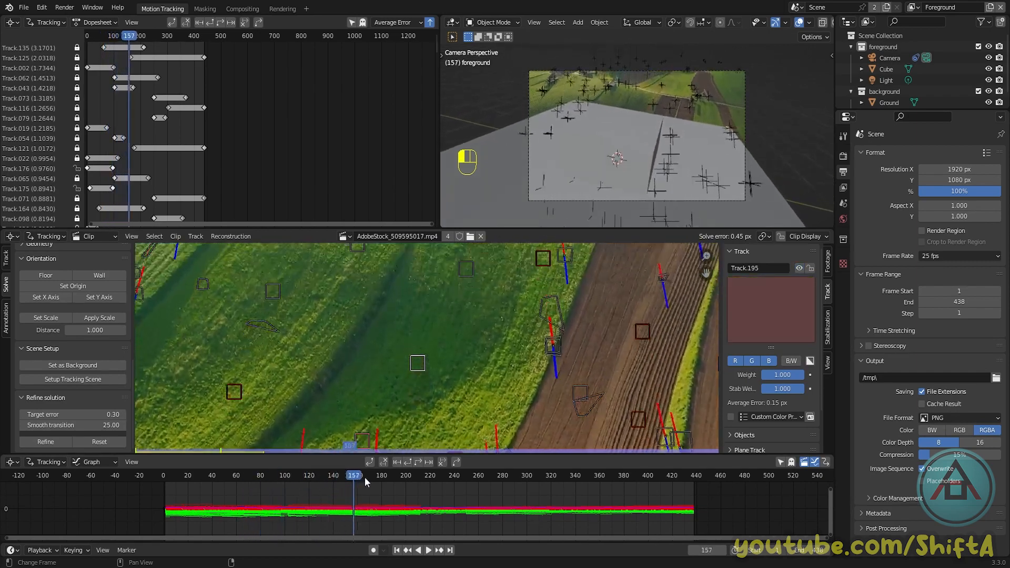
drag(353, 475, 622, 474)
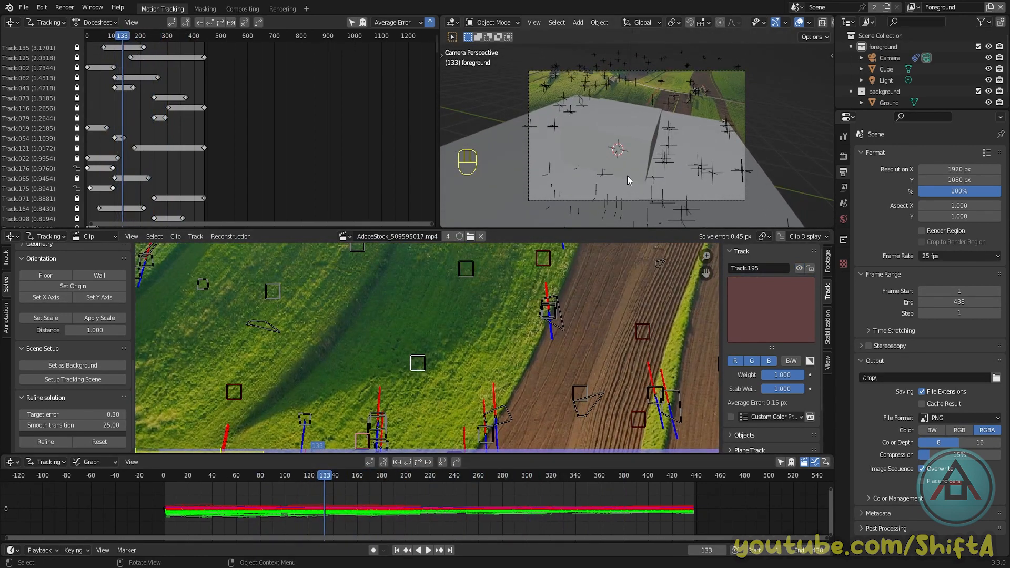
mouse_move(619, 153)
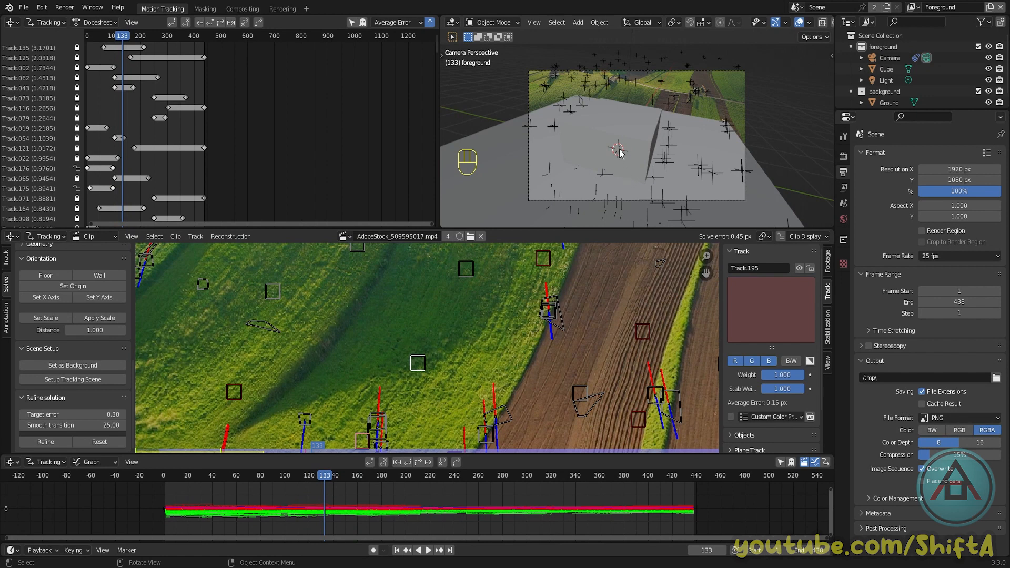
mouse_move(605, 178)
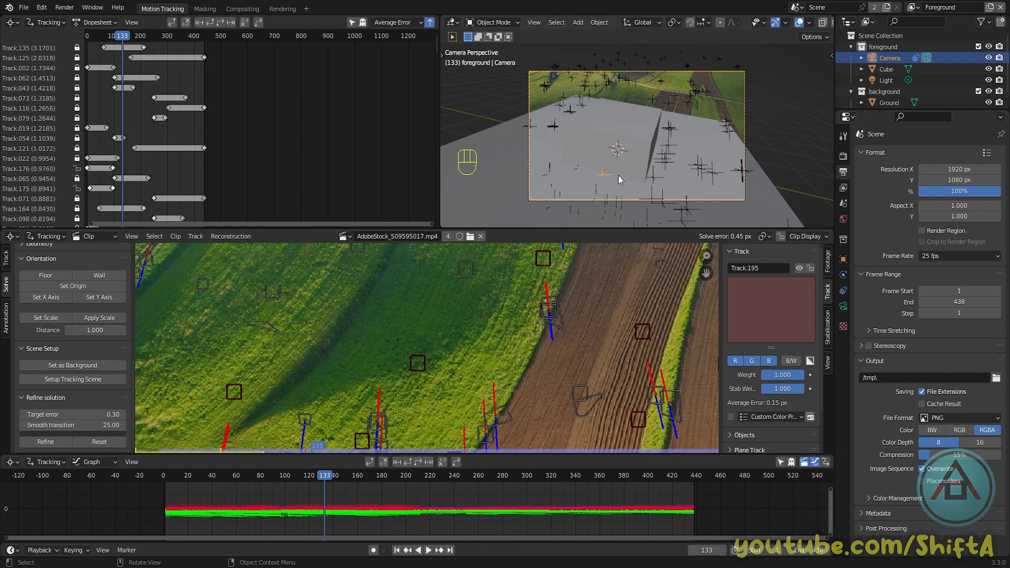
mouse_move(606, 178)
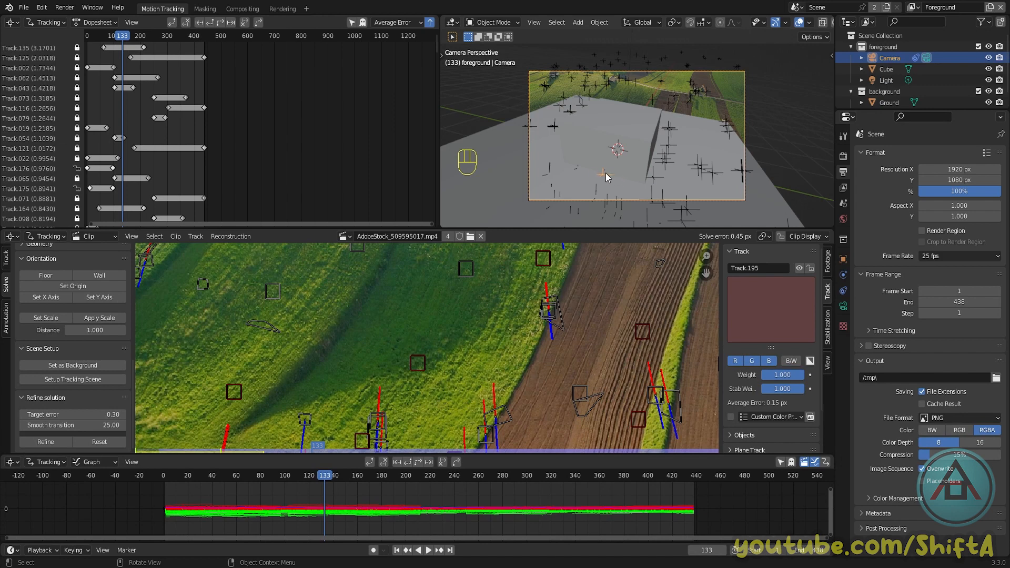
mouse_move(629, 82)
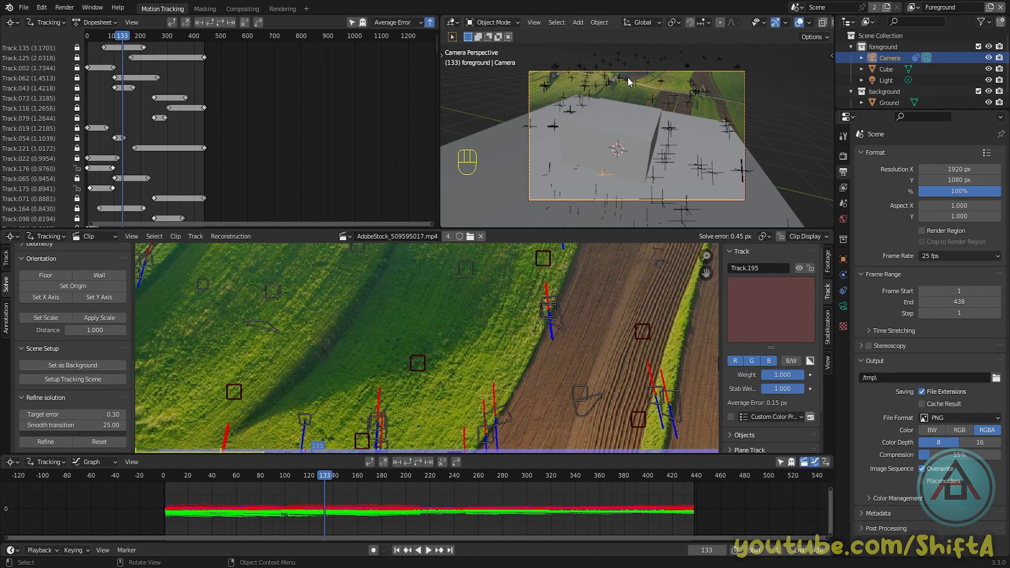
mouse_move(638, 90)
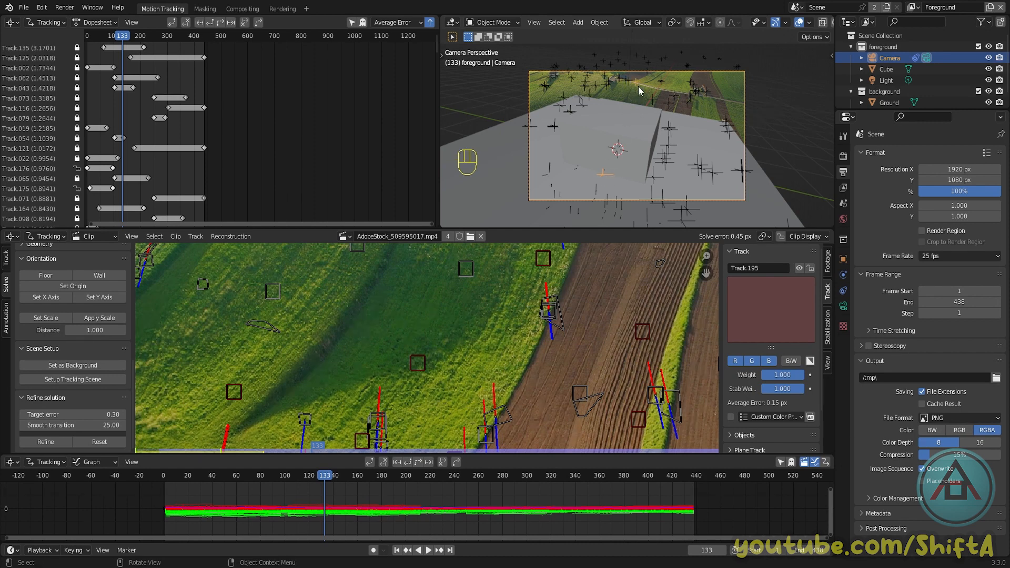
mouse_move(643, 96)
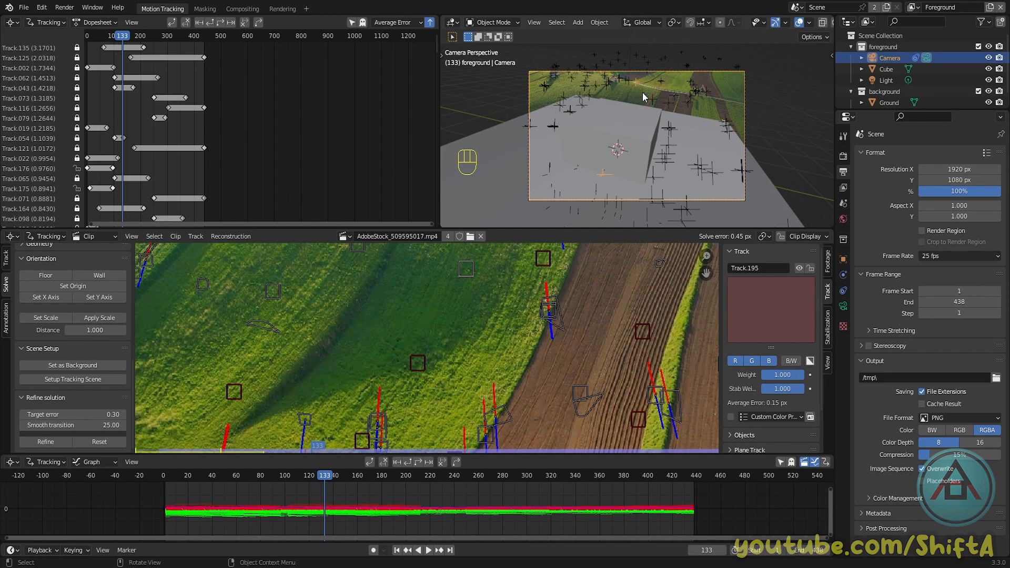
mouse_move(675, 131)
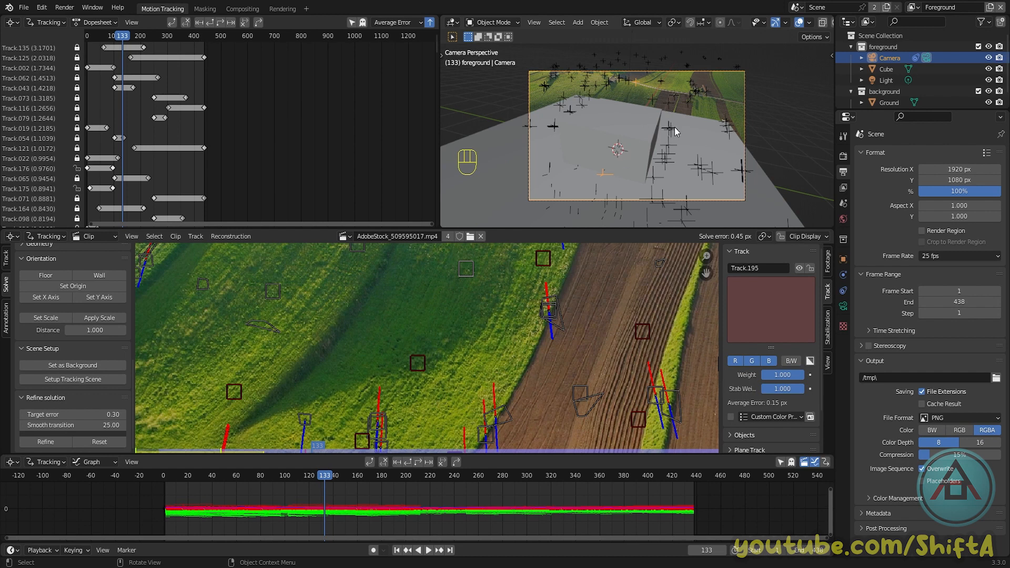
mouse_move(631, 122)
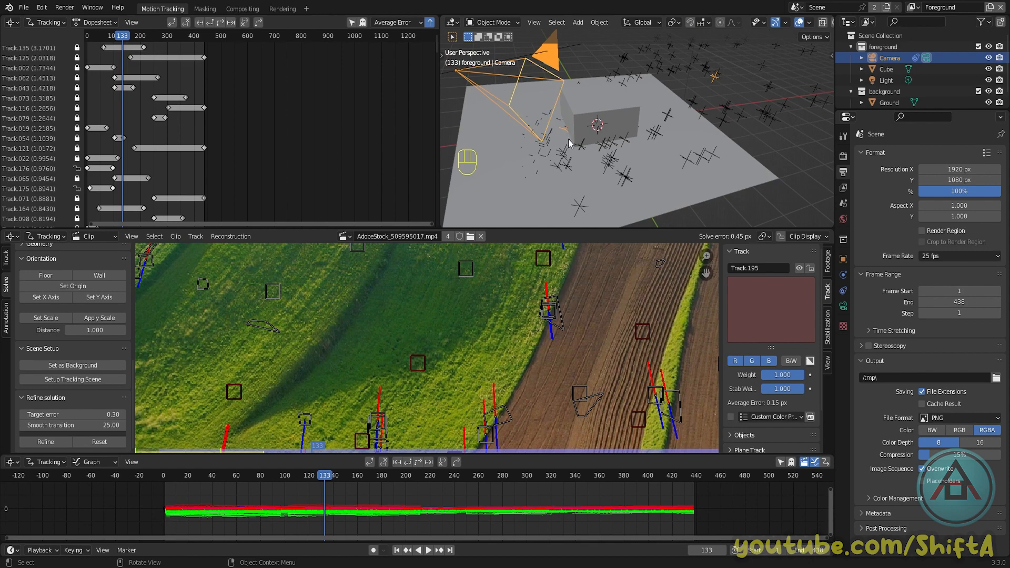
mouse_move(566, 133)
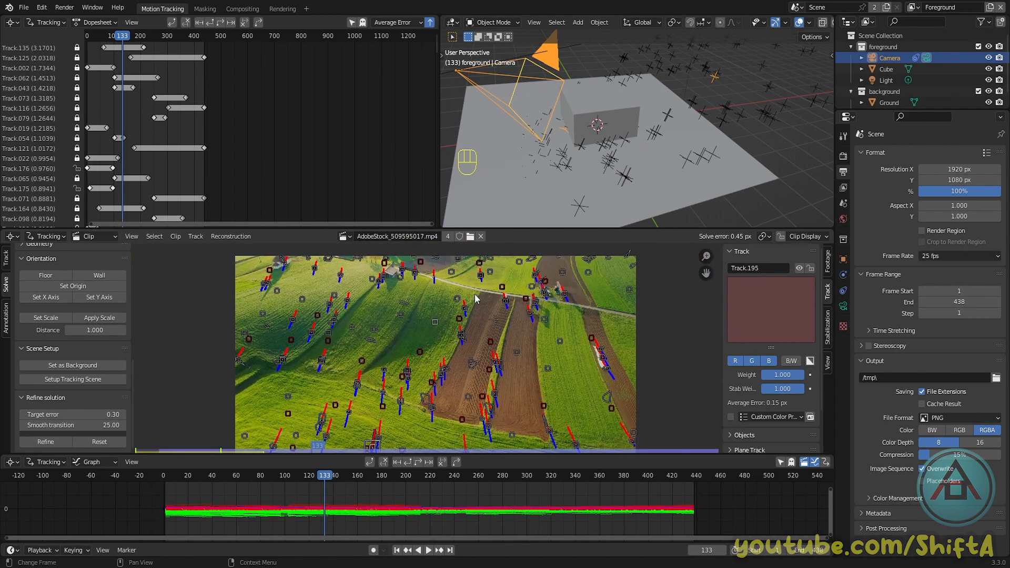
mouse_move(717, 77)
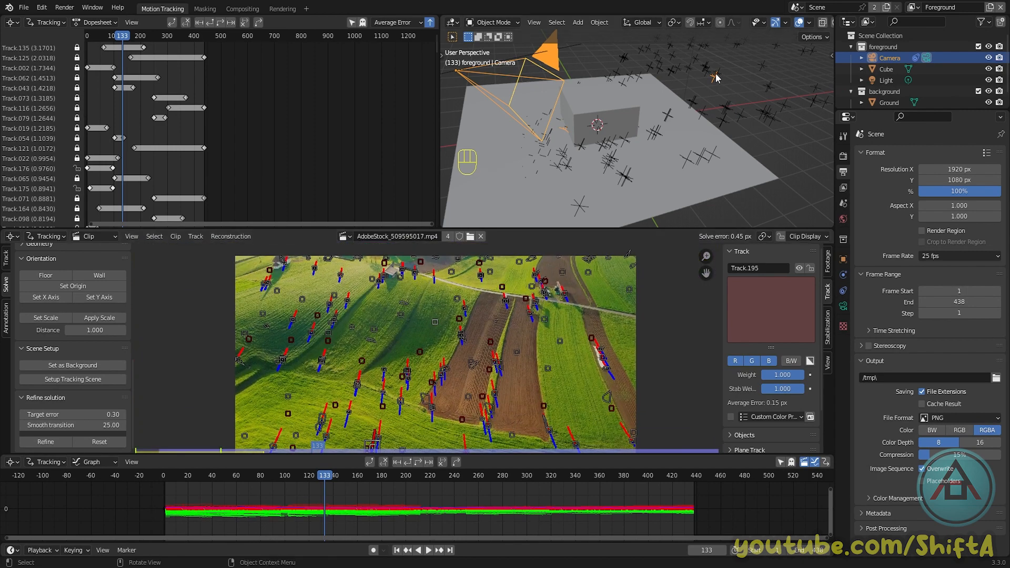
- Switch to the Layout workspace
click(315, 9)
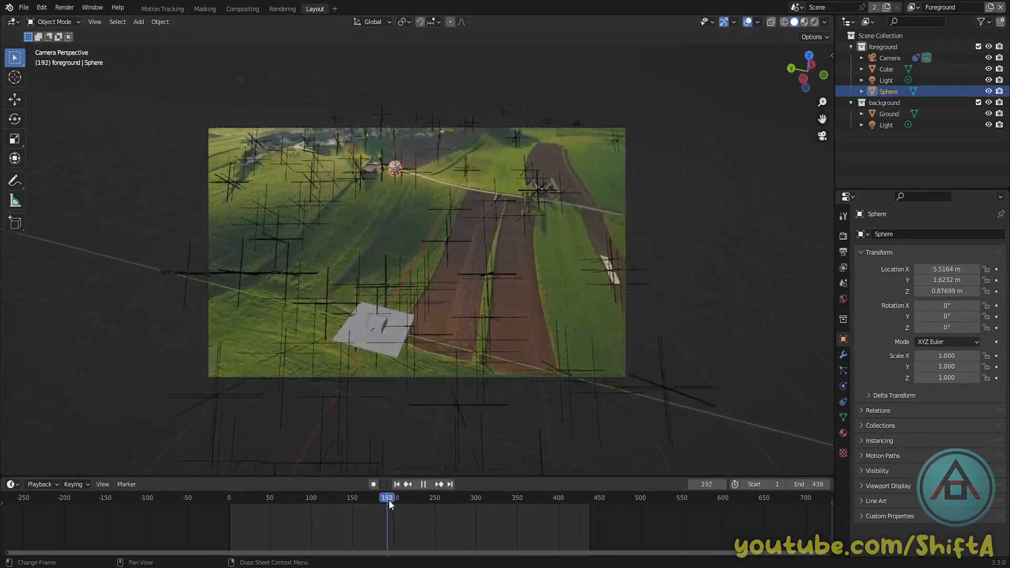
- Scrub the playhead from frame 192 back to about frame 100 to confirm the tracking lock
drag(387, 497, 316, 497)
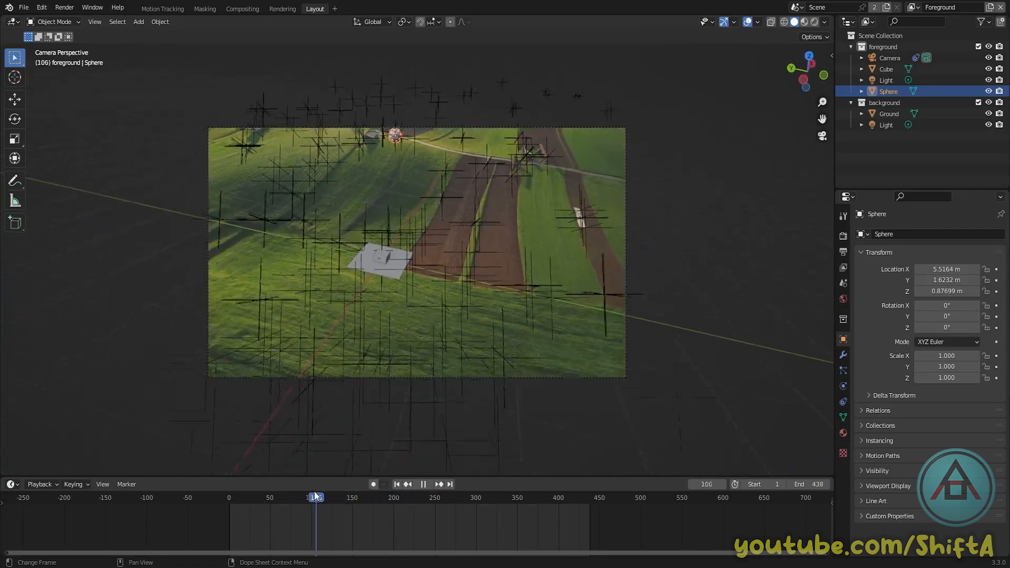